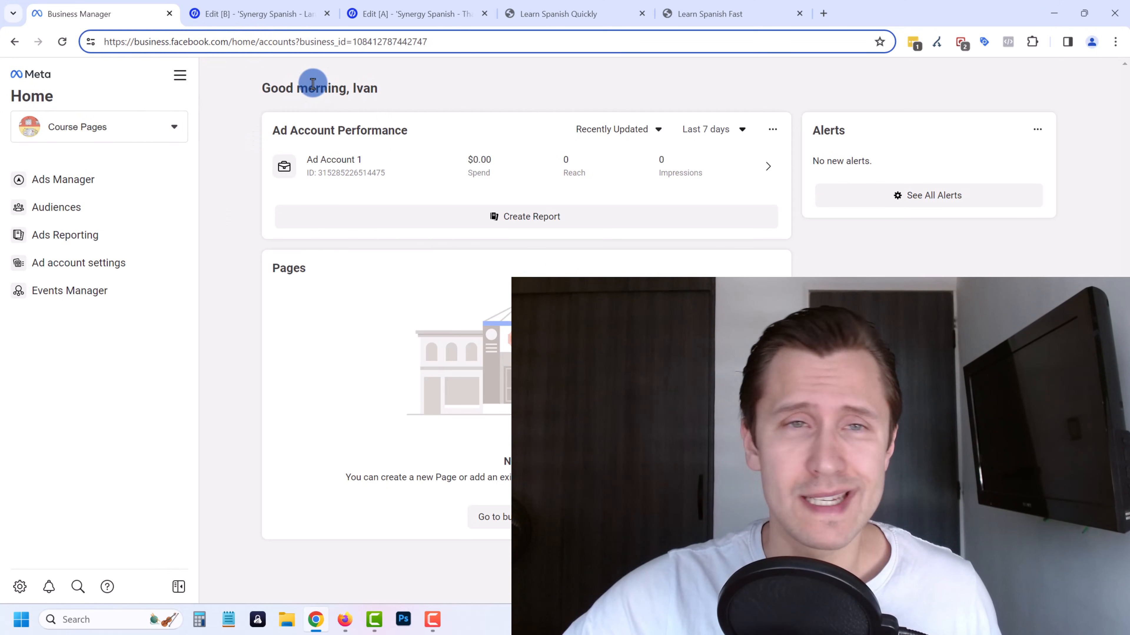
# - Open Events Manager from the All tools menu in Meta Business Manager
pyautogui.tripleClick(319, 87)
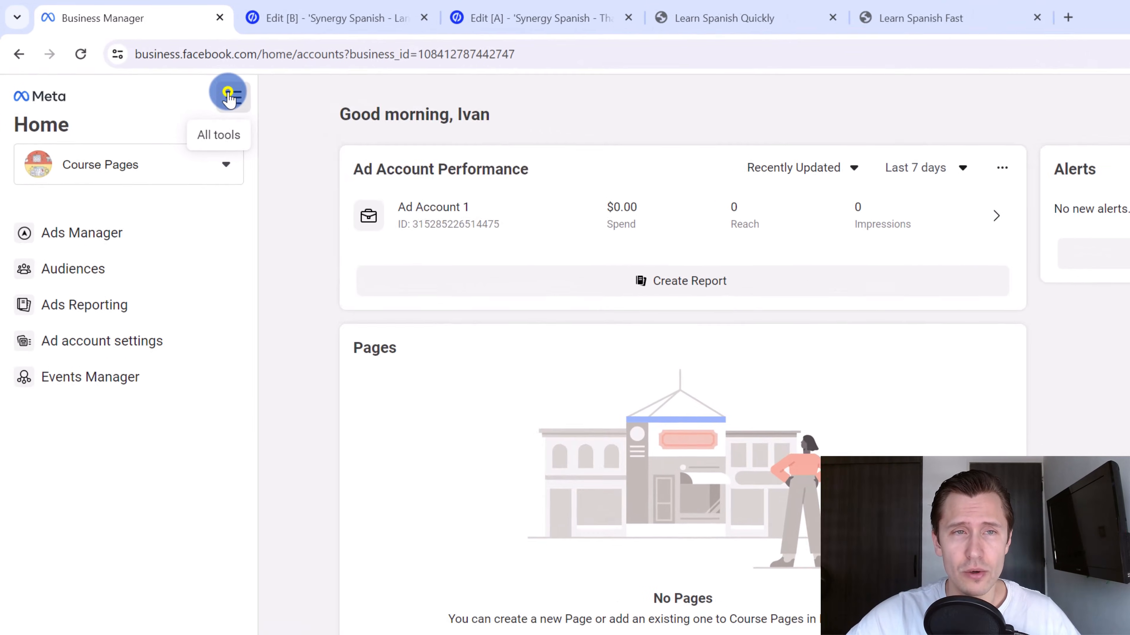
pyautogui.click(228, 94)
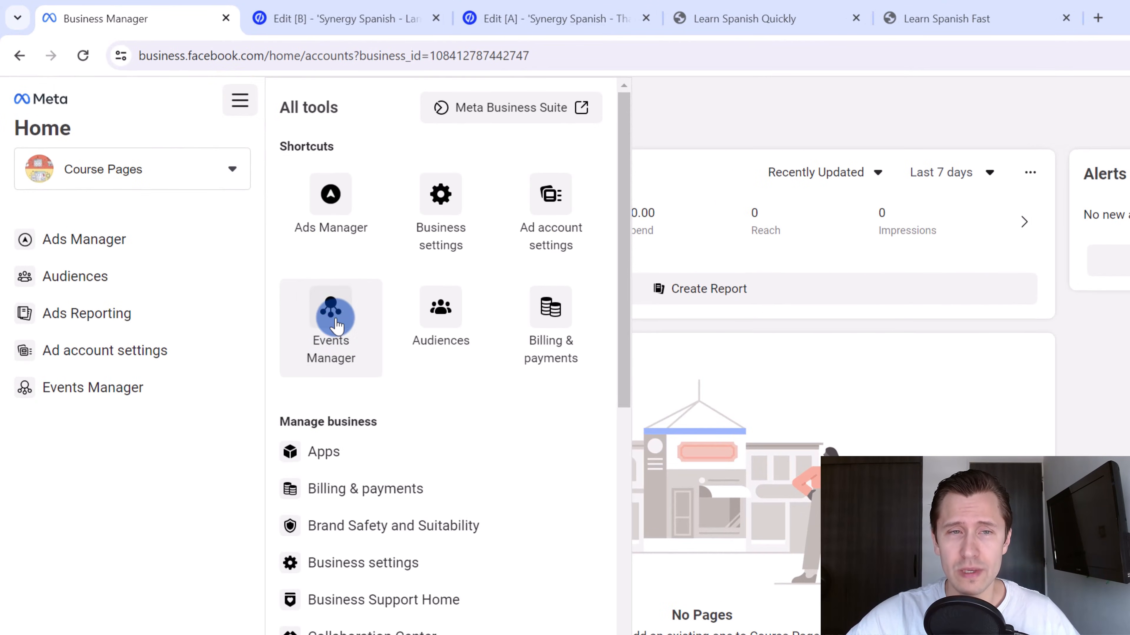
pyautogui.click(331, 315)
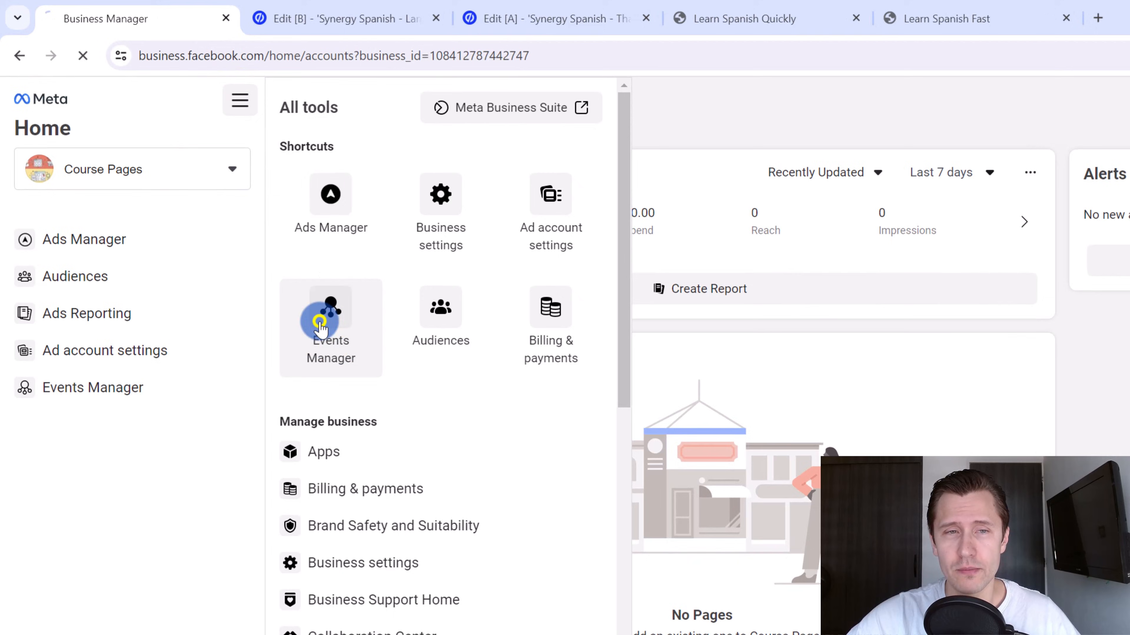
pyautogui.click(331, 315)
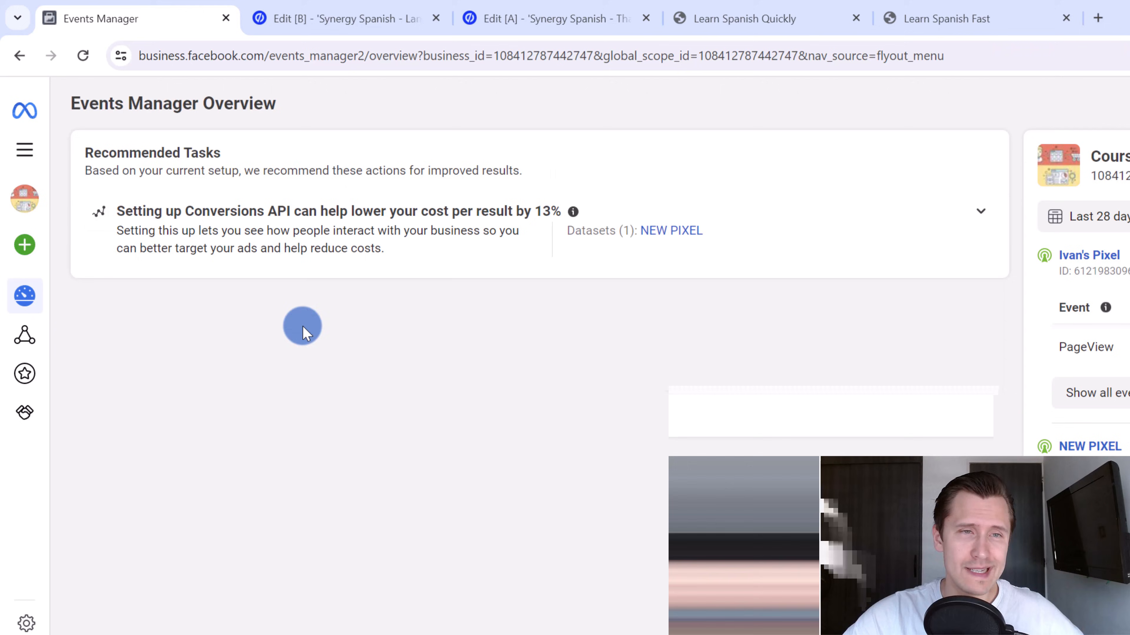
pyautogui.moveTo(252, 189)
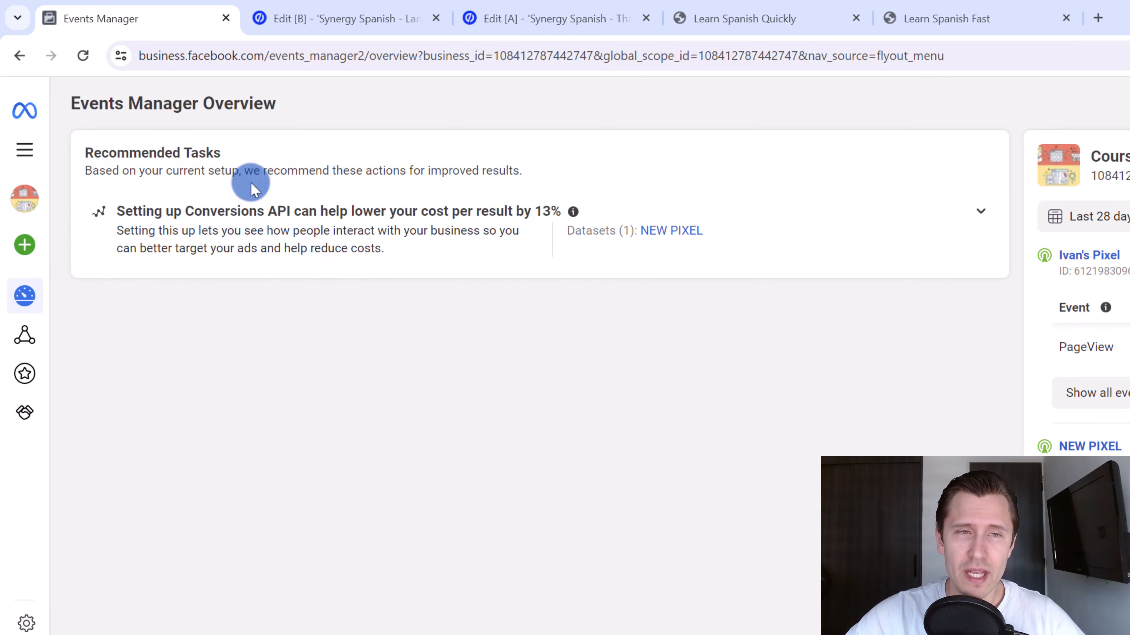
# - From the Data sources page, start connecting a new data source and choose Web
pyautogui.click(24, 150)
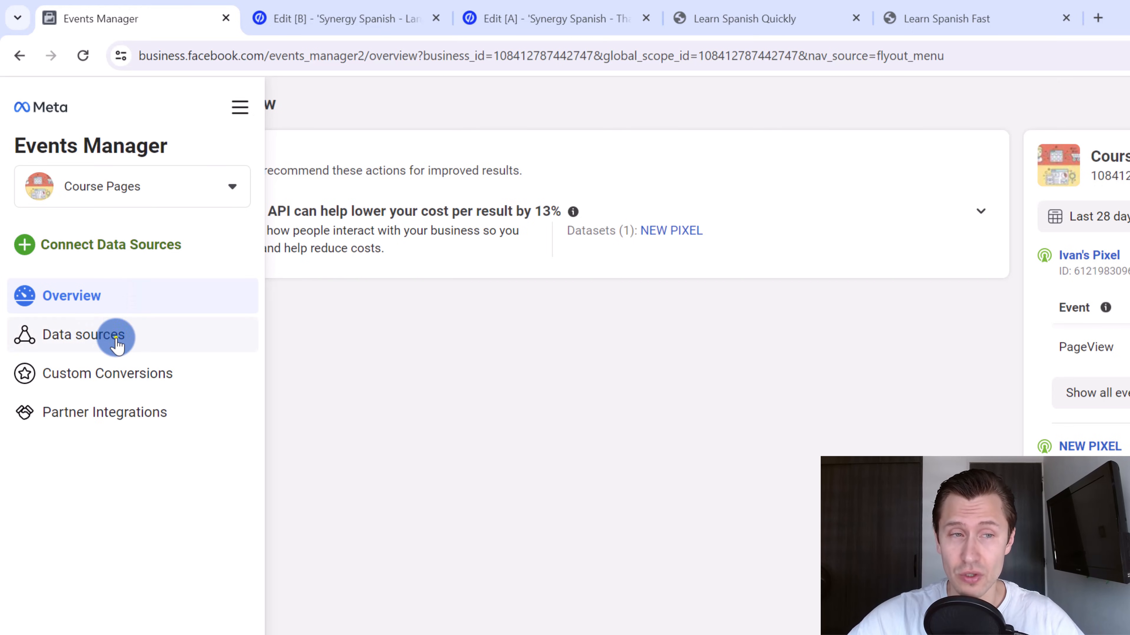
pyautogui.click(82, 335)
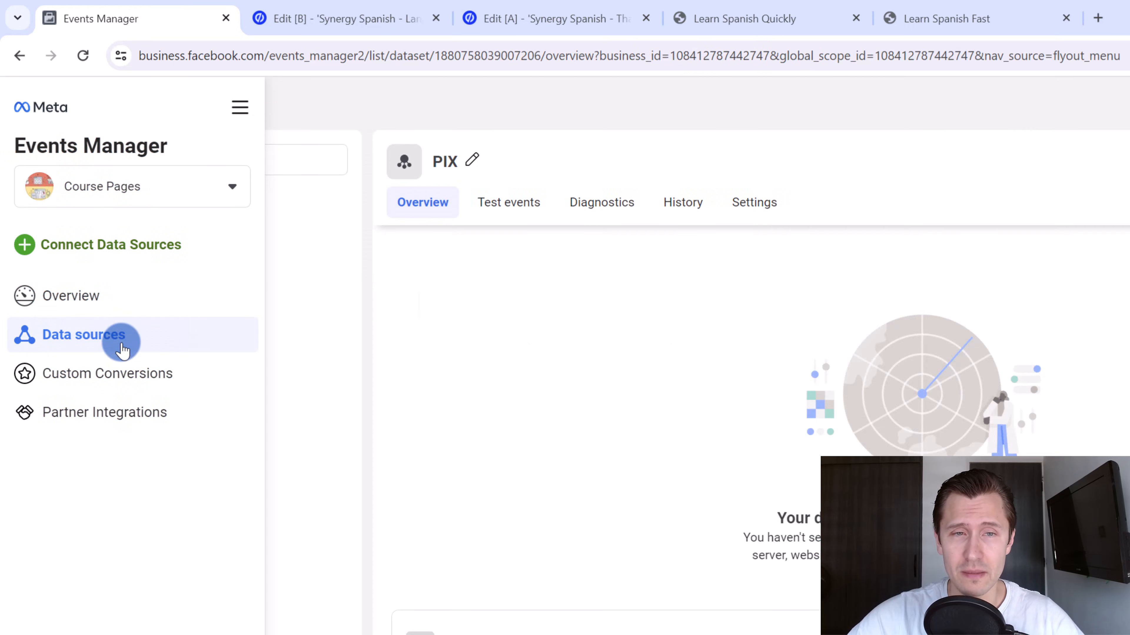
pyautogui.click(83, 335)
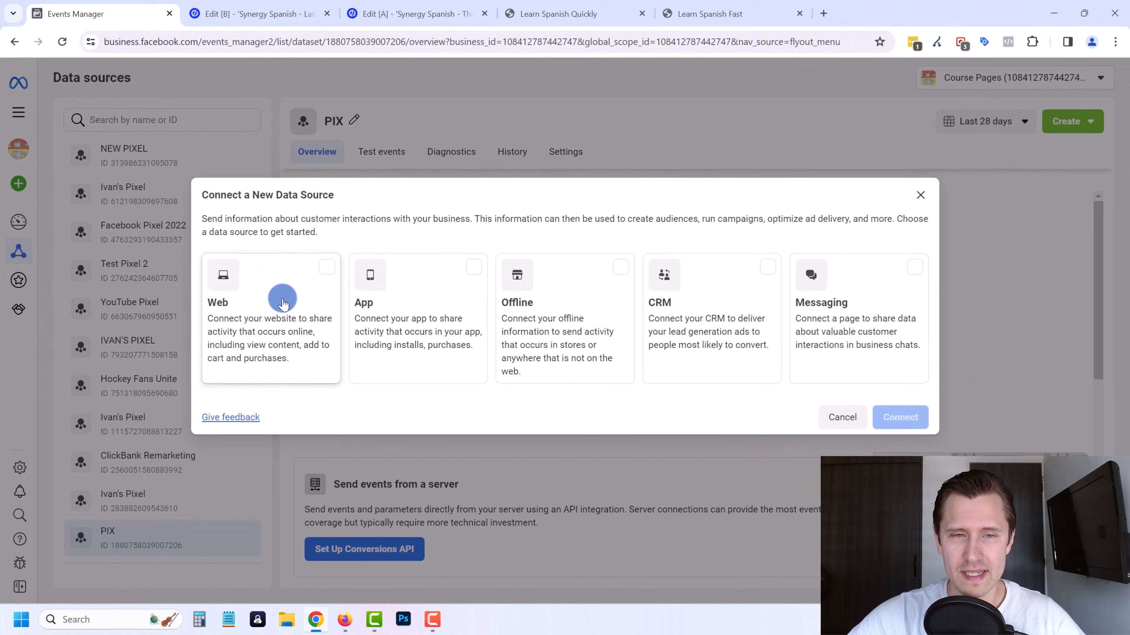
pyautogui.moveTo(248, 319)
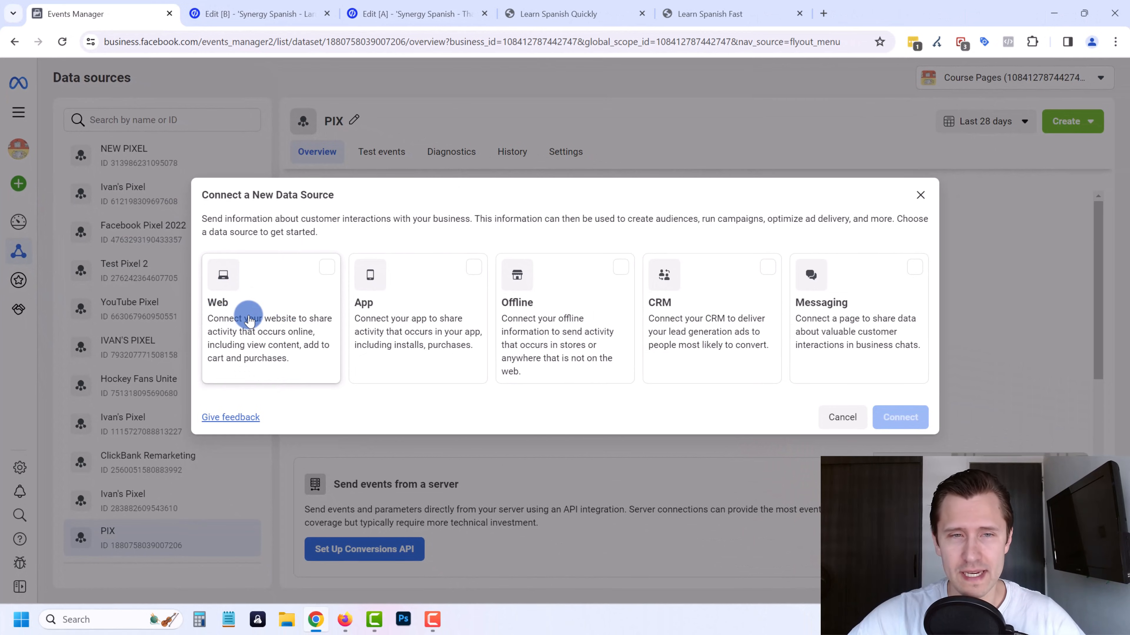
pyautogui.click(899, 417)
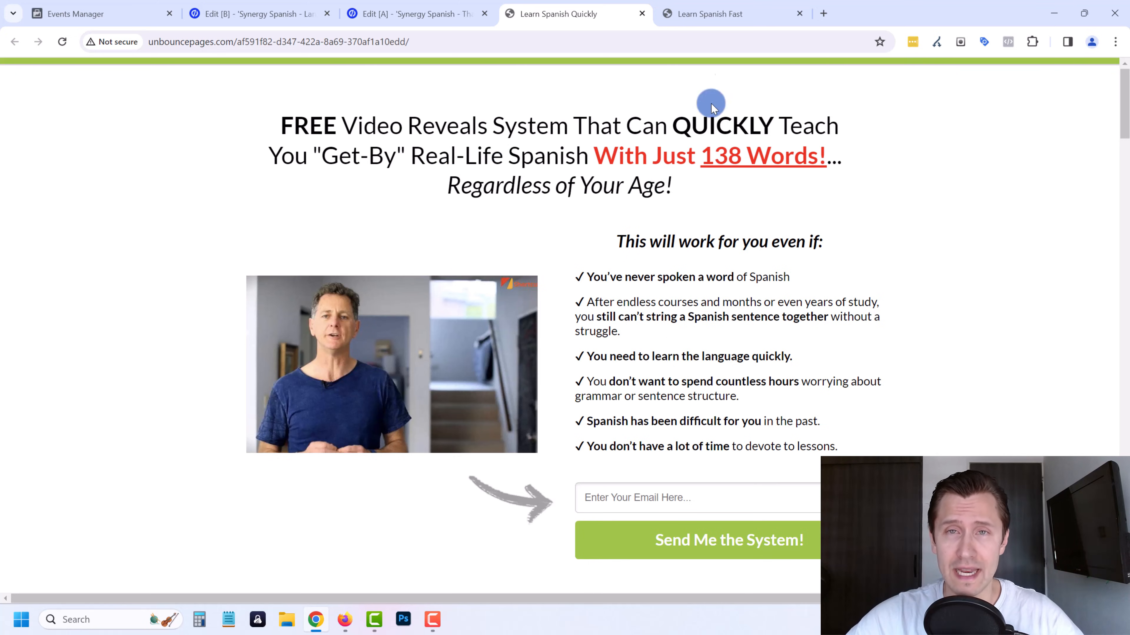
pyautogui.click(720, 13)
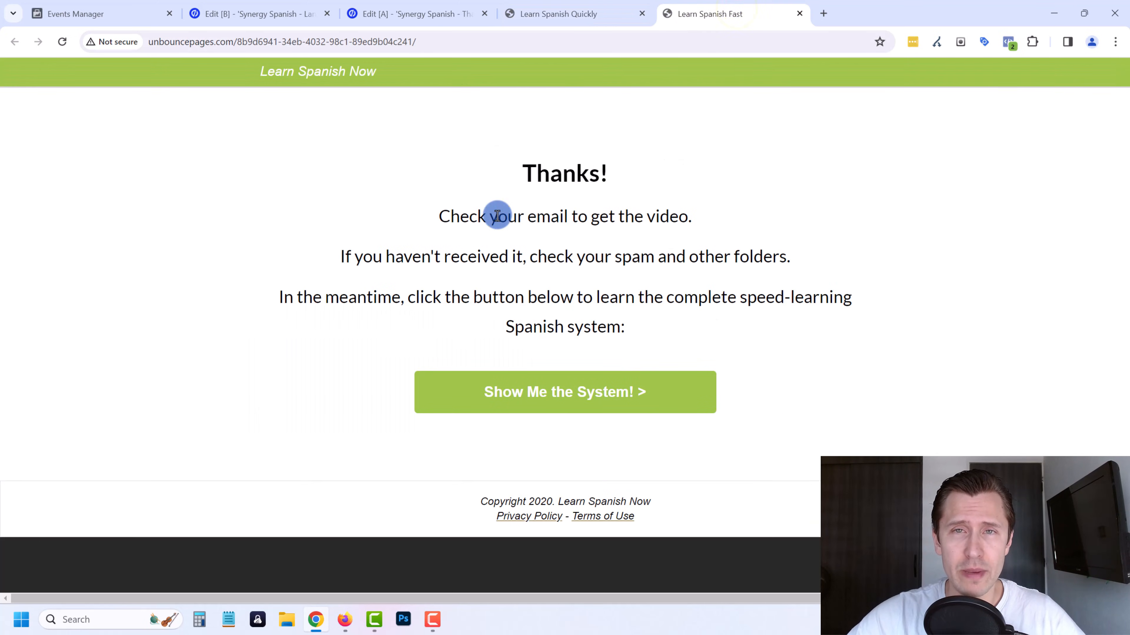
pyautogui.click(555, 14)
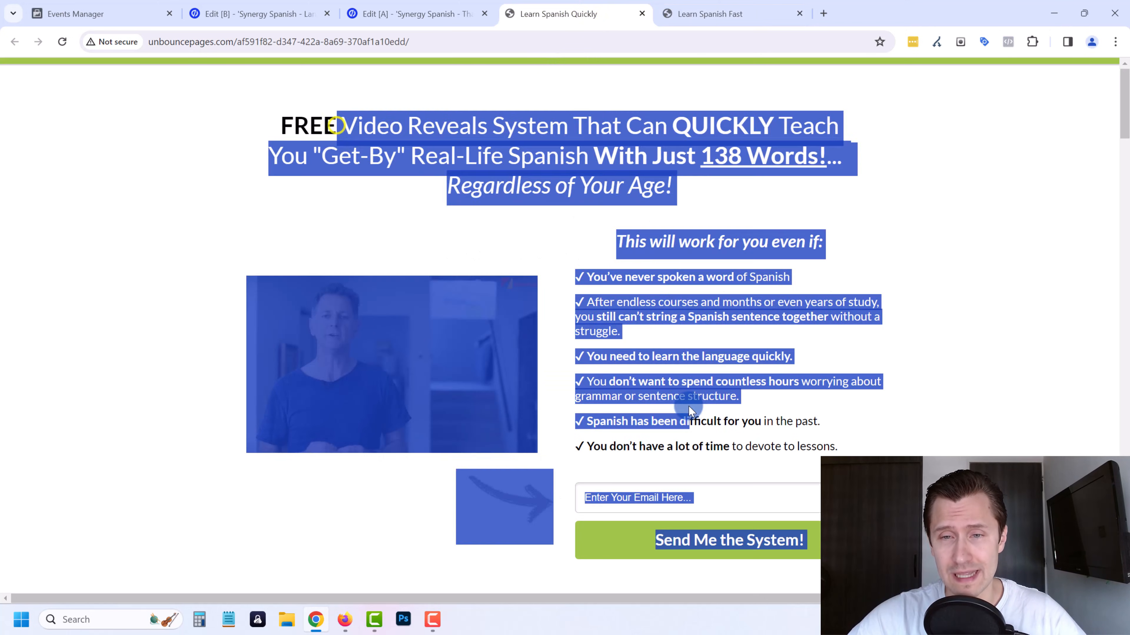
pyautogui.click(715, 58)
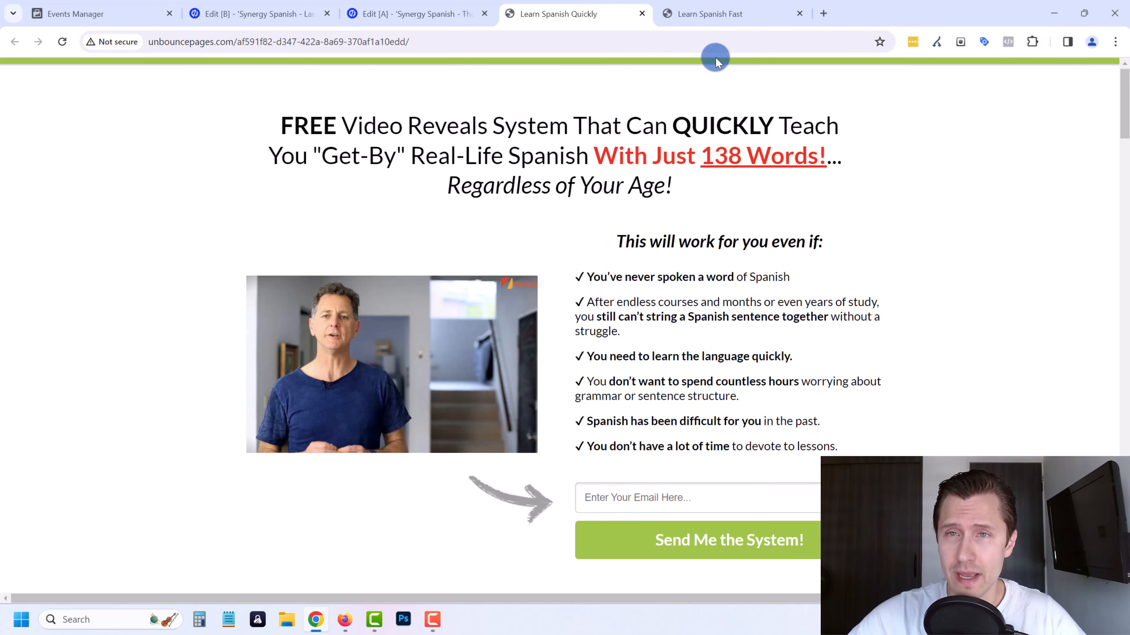
pyautogui.click(728, 13)
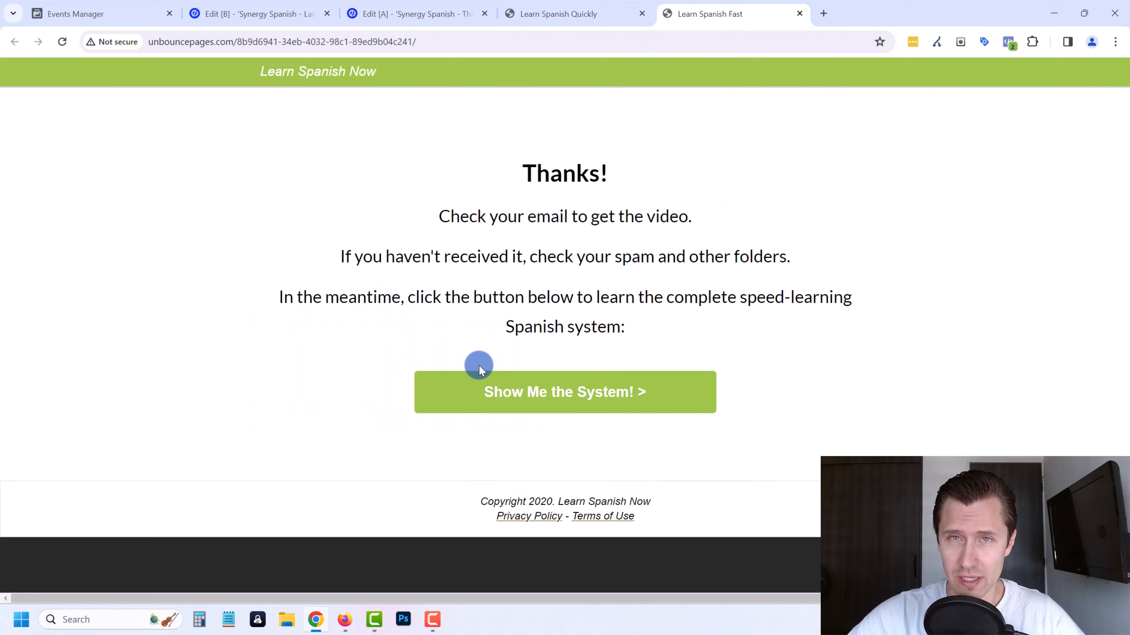
pyautogui.click(72, 13)
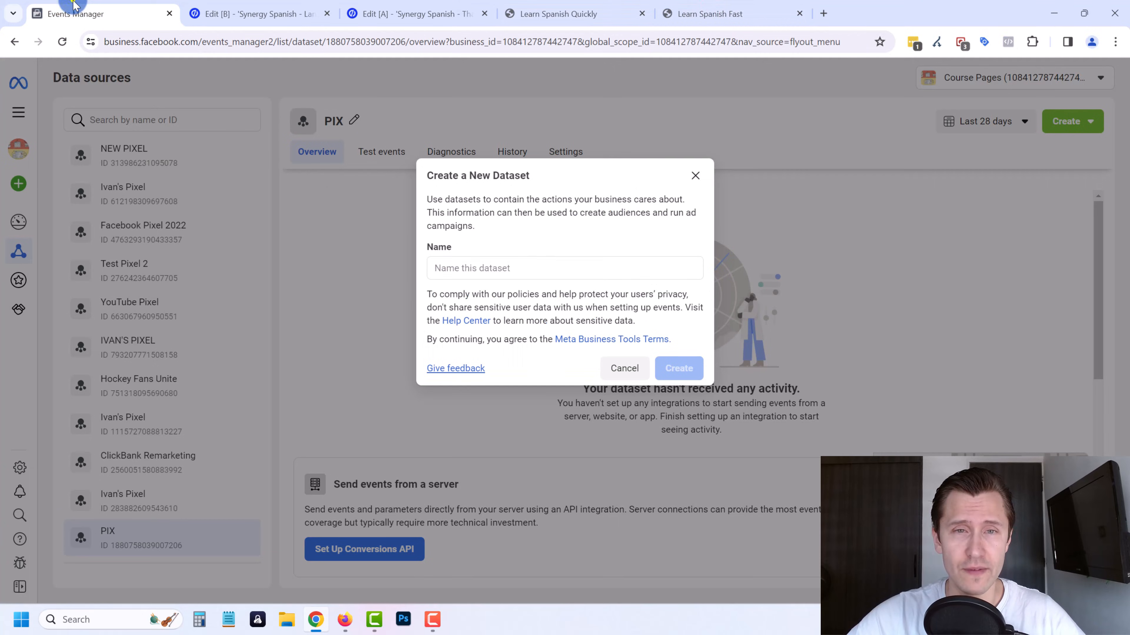
# - Name the new dataset IVAN NEW YT PIXEL and create it
pyautogui.click(564, 268)
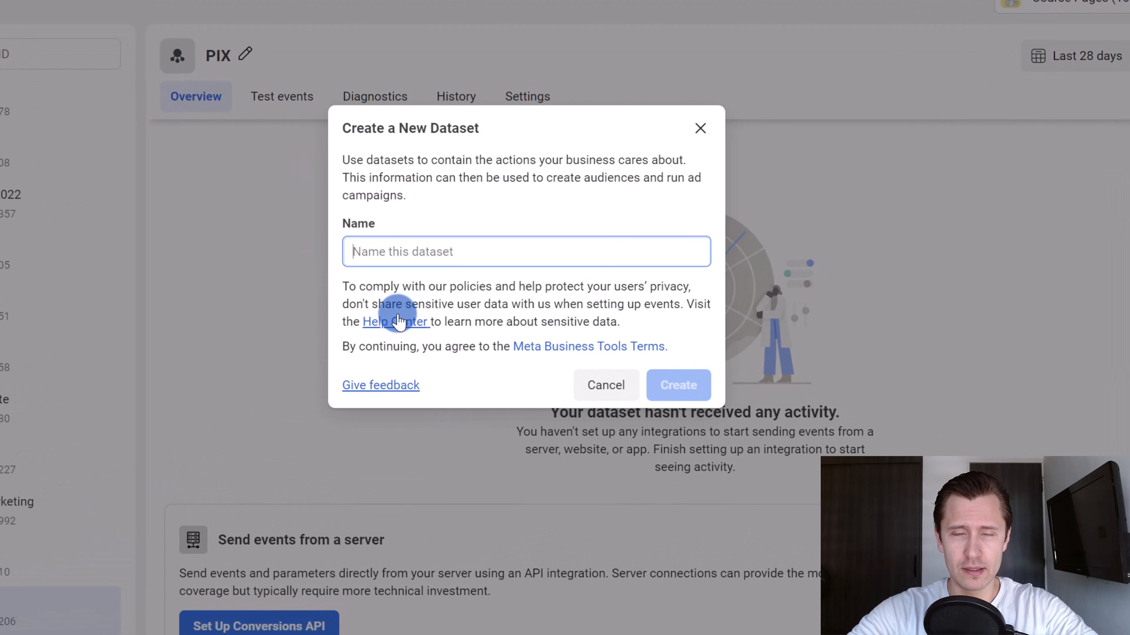
pyautogui.write('IVAN NEW YT PIXEL')
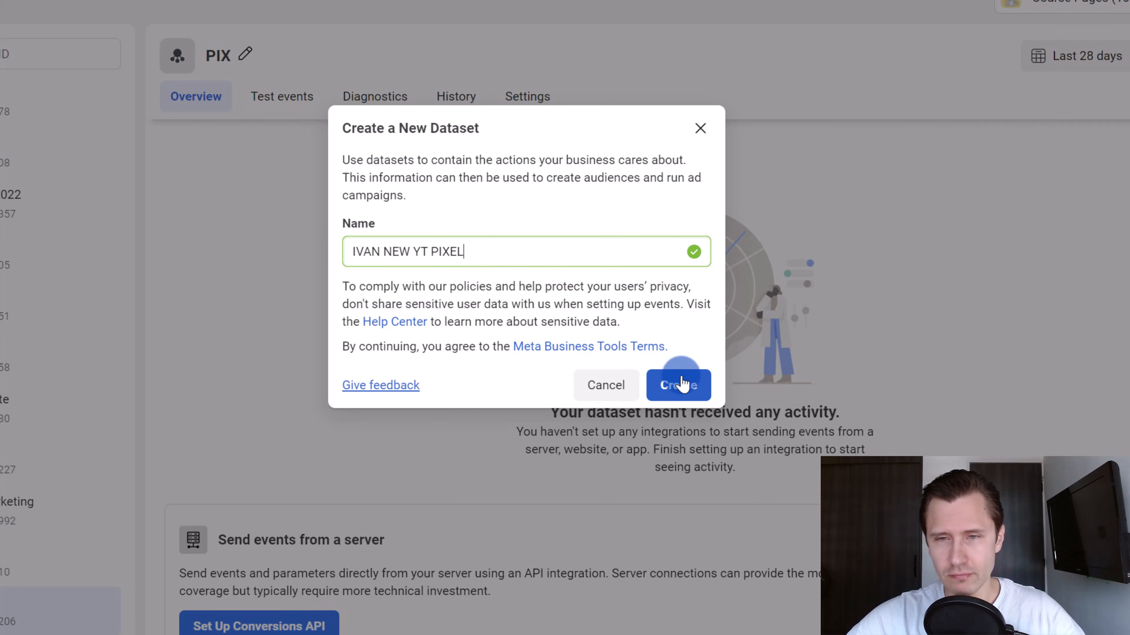
pyautogui.click(677, 385)
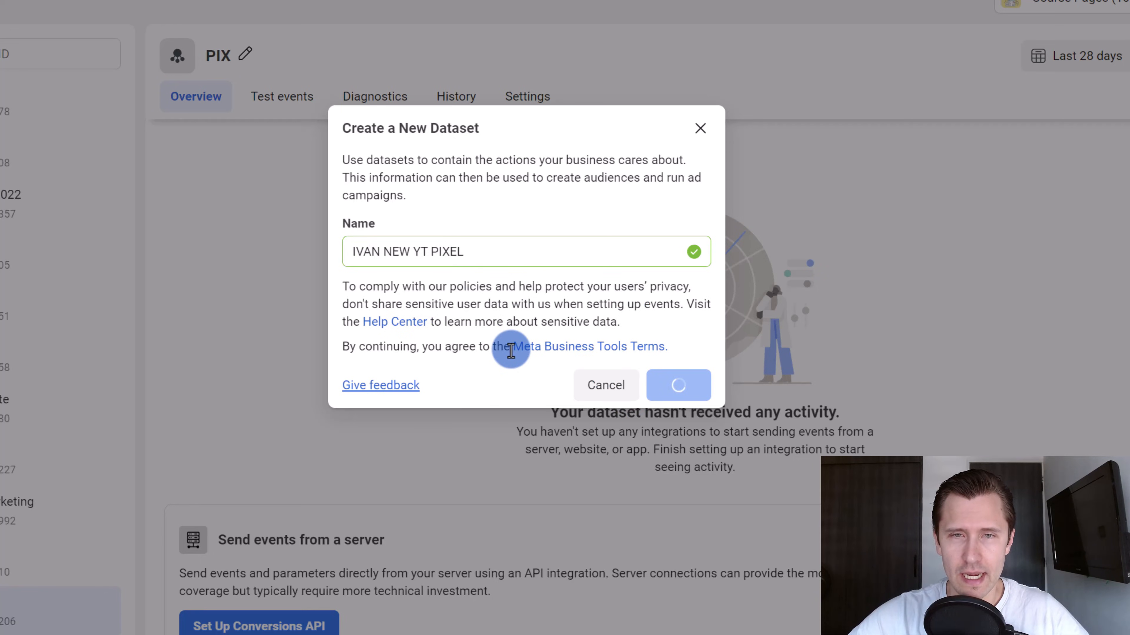
# - Tick 'I don't have a website' on the website prompt
pyautogui.click(677, 385)
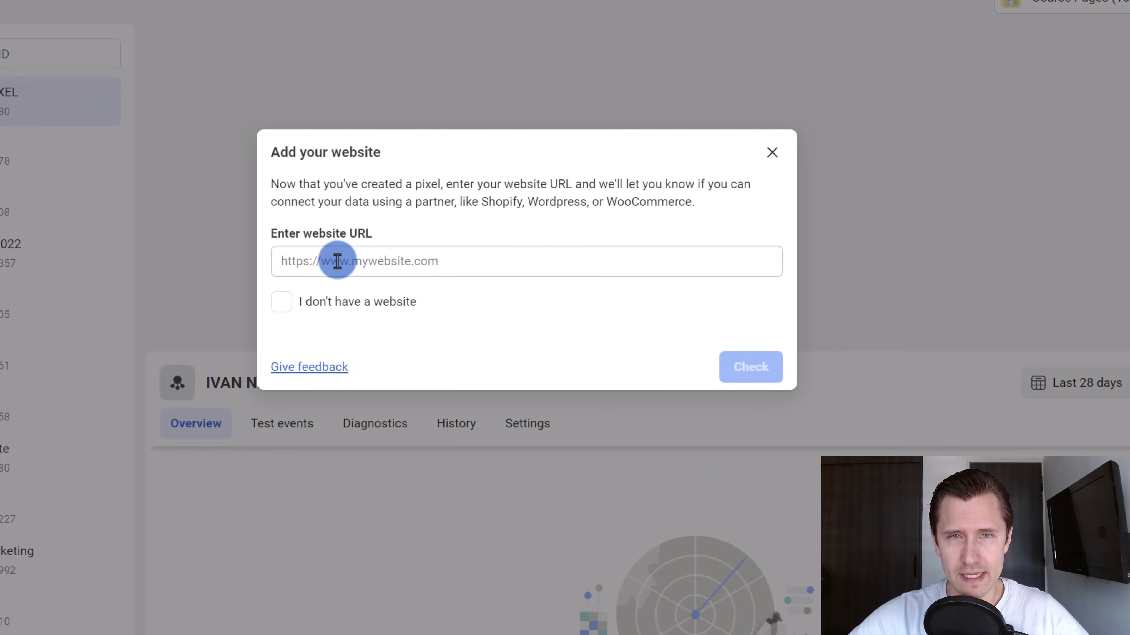
pyautogui.click(525, 261)
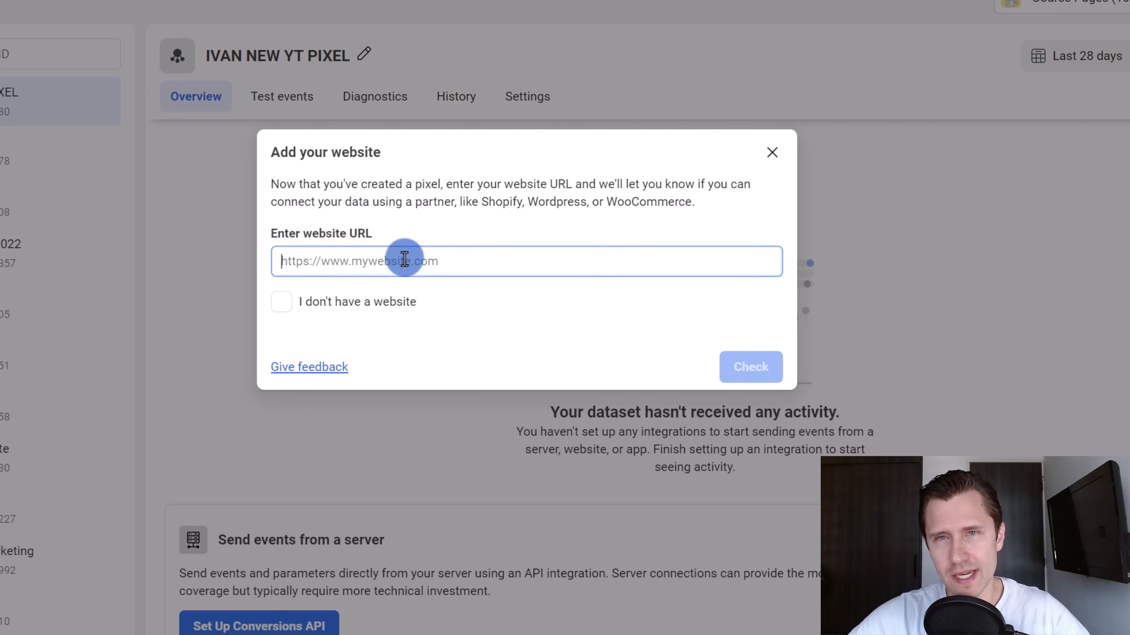
pyautogui.moveTo(281, 281)
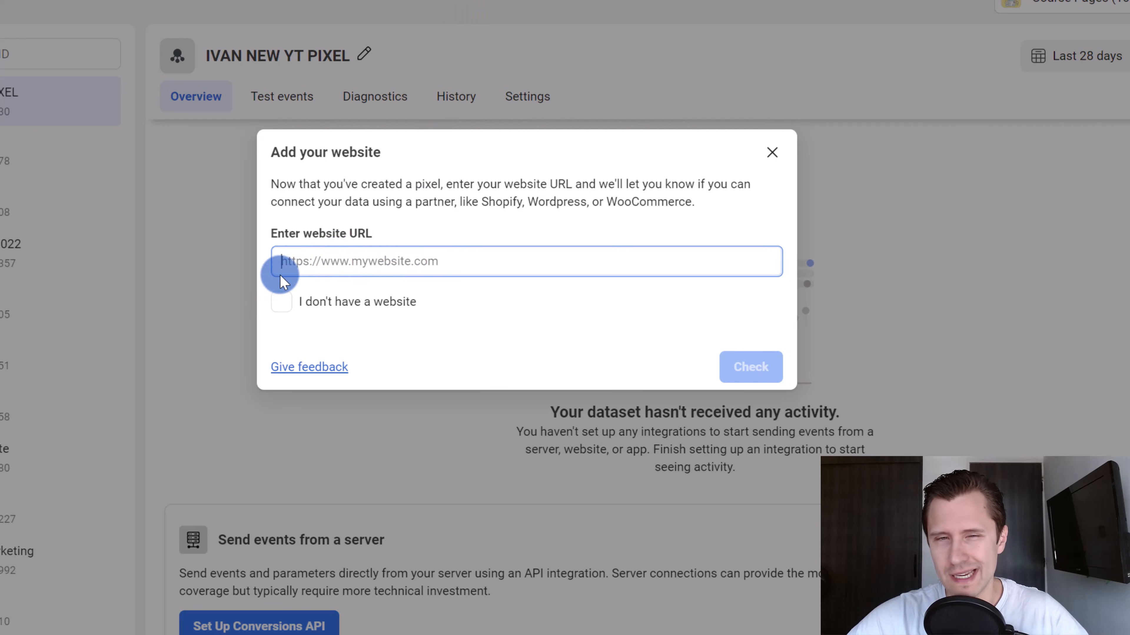
pyautogui.click(282, 302)
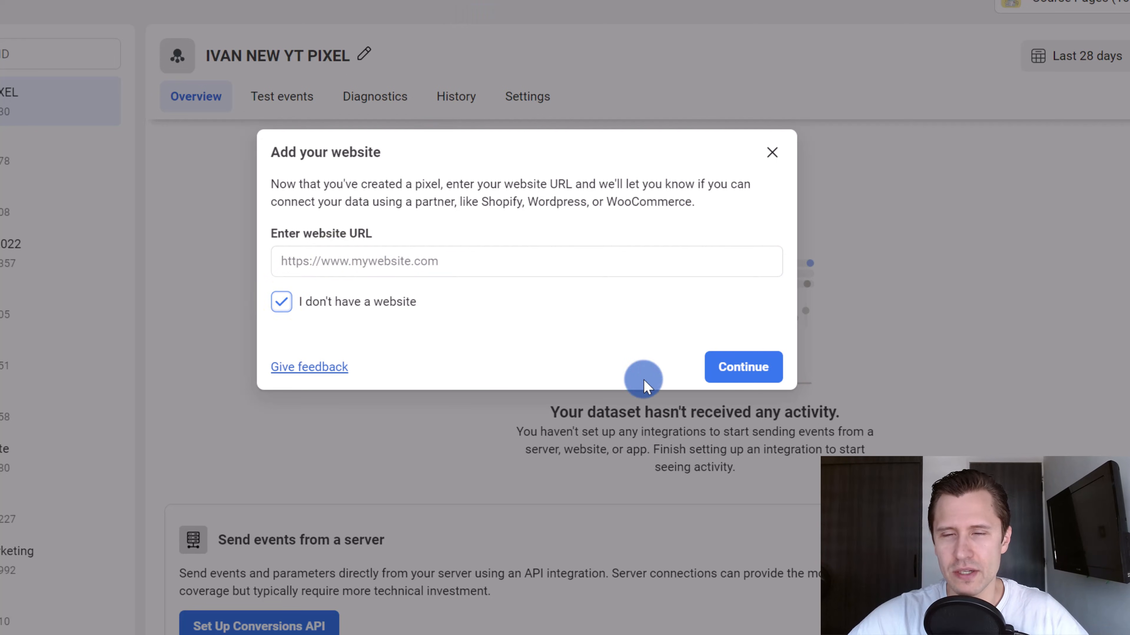
# - Continue with a do-it-yourself setup using Meta Pixel and Conversions API
pyautogui.click(742, 367)
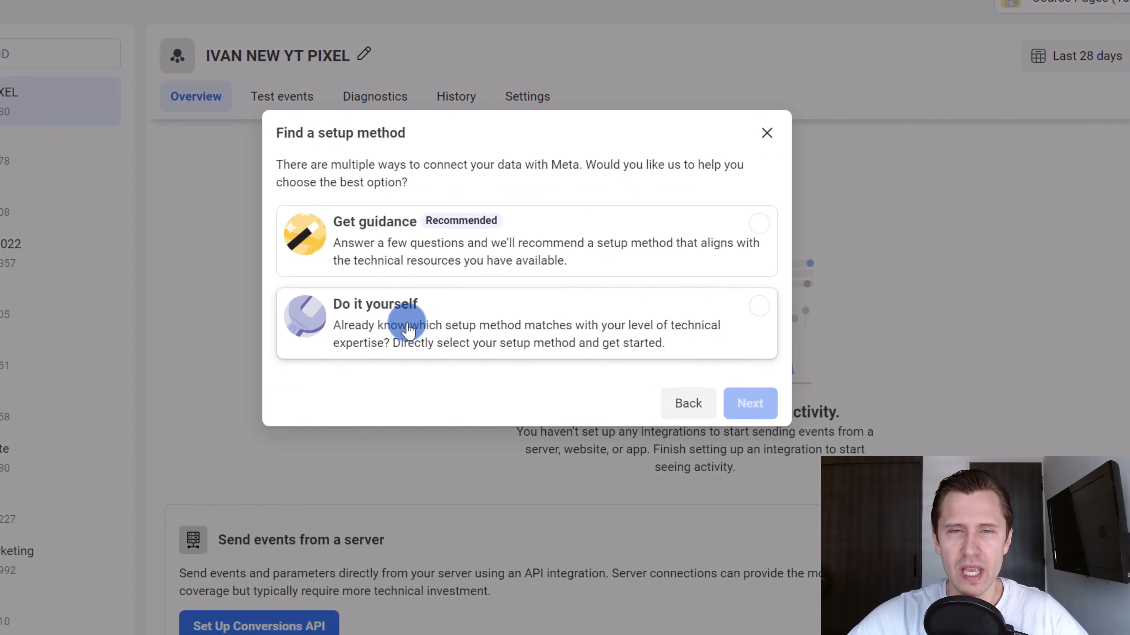
pyautogui.moveTo(418, 342)
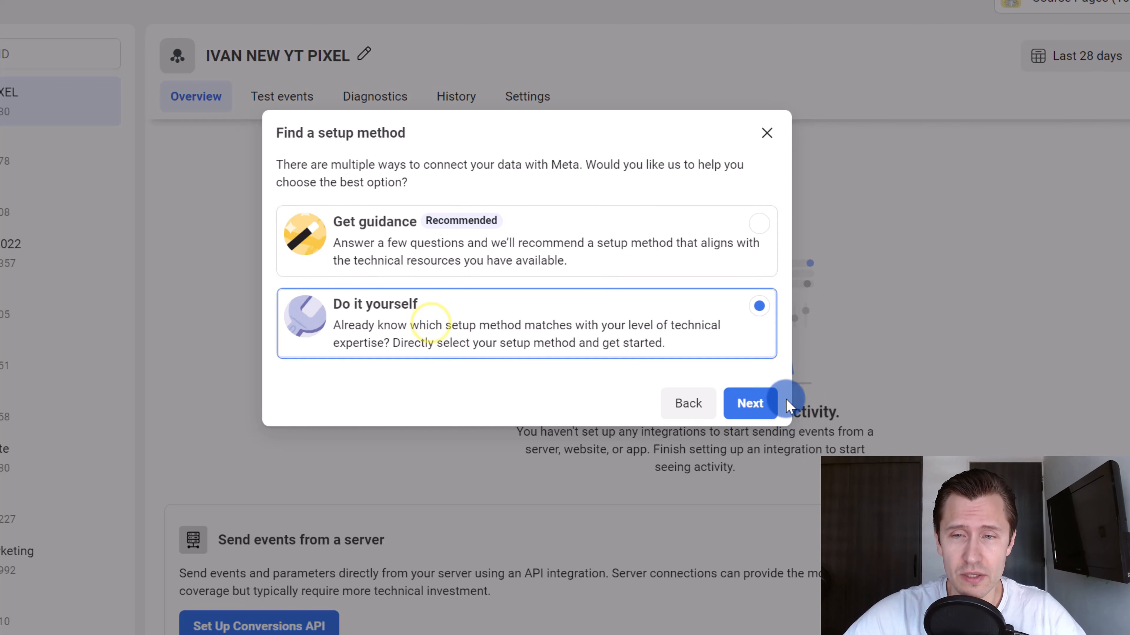
pyautogui.click(749, 402)
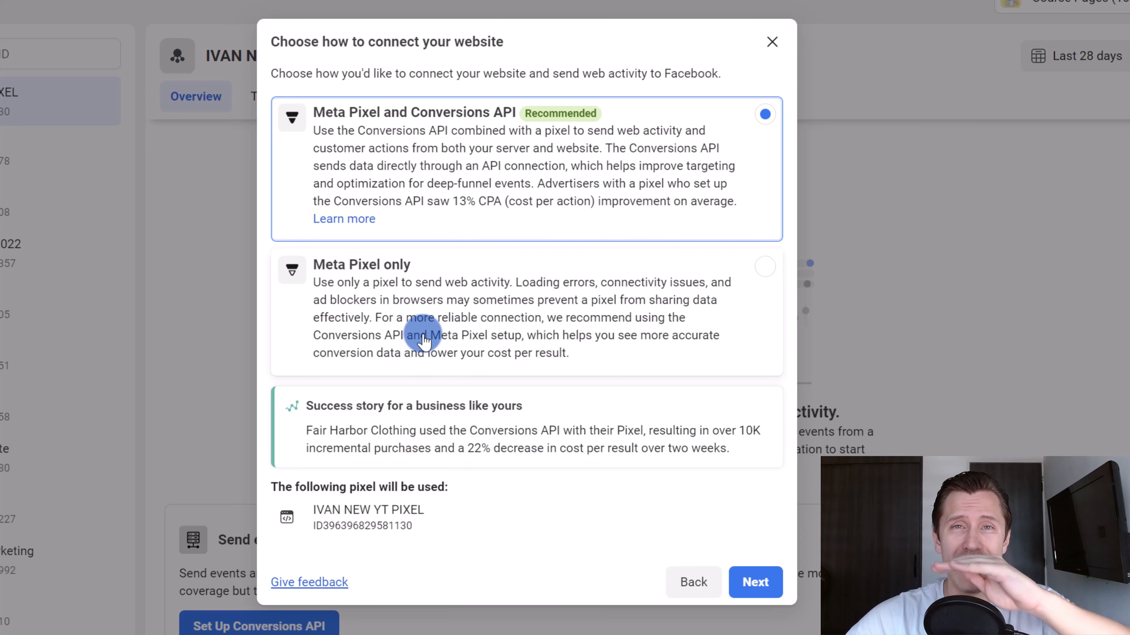
pyautogui.moveTo(407, 330)
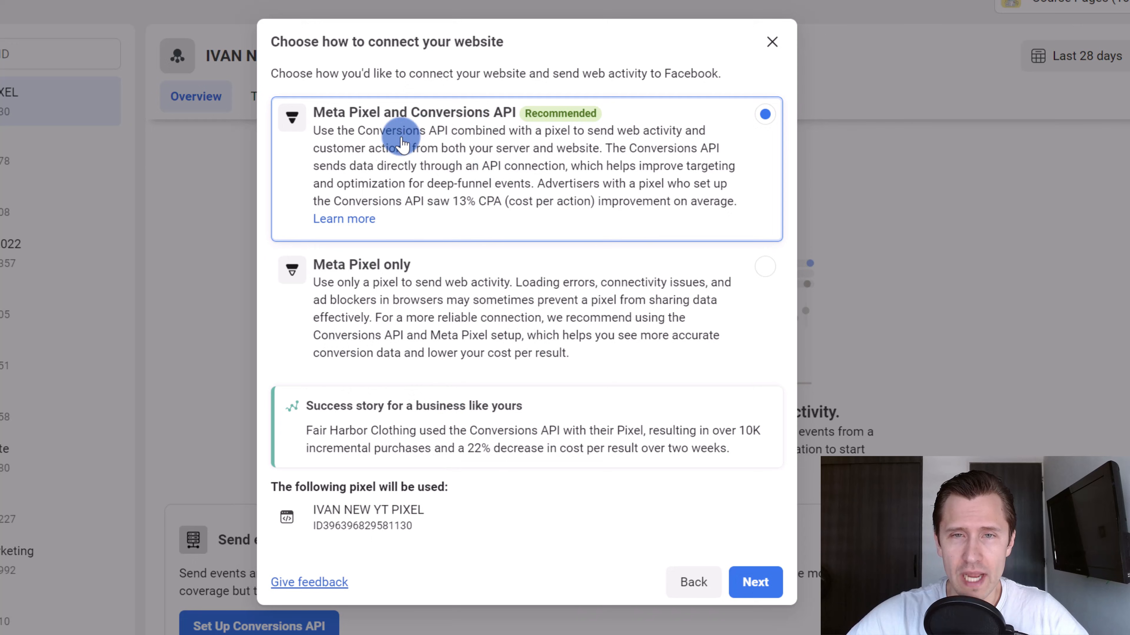
pyautogui.moveTo(481, 109)
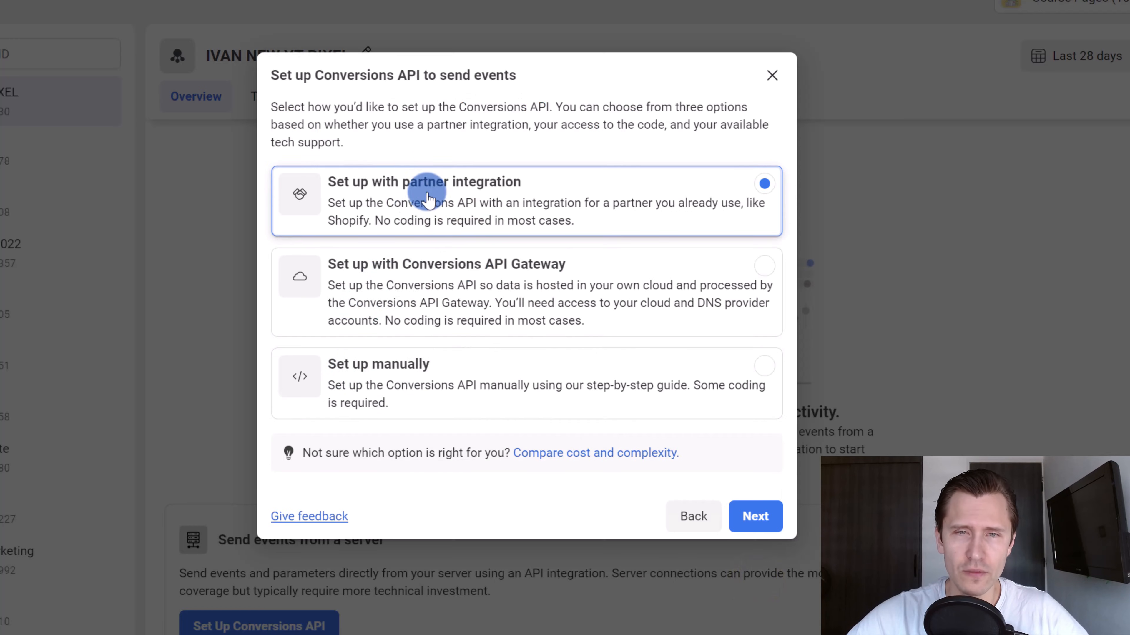
pyautogui.moveTo(429, 375)
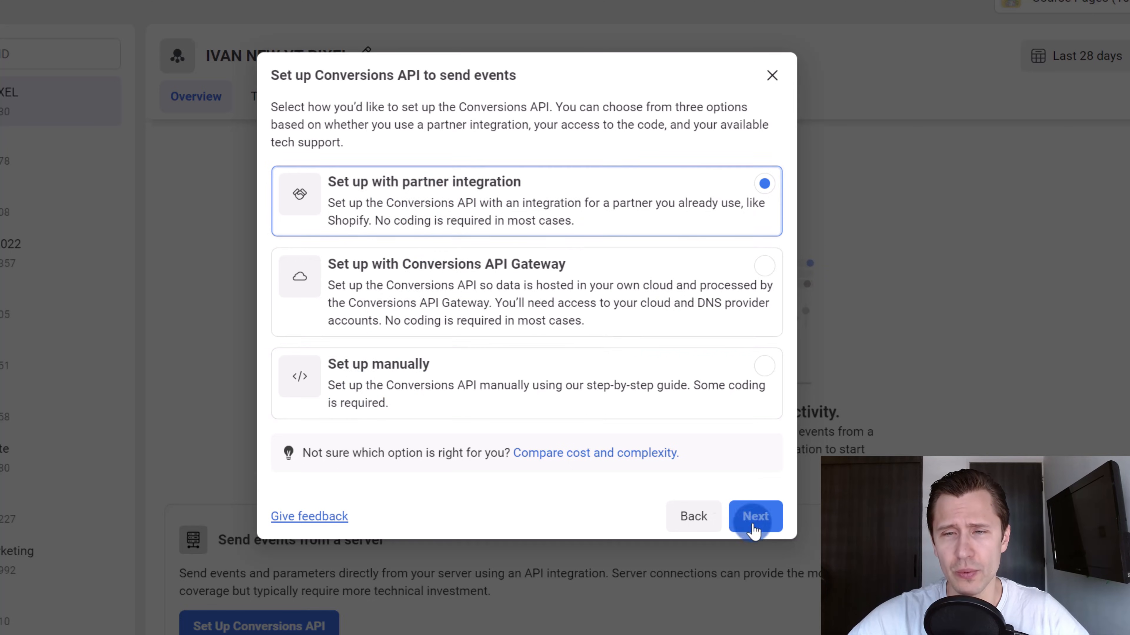
# - Request UNBOUNCE as a new integration partner, then proceed to manual instructions
pyautogui.click(754, 517)
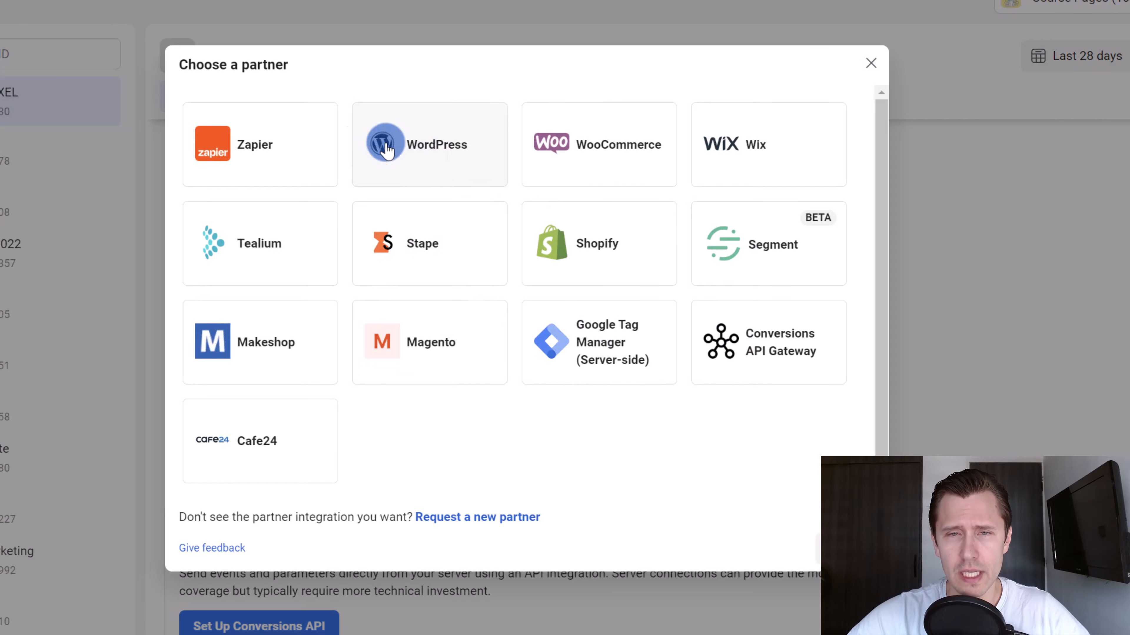
pyautogui.moveTo(636, 420)
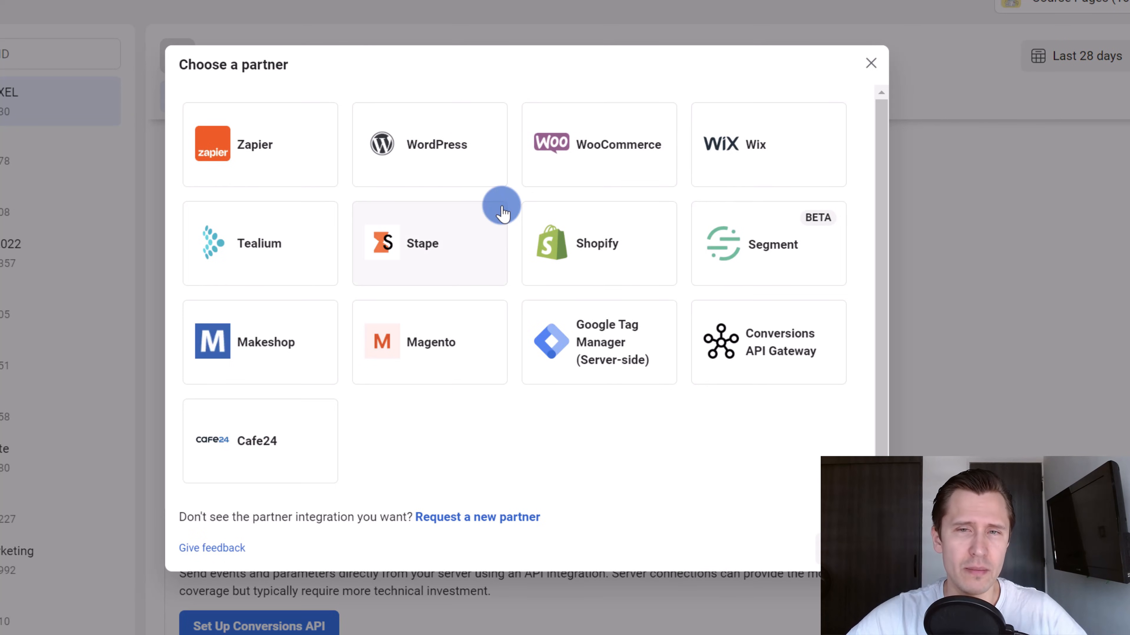
pyautogui.moveTo(626, 285)
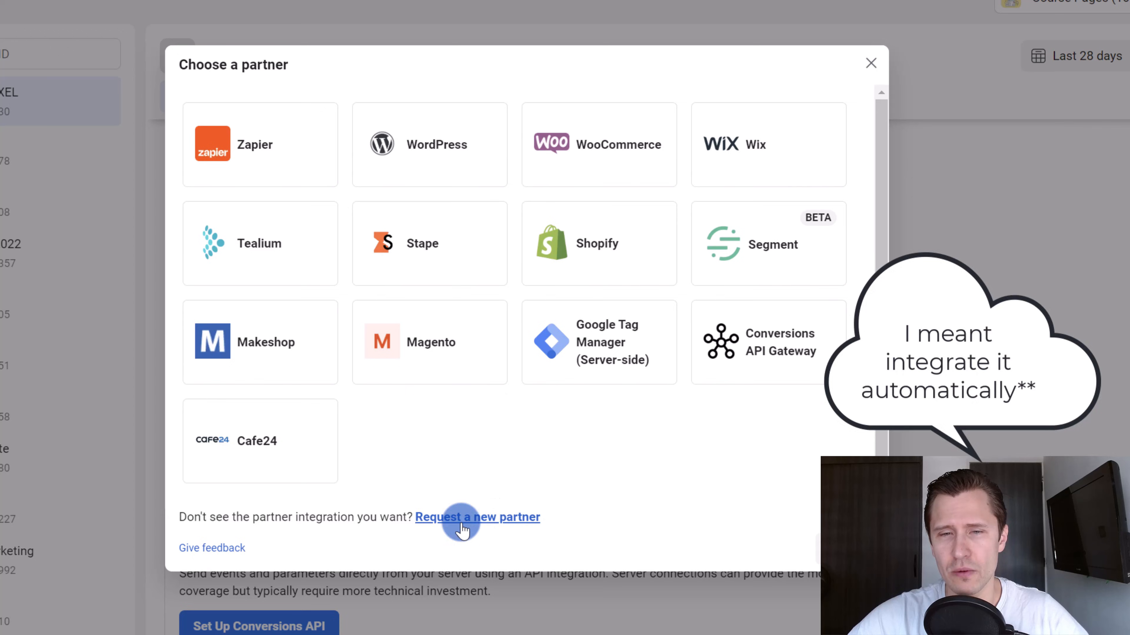
pyautogui.click(477, 516)
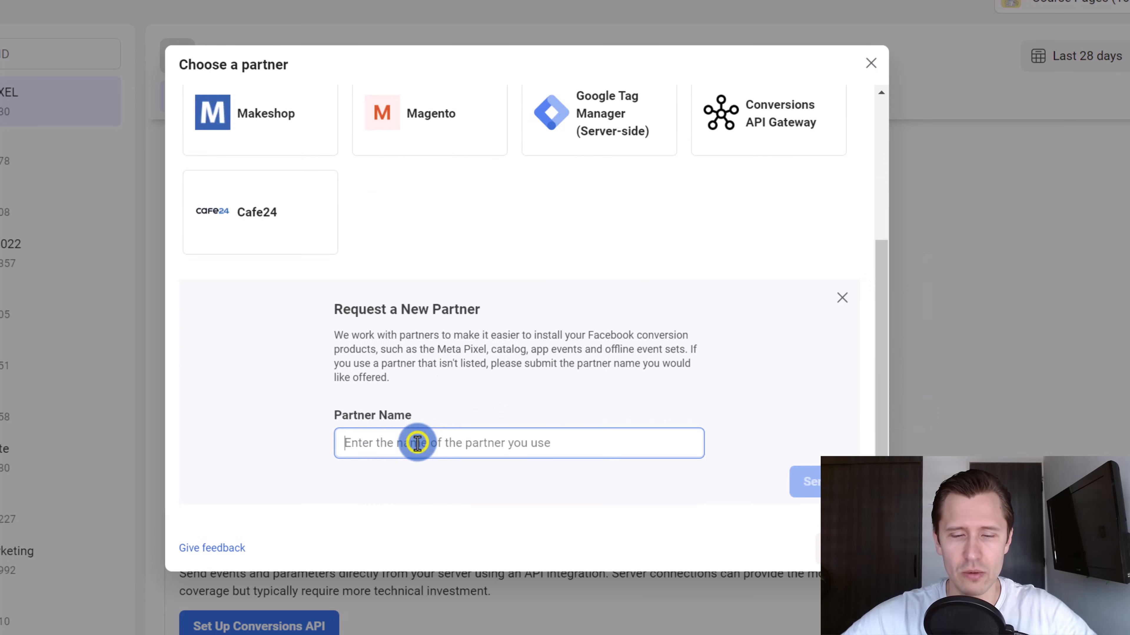
pyautogui.write('UNBOUNCE')
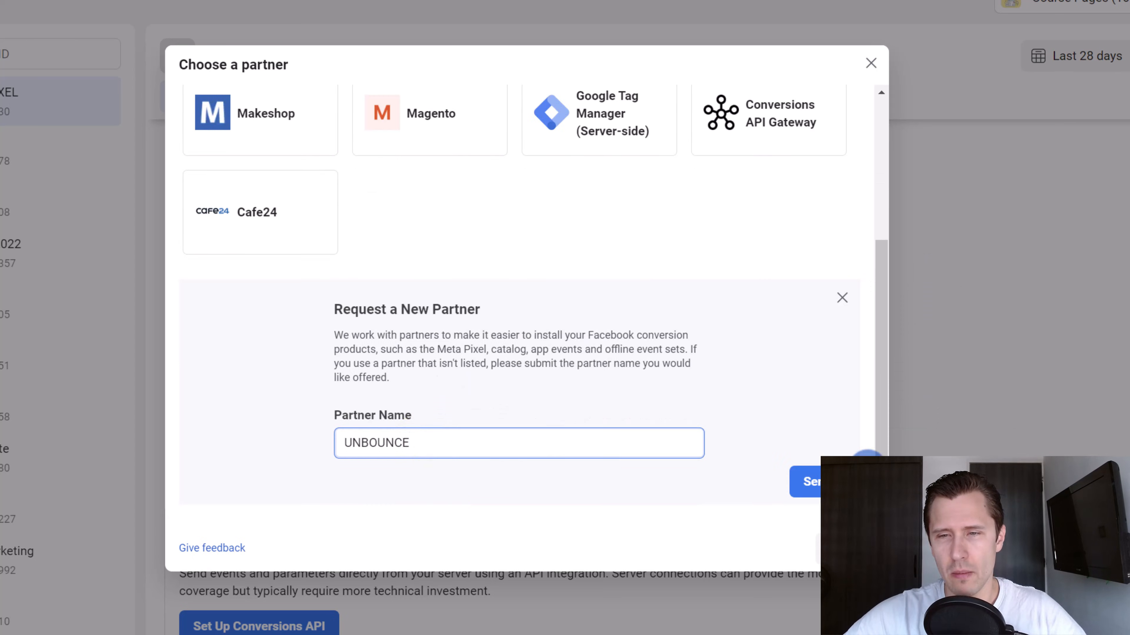
pyautogui.click(810, 481)
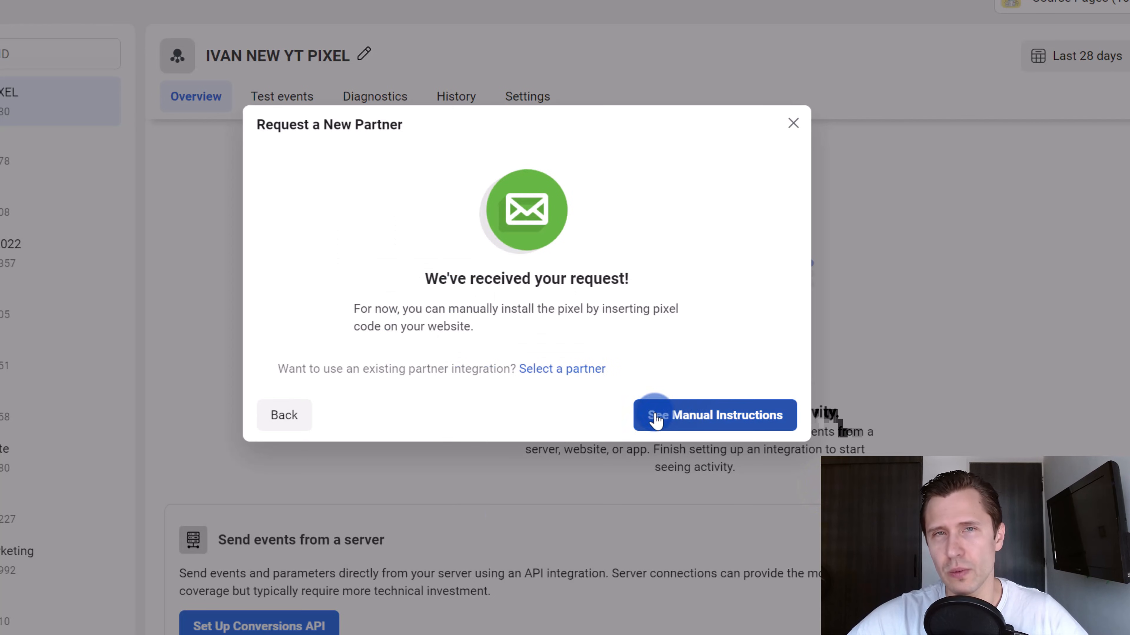
pyautogui.click(792, 123)
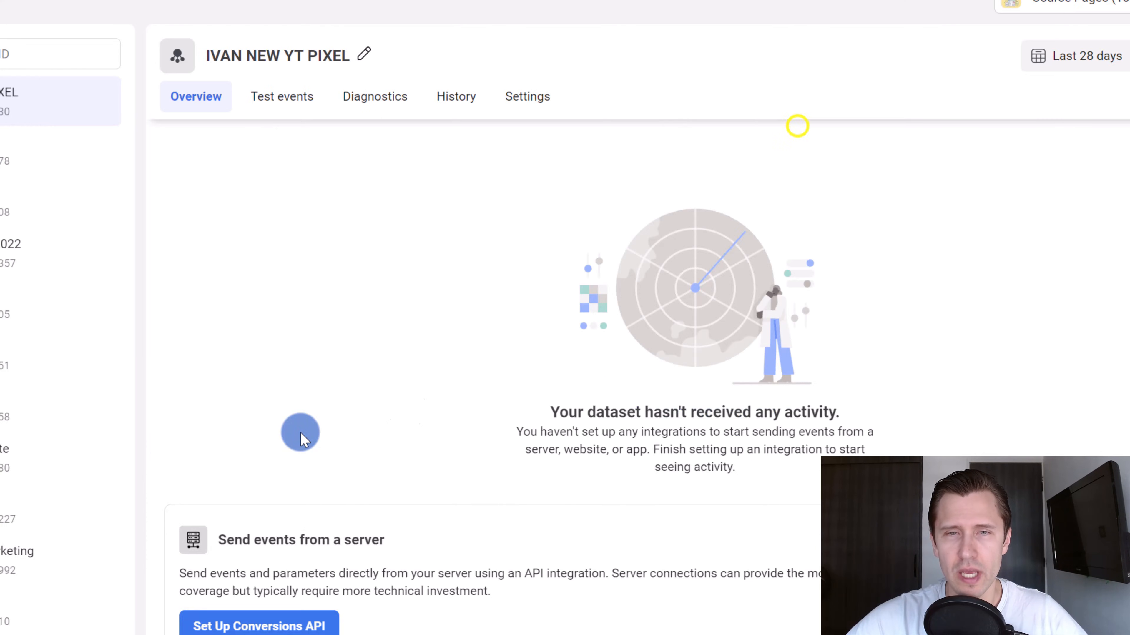
# - Choose manual Meta Pixel installation and copy its base code for the Unbounce editor
pyautogui.scroll(-3)
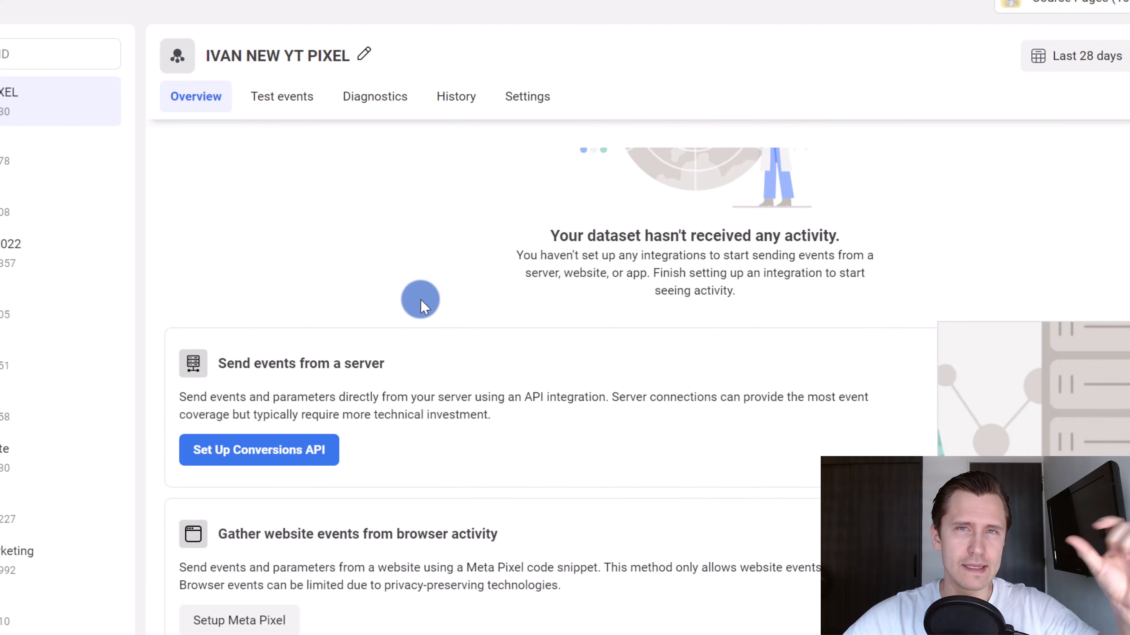
pyautogui.moveTo(407, 250)
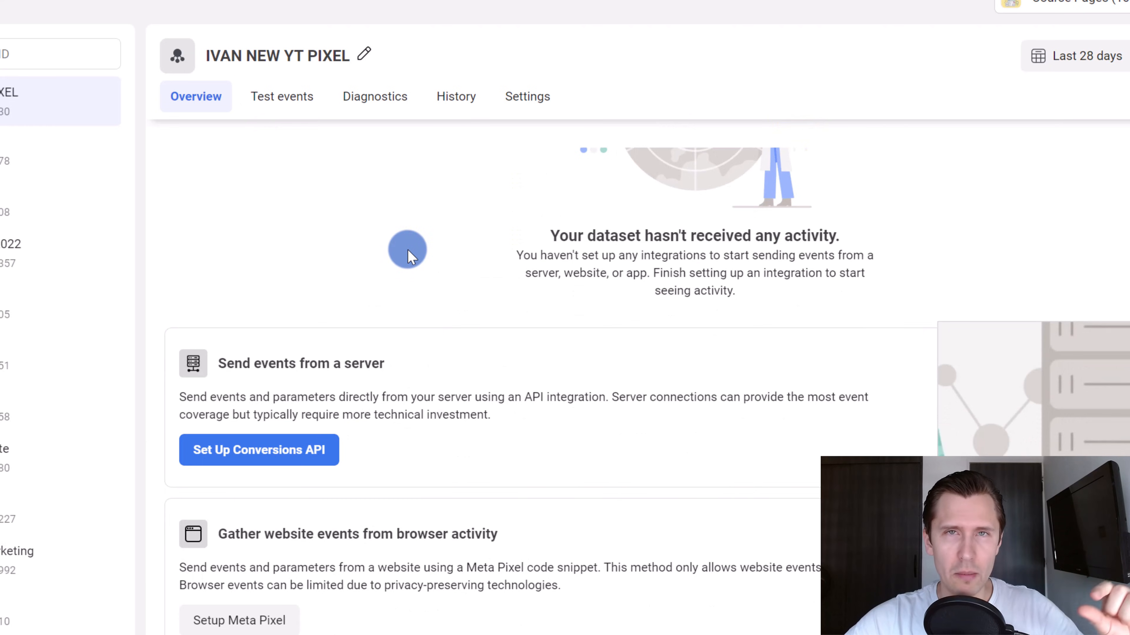
pyautogui.scroll(-3)
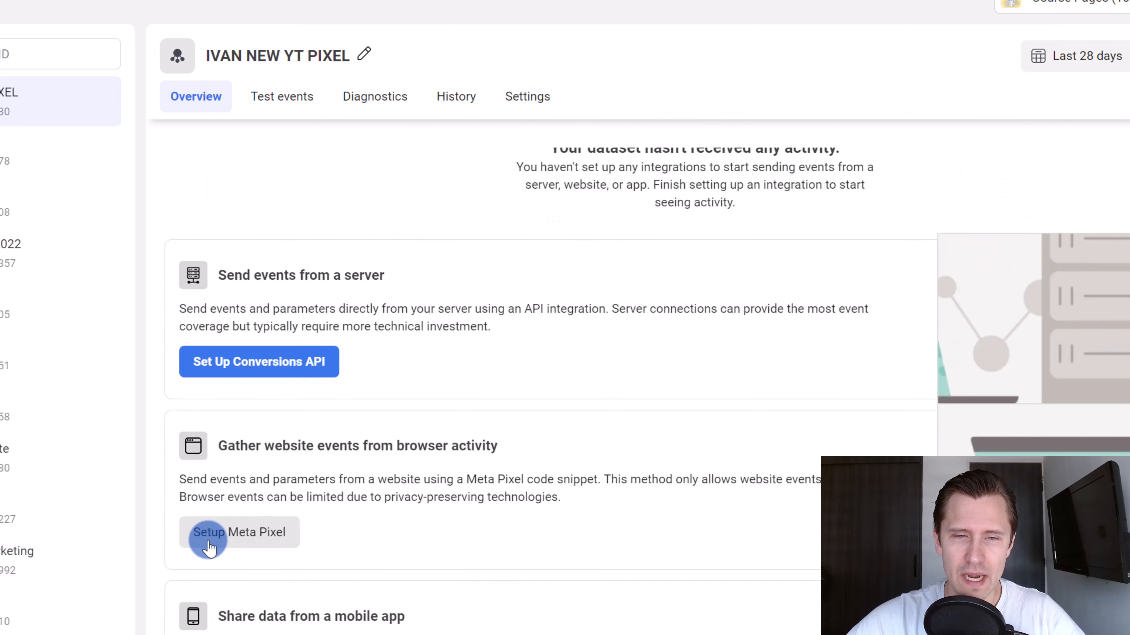
pyautogui.click(238, 532)
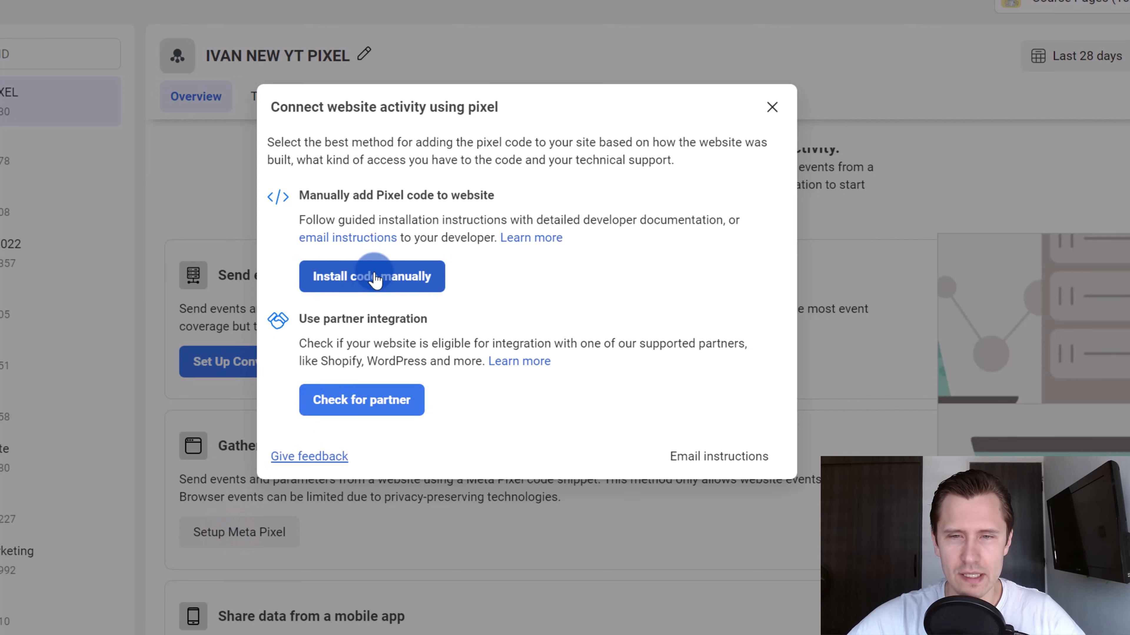
pyautogui.click(372, 276)
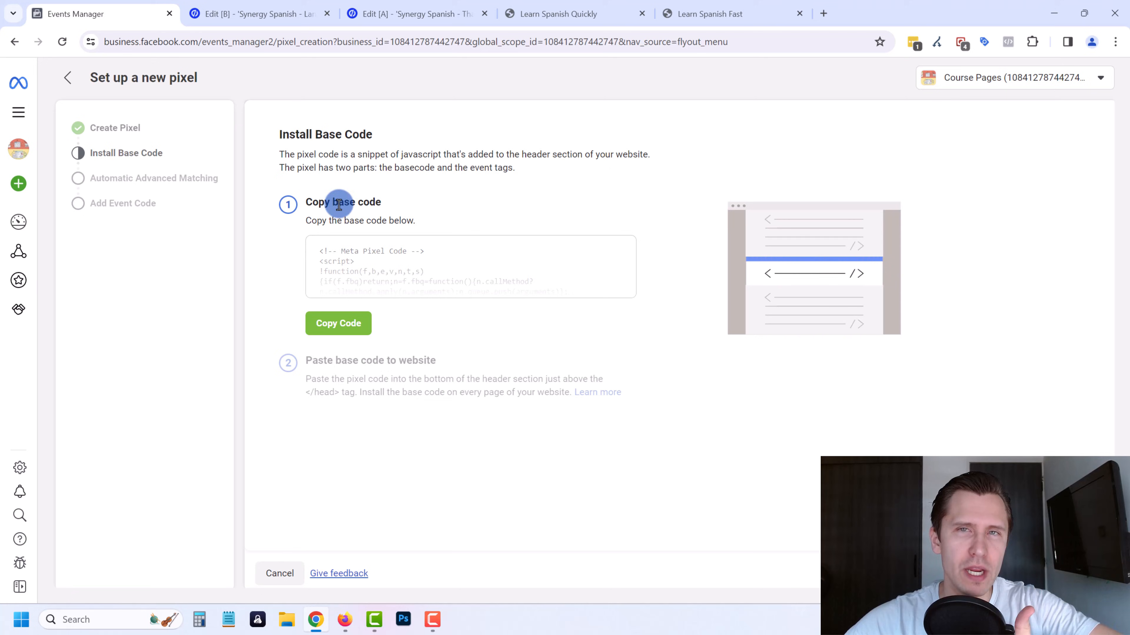
pyautogui.moveTo(574, 13)
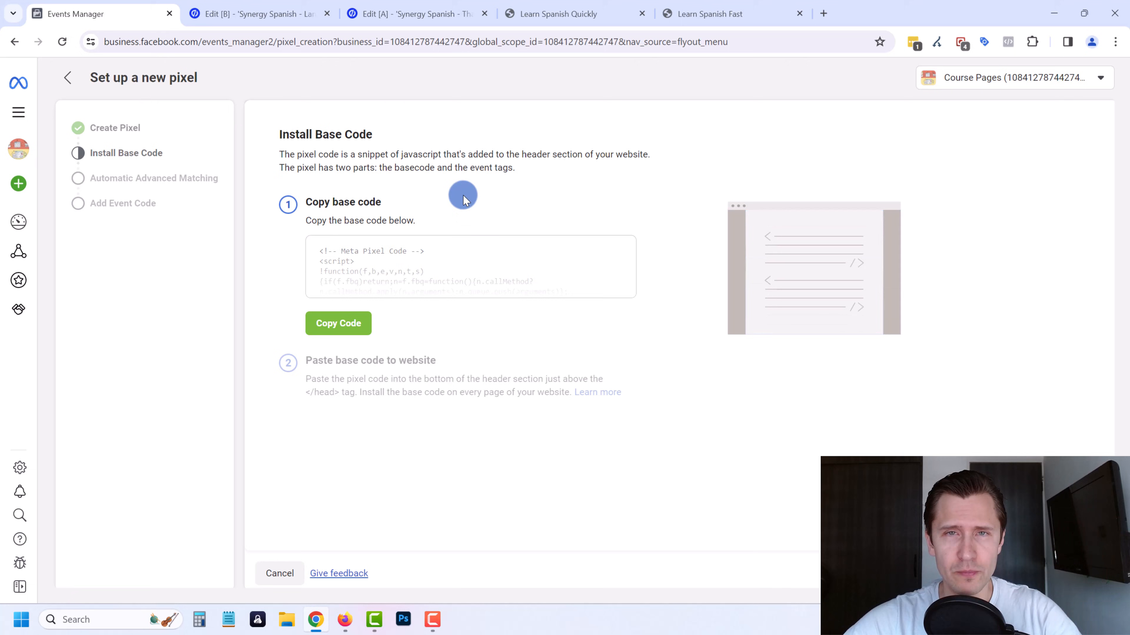
pyautogui.click(338, 323)
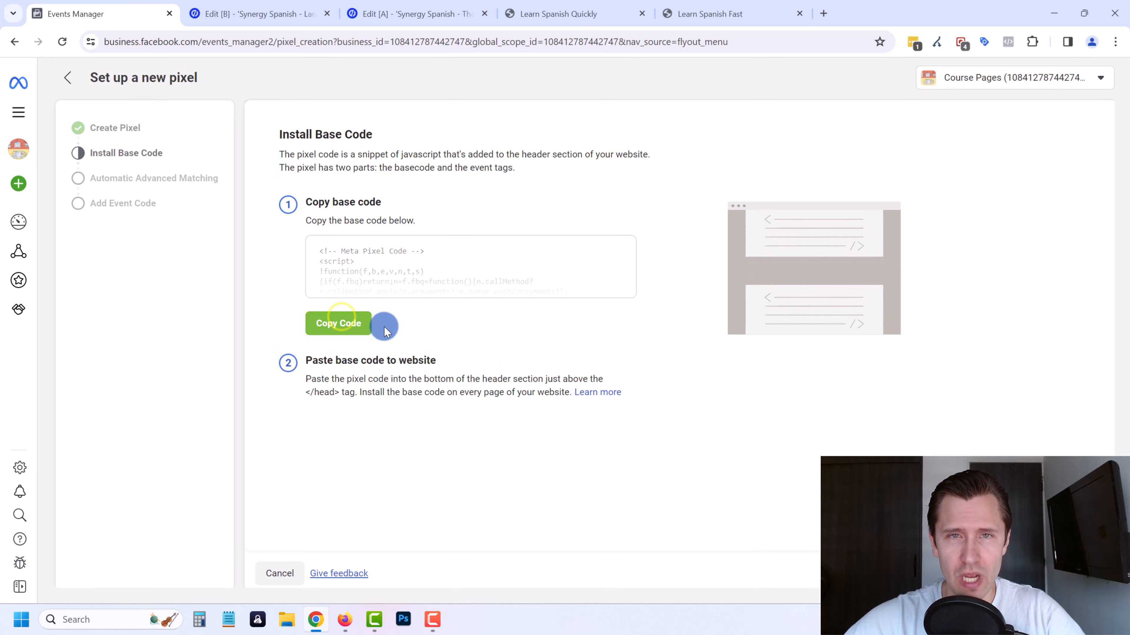
pyautogui.click(256, 13)
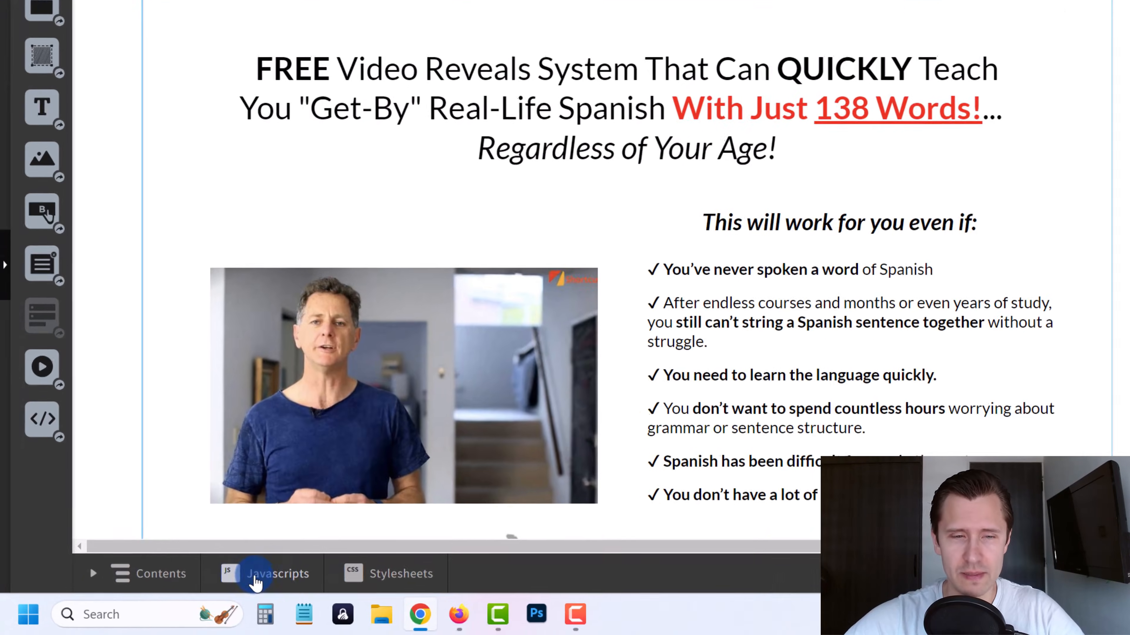
# - Paste the pixel code as a head script named Facebook BASE on the landing page and save
pyautogui.click(277, 574)
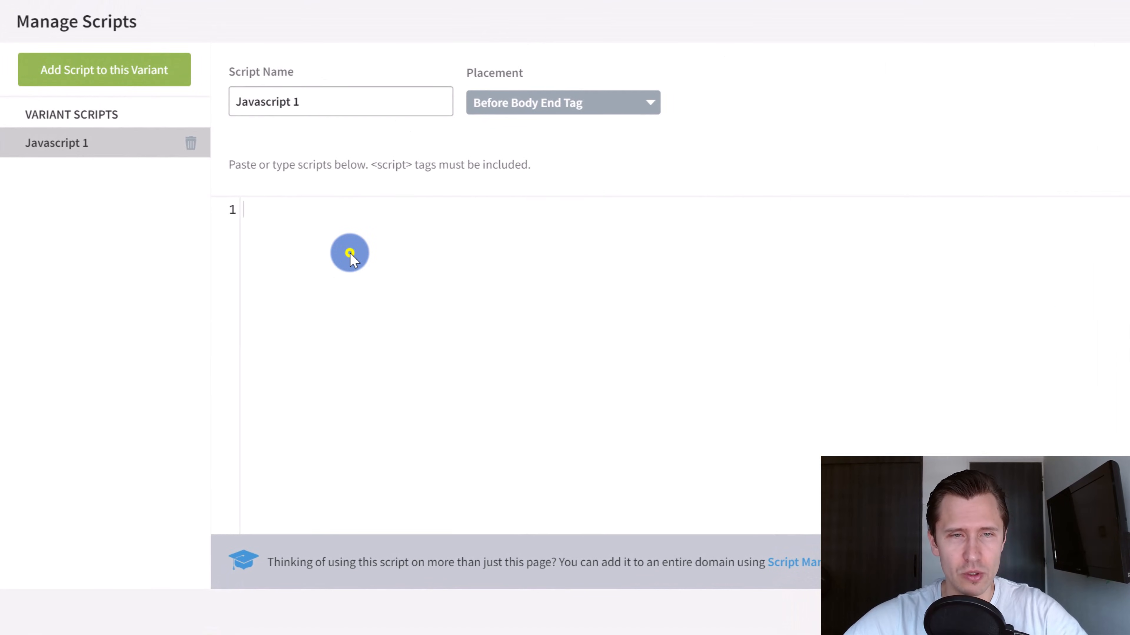
pyautogui.click(562, 102)
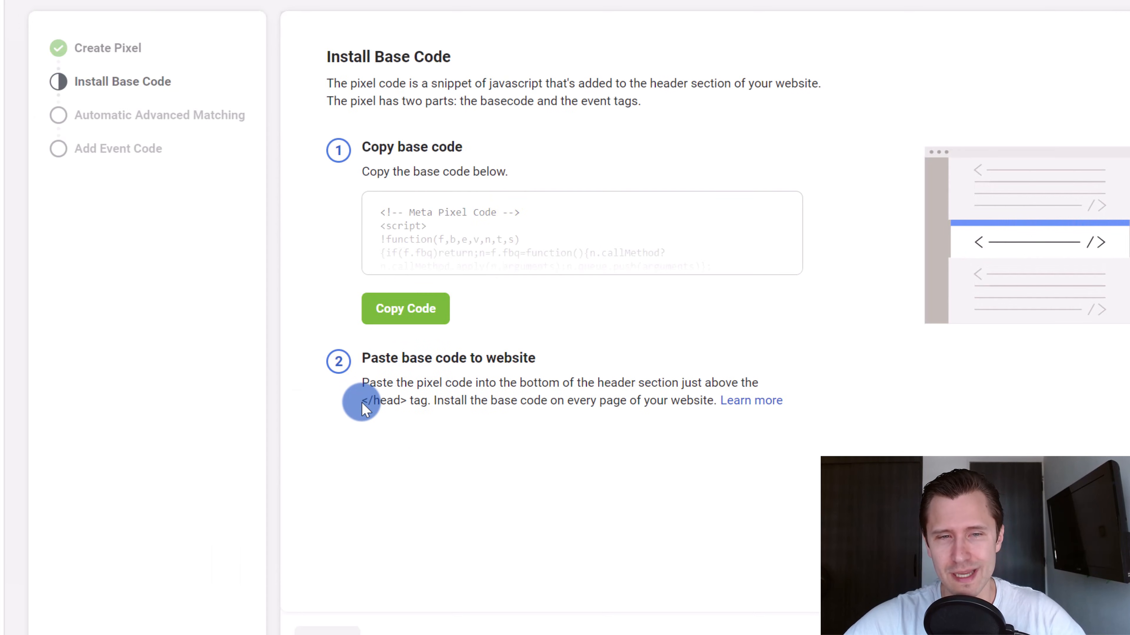
pyautogui.doubleClick(382, 400)
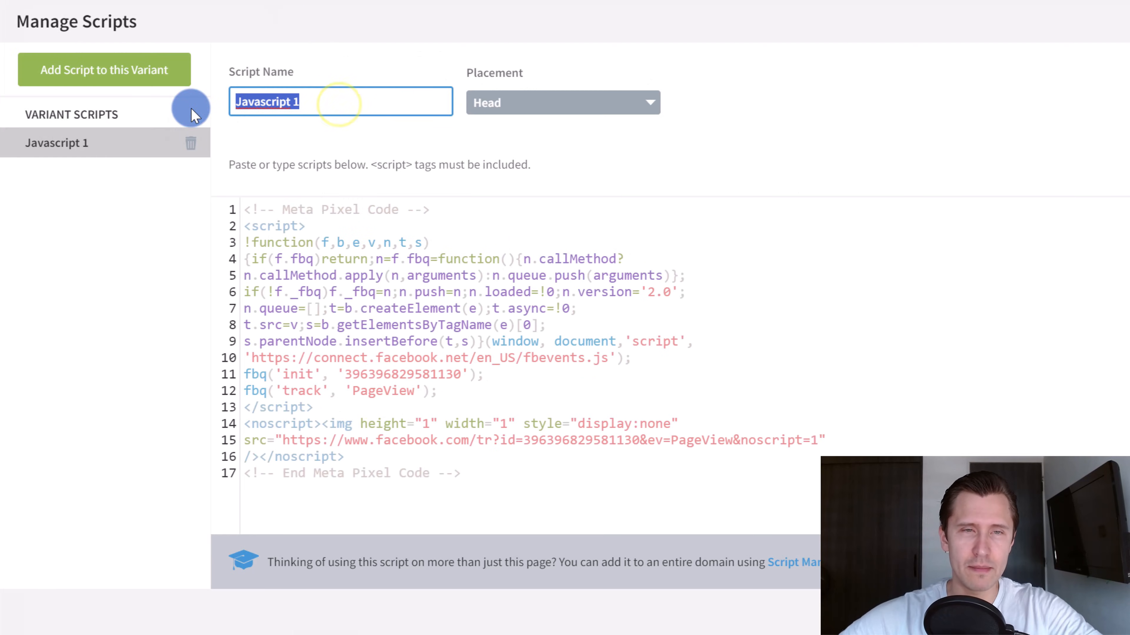
pyautogui.write('Facebook B')
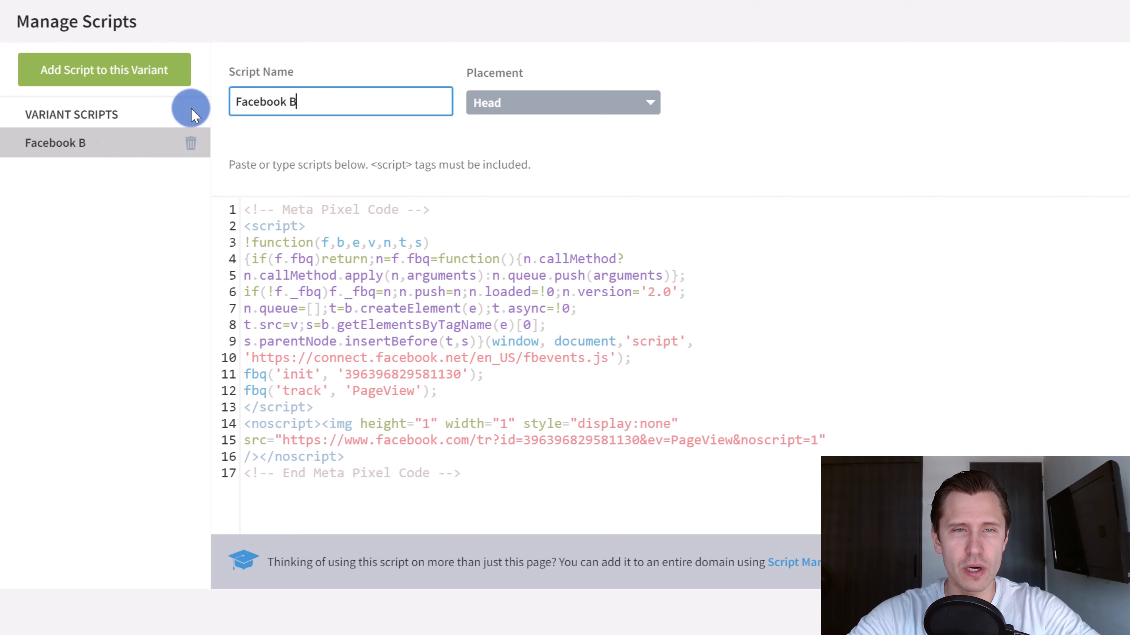
pyautogui.write('ASE')
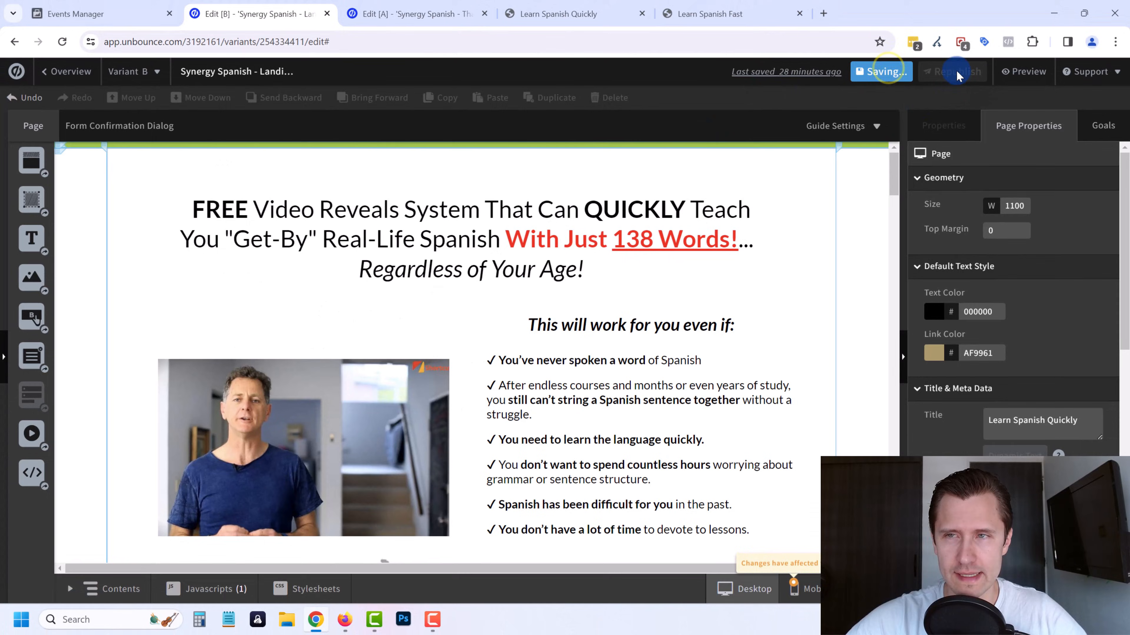
pyautogui.click(953, 71)
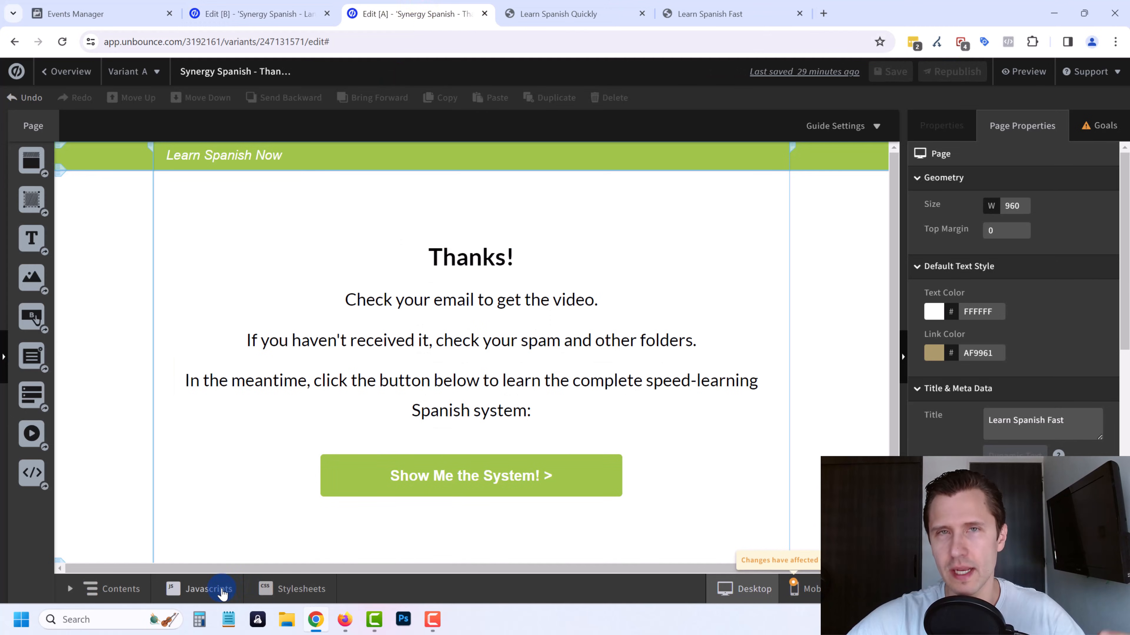
# - Add the pixel code as script Facebook BASE on the thank-you page, save and republish it
pyautogui.click(209, 588)
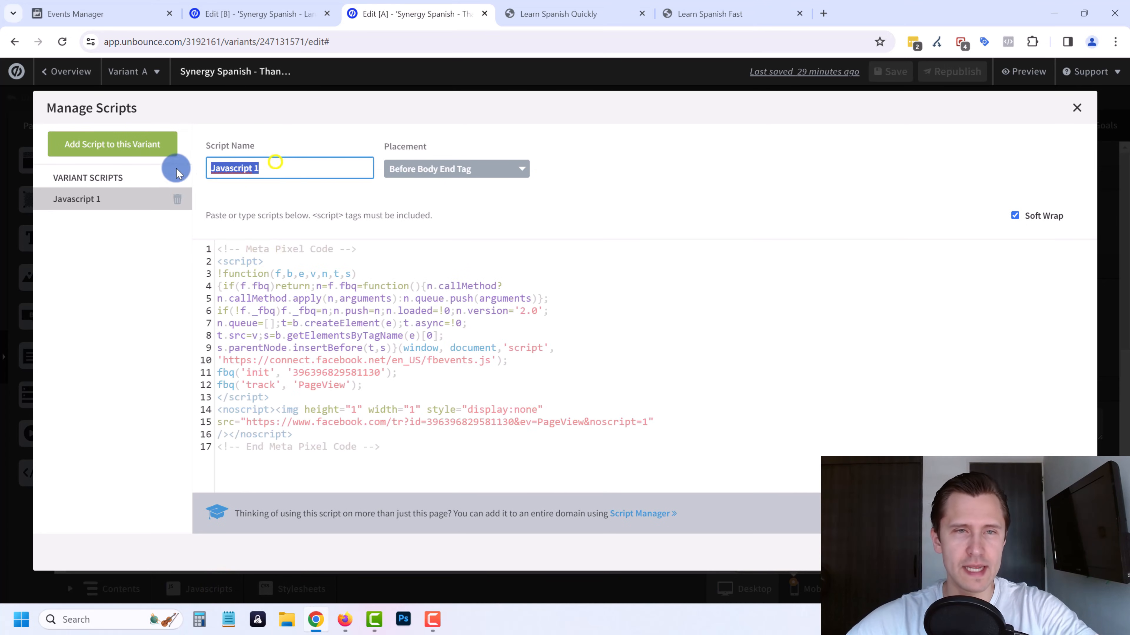
pyautogui.write('Facebook BA')
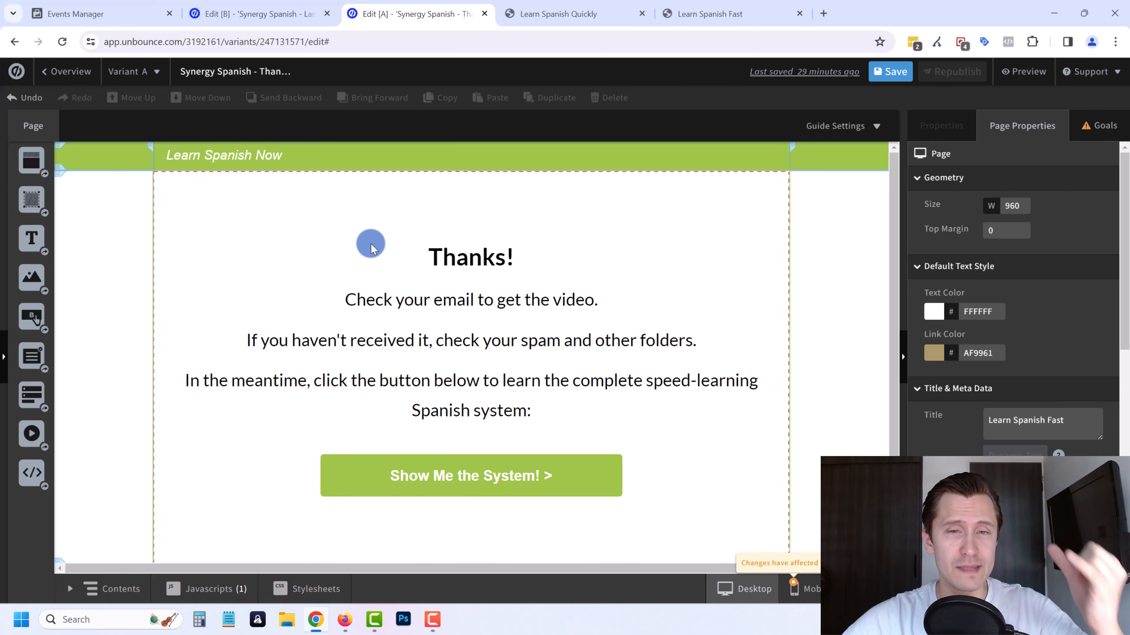
pyautogui.click(890, 71)
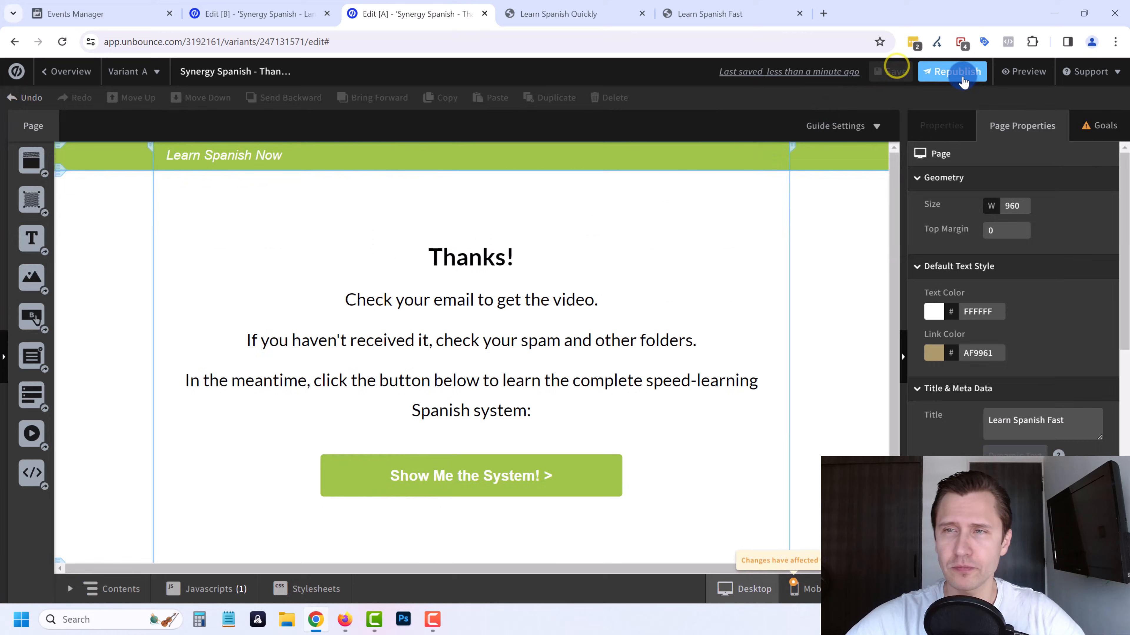
pyautogui.click(953, 71)
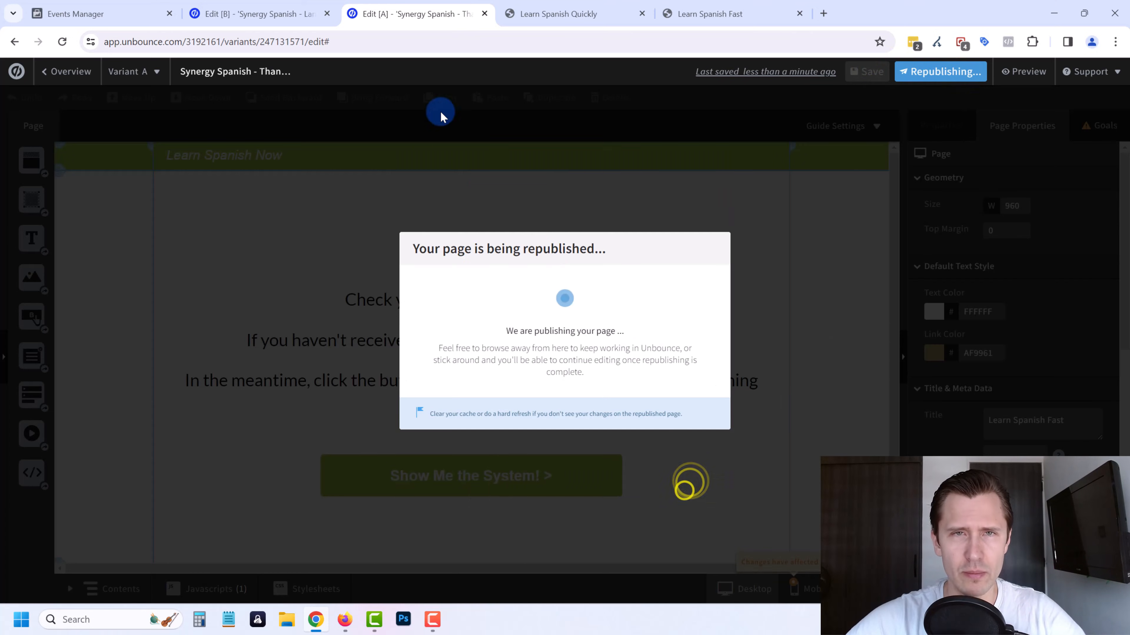
pyautogui.click(257, 13)
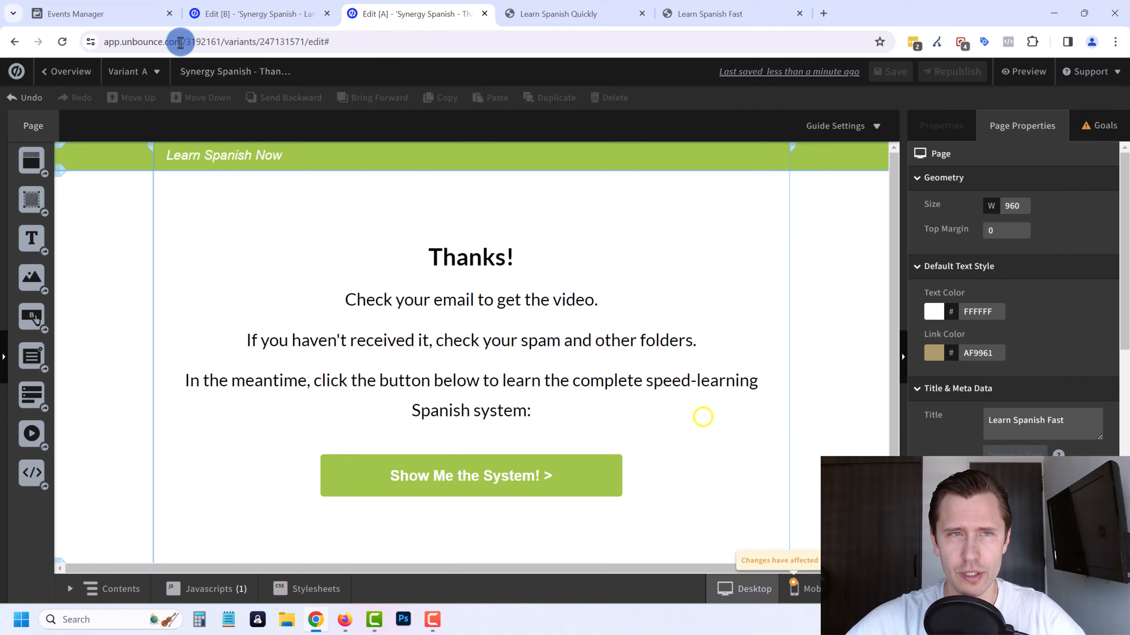
pyautogui.click(94, 13)
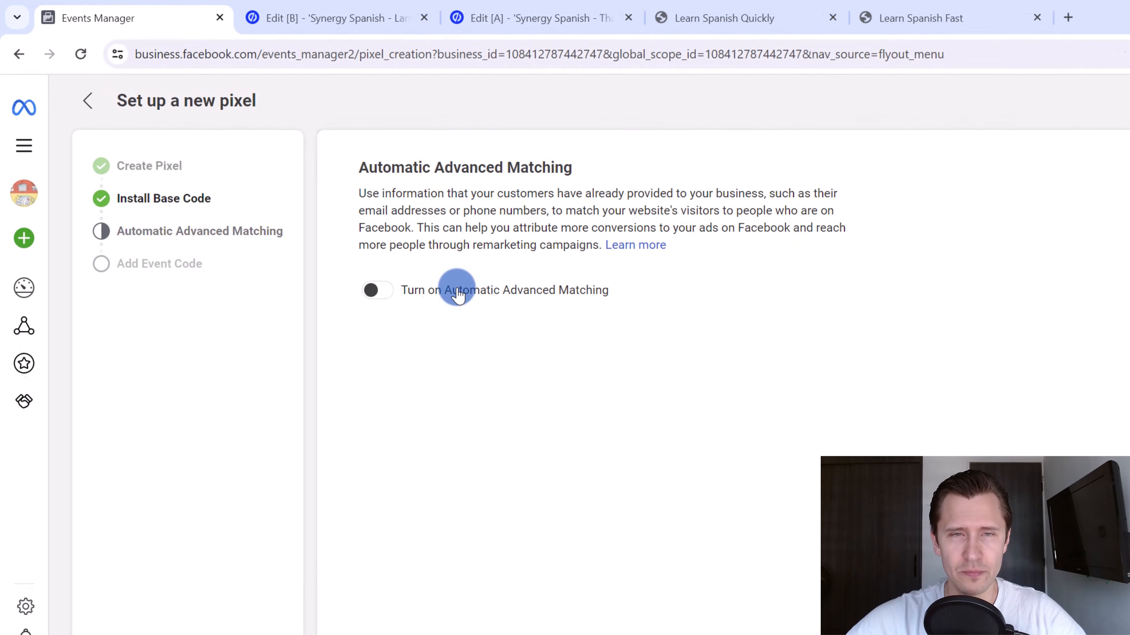
# - Switch on Automatic Advanced Matching with all fields and continue to Add Event Code
pyautogui.click(378, 290)
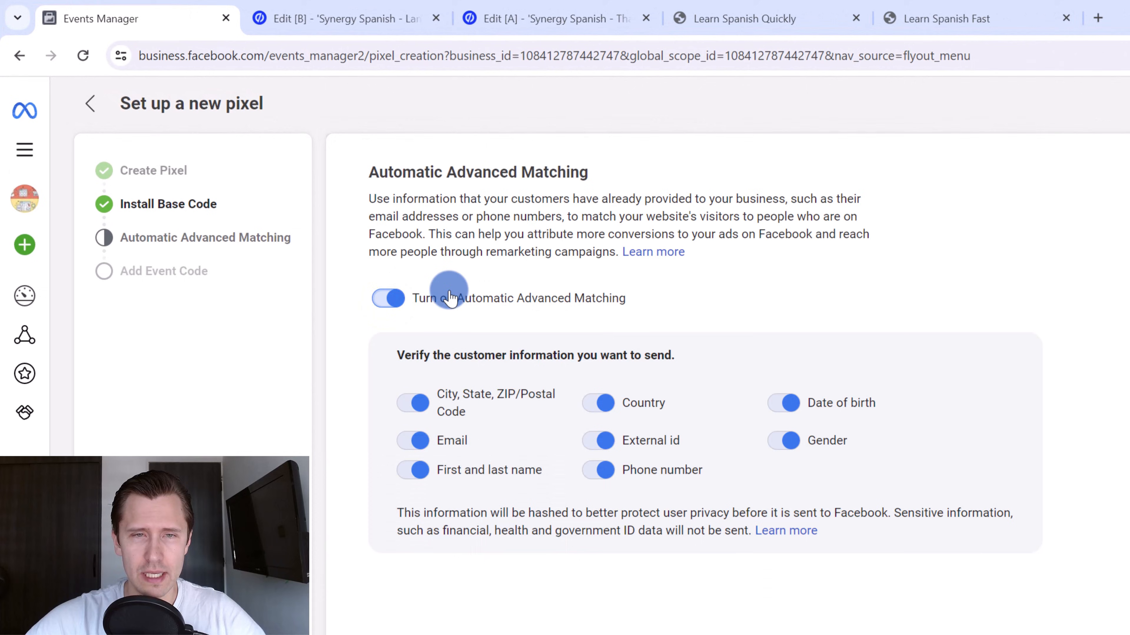
pyautogui.moveTo(516, 209)
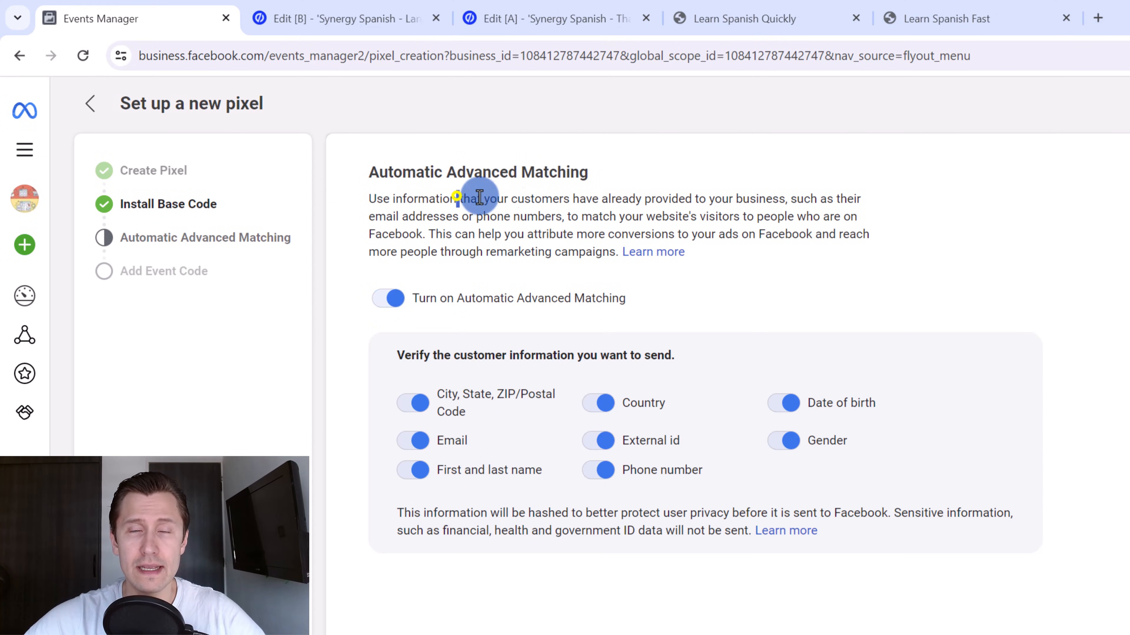
pyautogui.moveTo(457, 198); pyautogui.dragTo(629, 199)
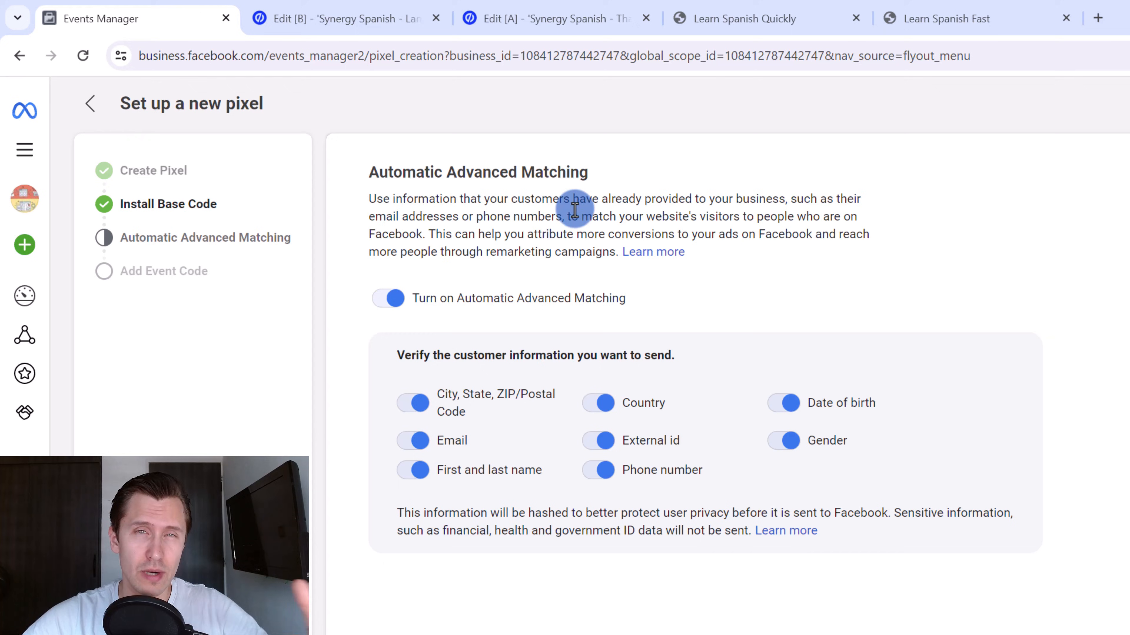
pyautogui.moveTo(520, 381)
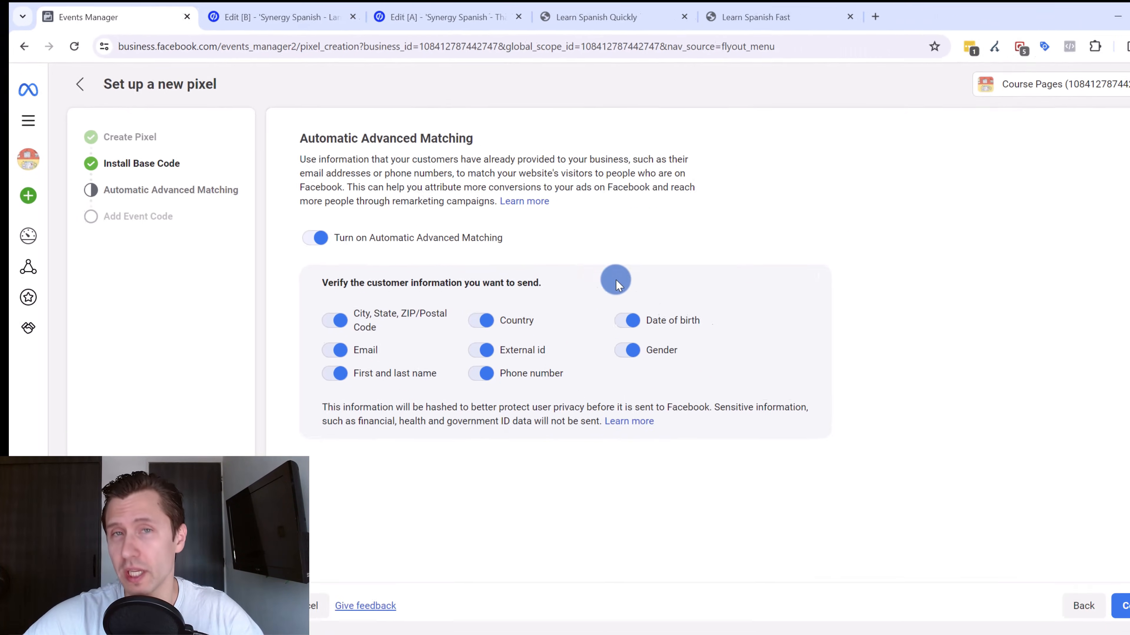
pyautogui.click(1124, 606)
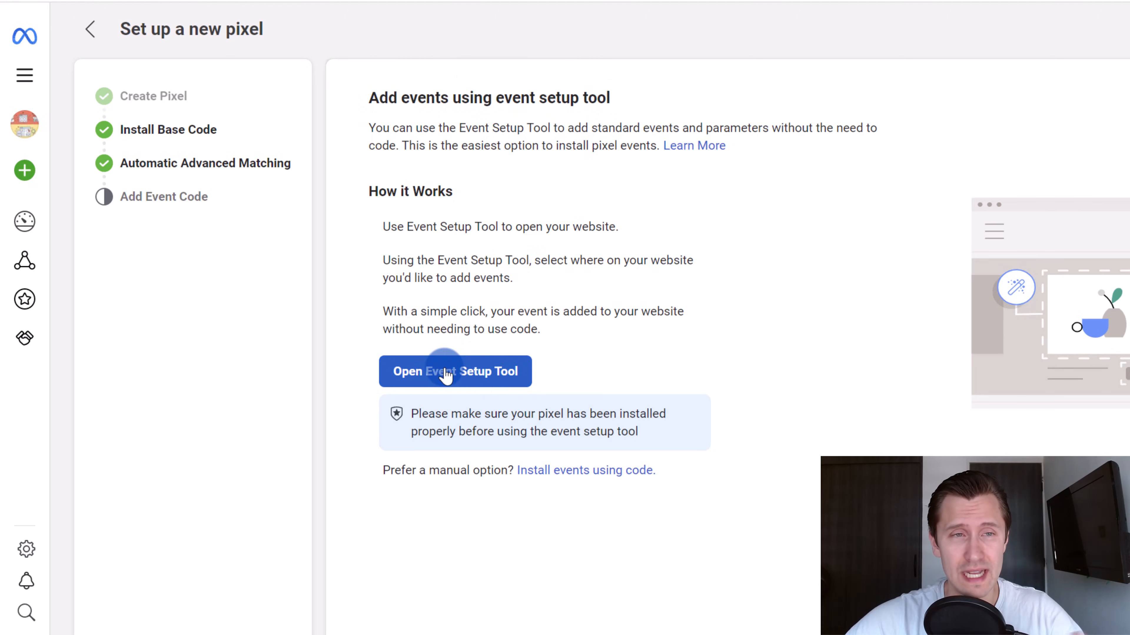
# - Enter the unbouncepages.com landing page URL in the Event Setup Tool, then cancel the dialog
pyautogui.click(455, 372)
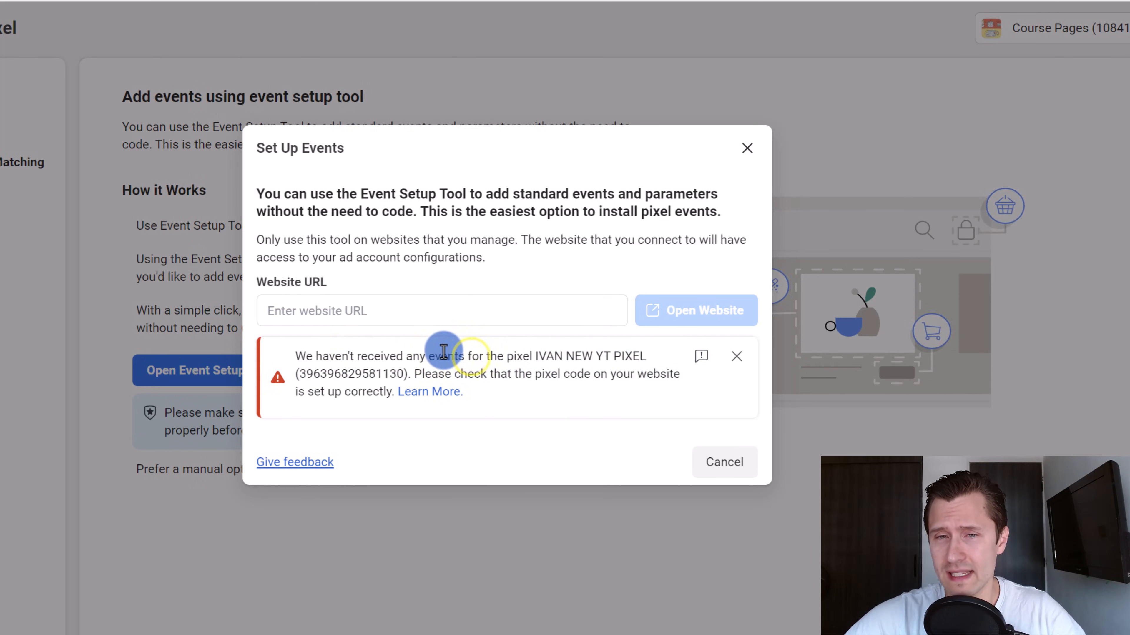
pyautogui.moveTo(442, 356); pyautogui.dragTo(671, 374)
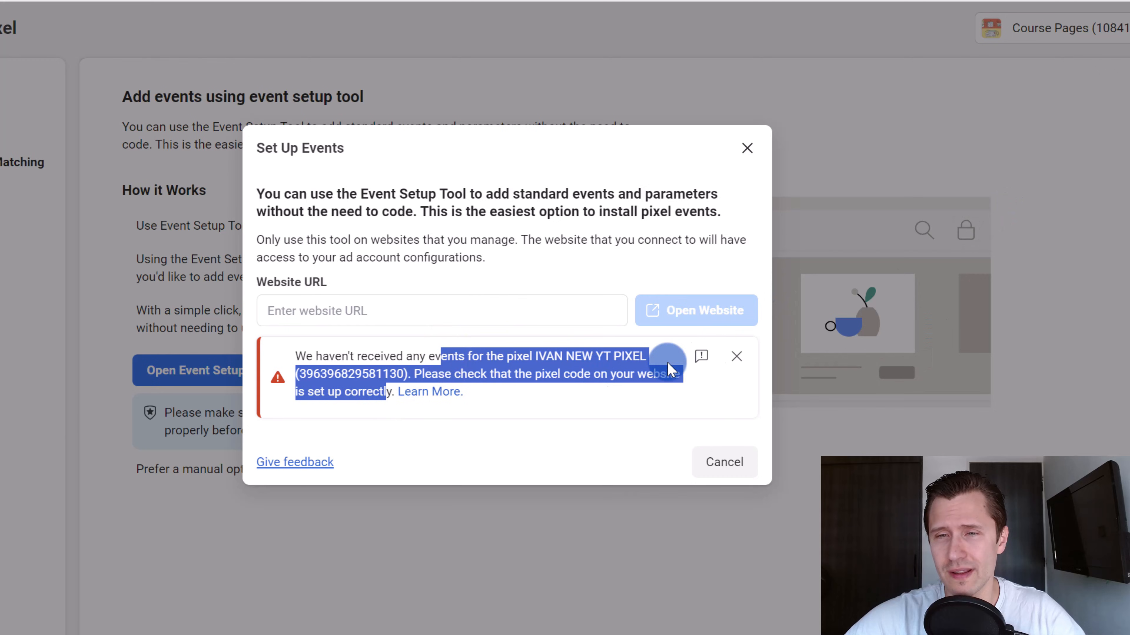
pyautogui.click(736, 356)
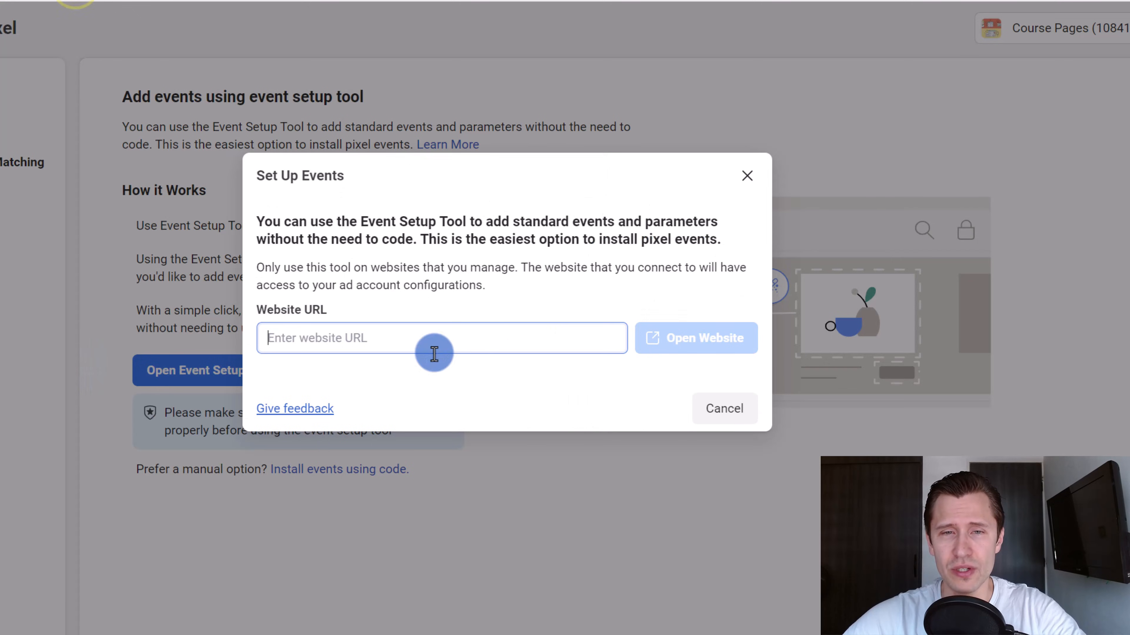
pyautogui.write('http://unbouncepages.com/af591f82-d347-422a-8a69-370af1a1')
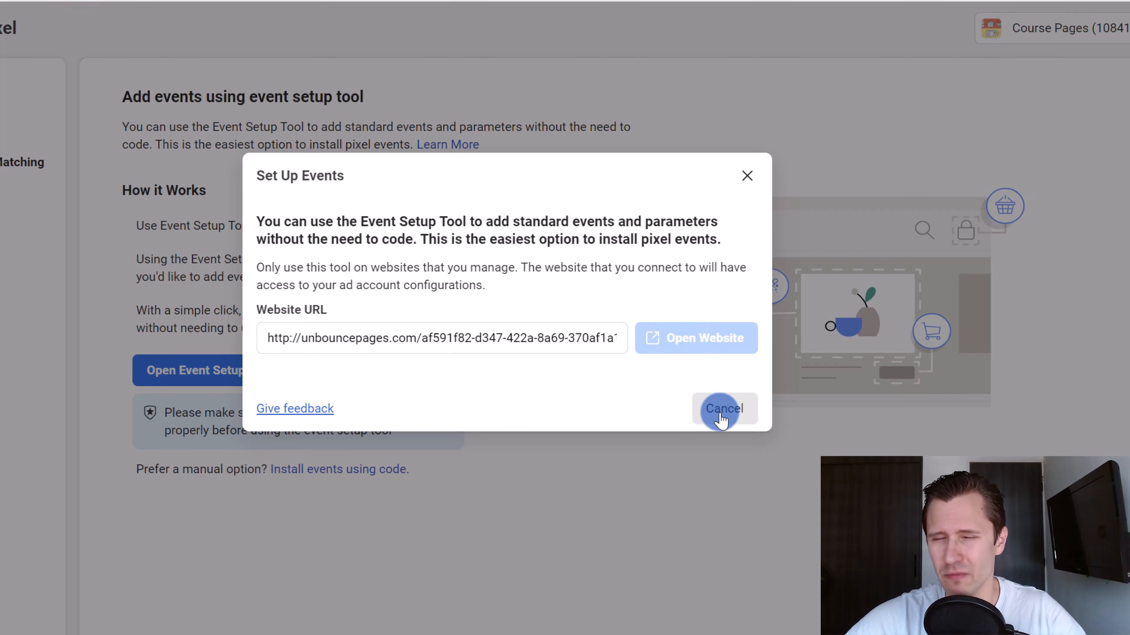
pyautogui.click(725, 409)
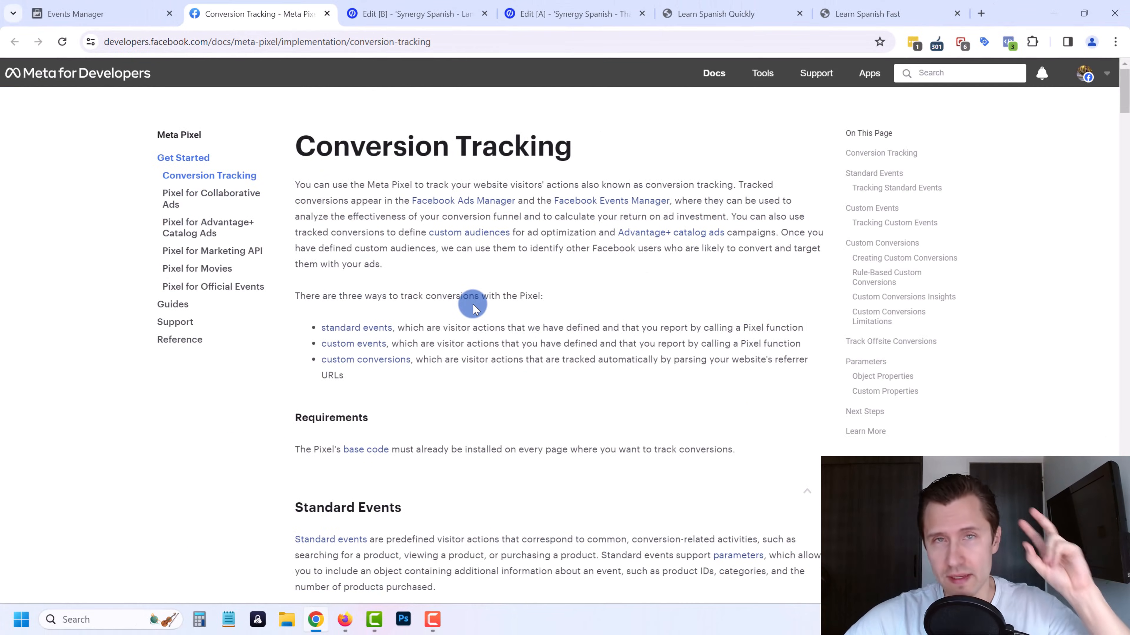
pyautogui.moveTo(126, 24)
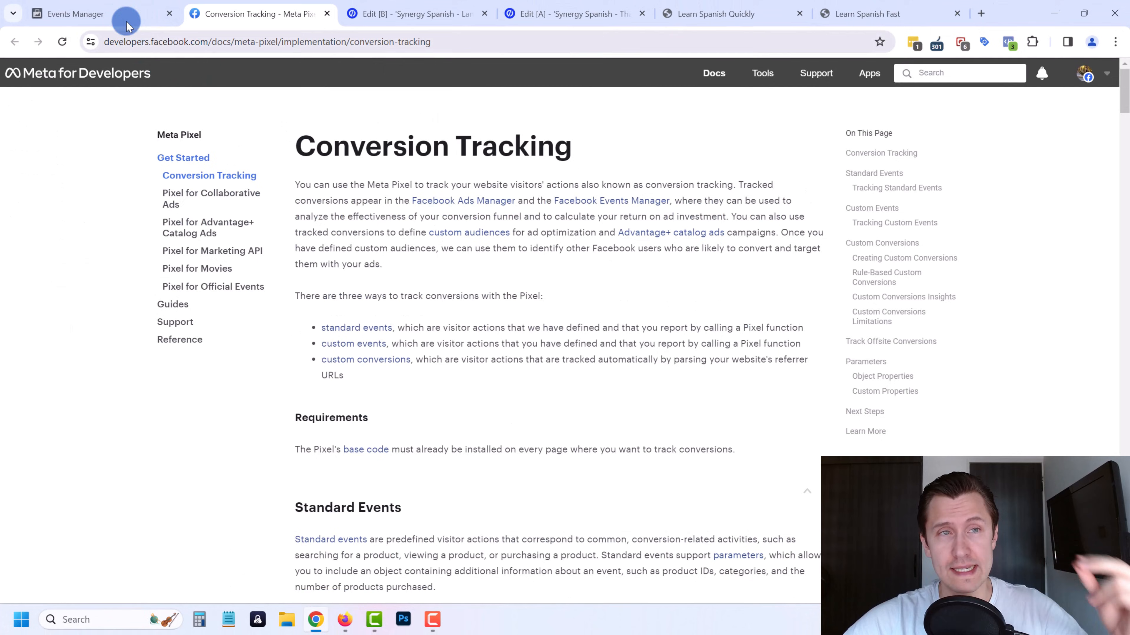
# - Review the Events Manager, live landing page and thank-you page, then return to the Conversion Tracking docs
pyautogui.click(68, 13)
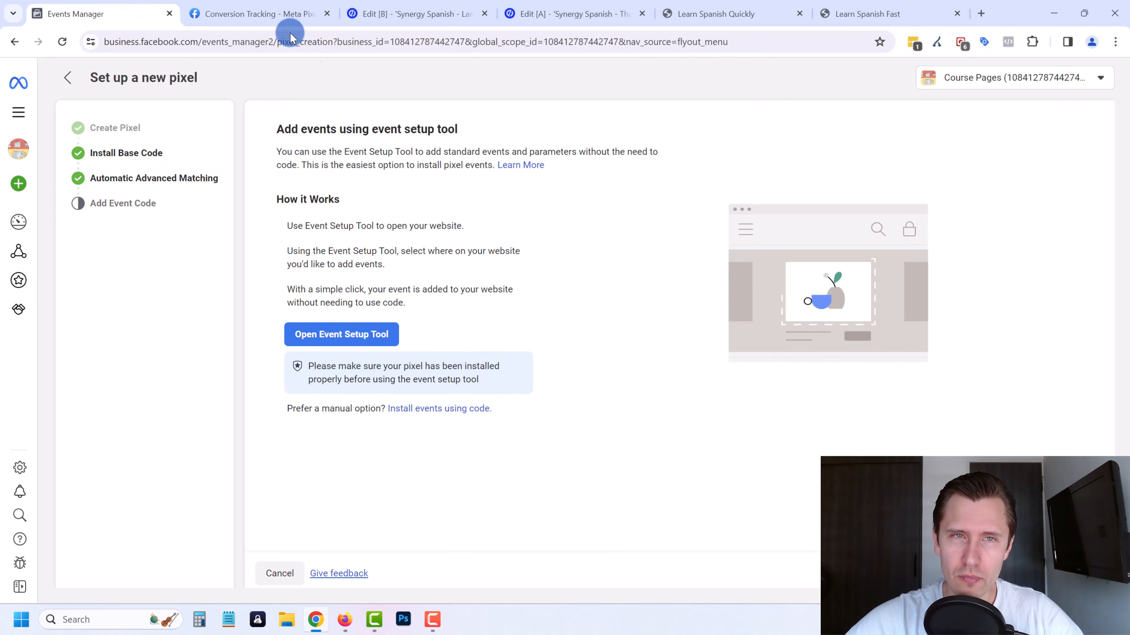
pyautogui.moveTo(258, 13)
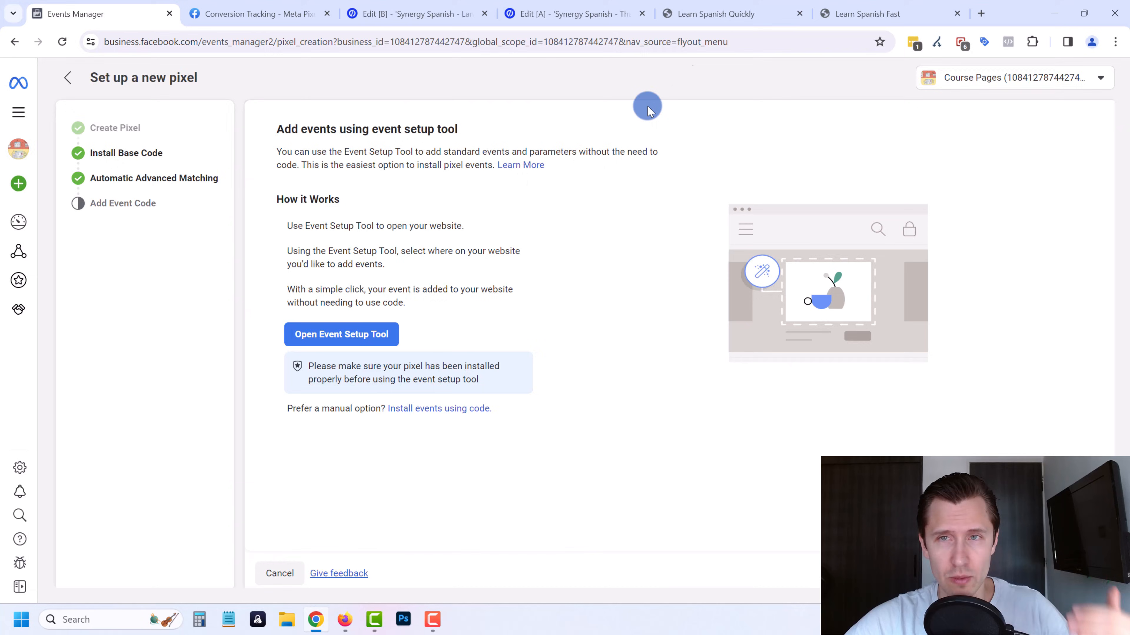
pyautogui.click(713, 13)
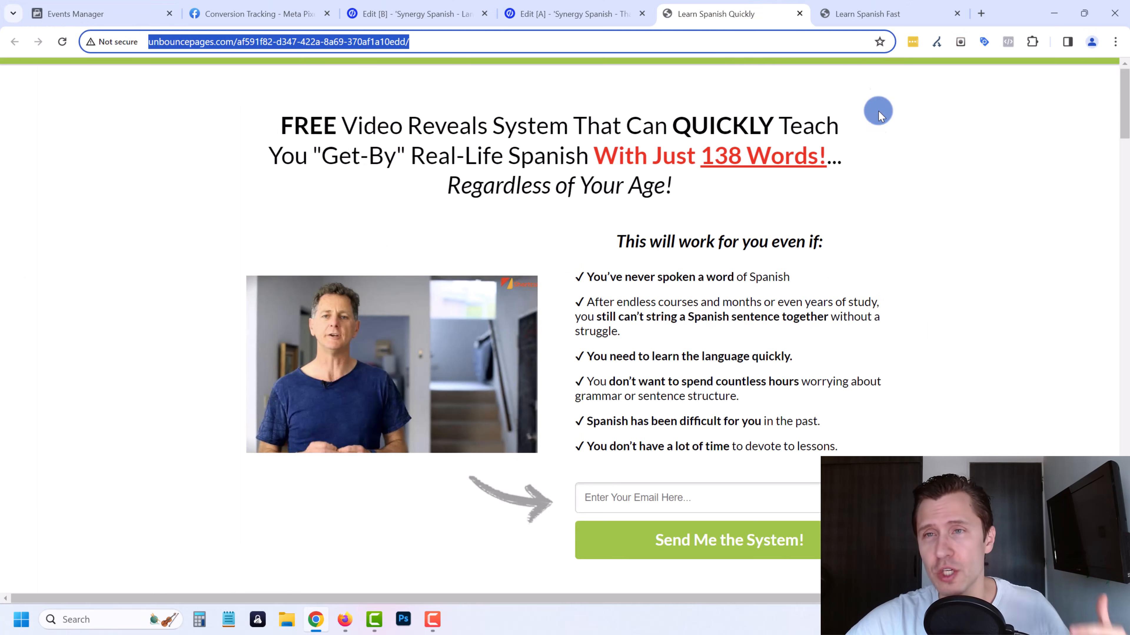
pyautogui.click(864, 13)
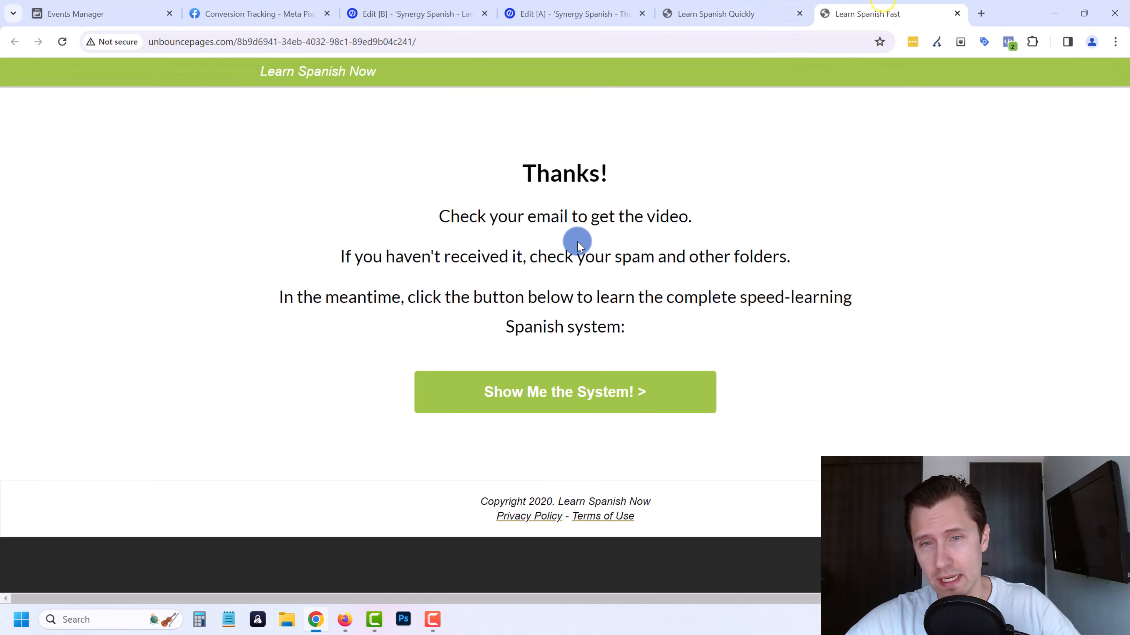
pyautogui.click(256, 14)
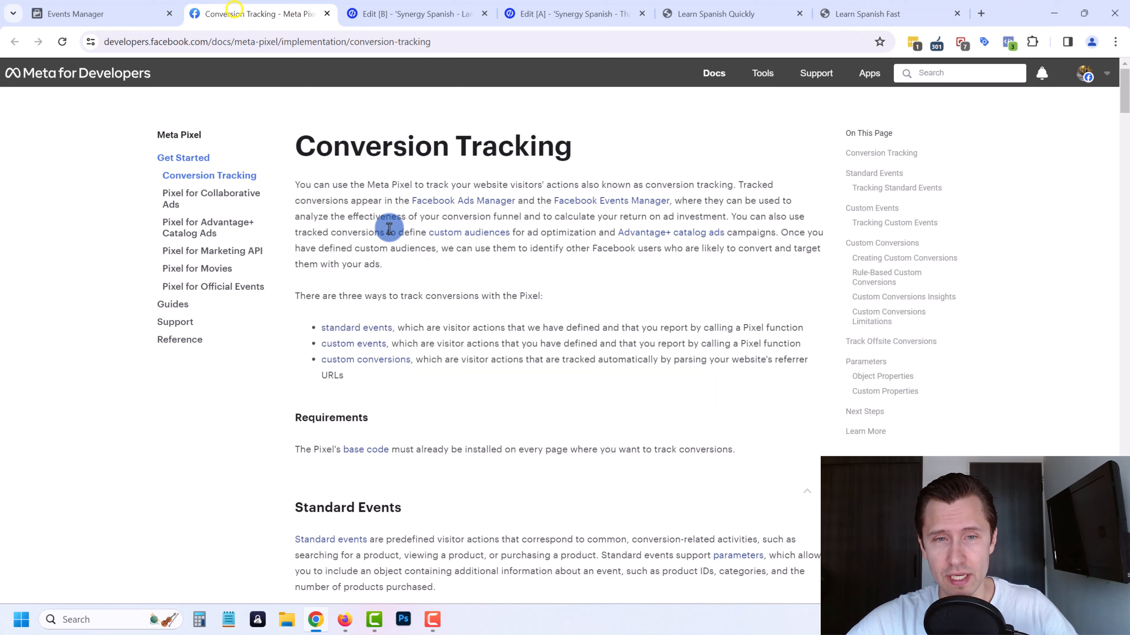
# - Scroll the docs down to the Standard Events section with the fbq('track', 'Purchase') example
pyautogui.scroll(-3)
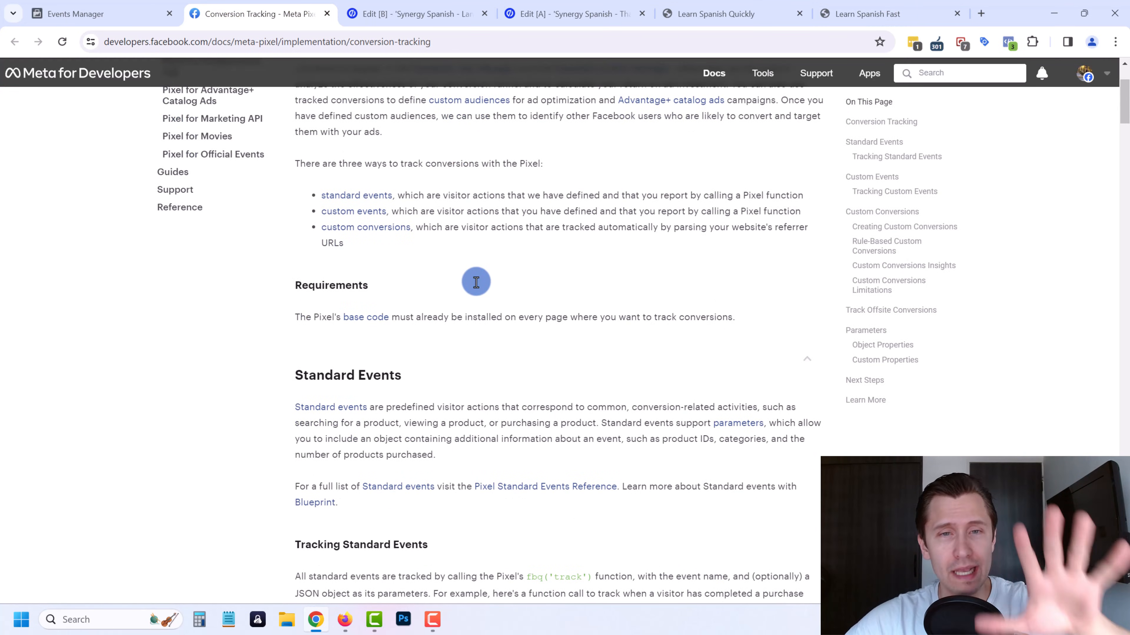
pyautogui.scroll(-3)
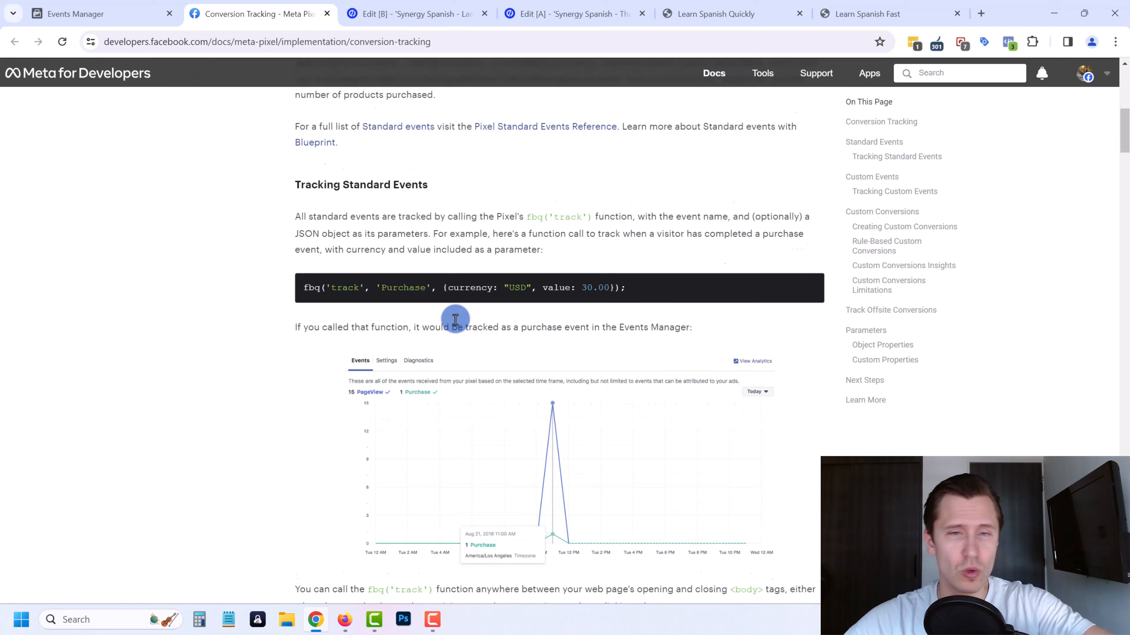
pyautogui.scroll(-3)
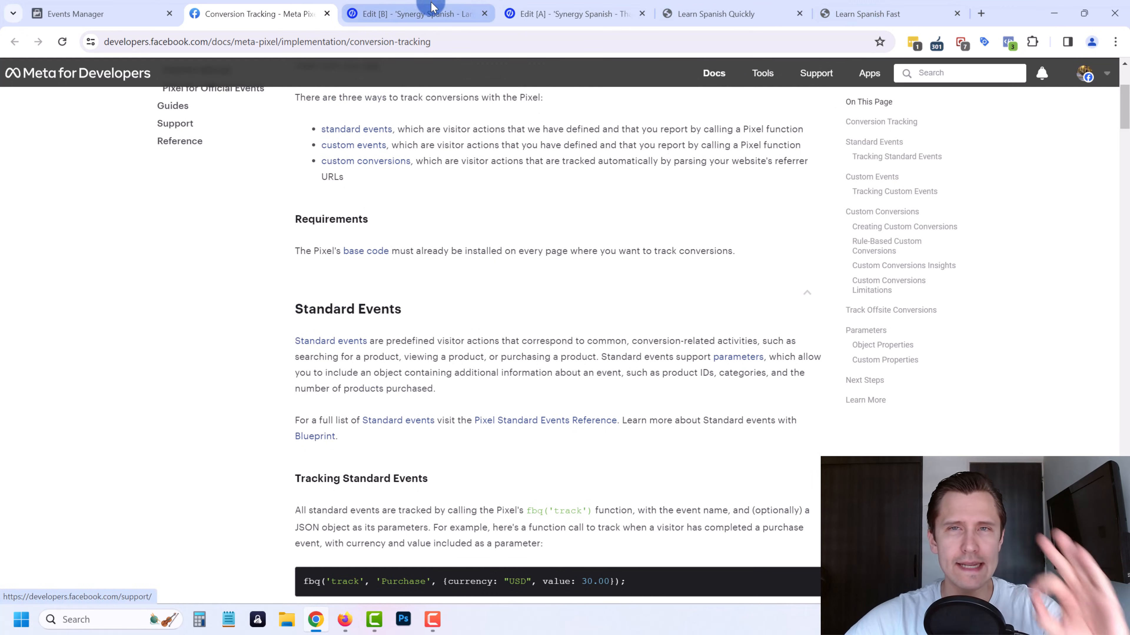
# - Open variant B's Facebook BASE Code script and highlight the pixel ID in its init line
pyautogui.click(416, 13)
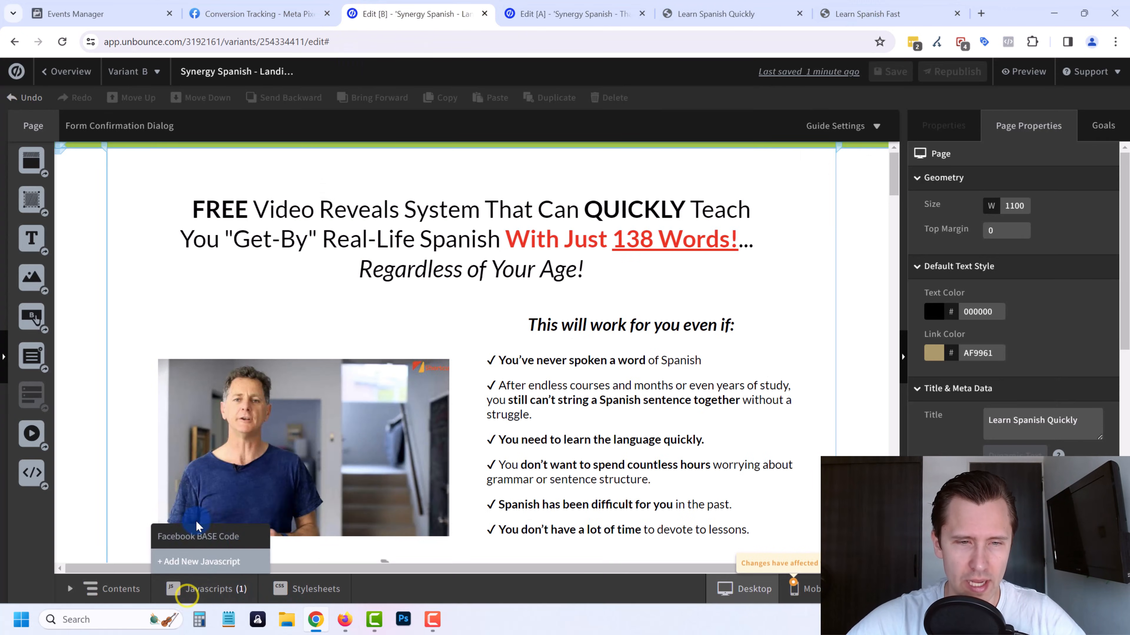
pyautogui.click(198, 536)
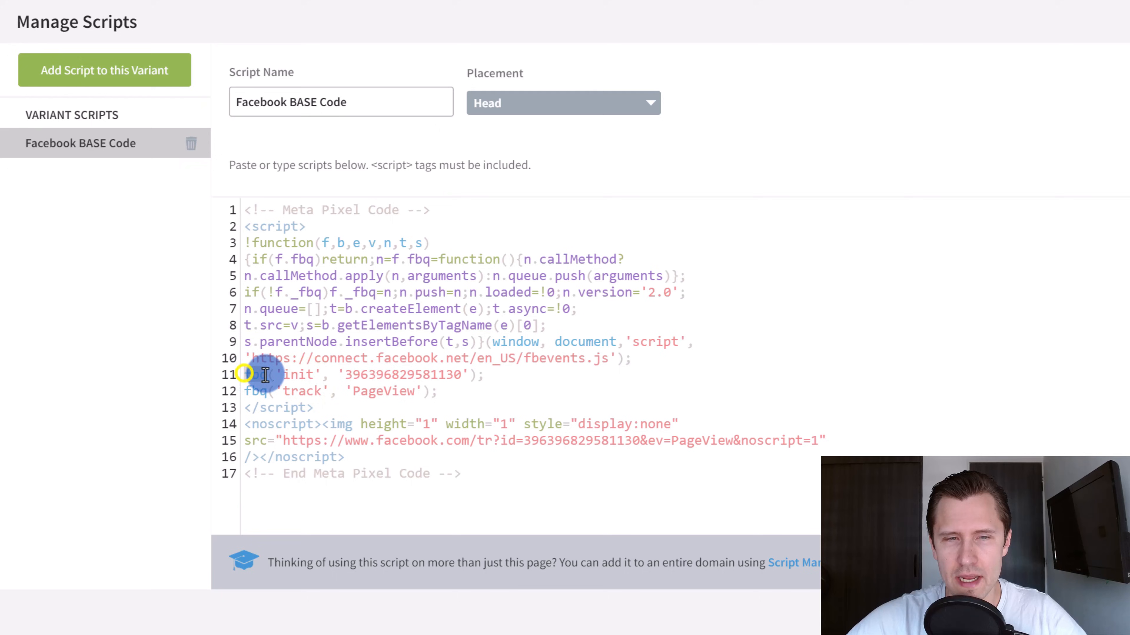
pyautogui.moveTo(245, 375); pyautogui.dragTo(472, 375)
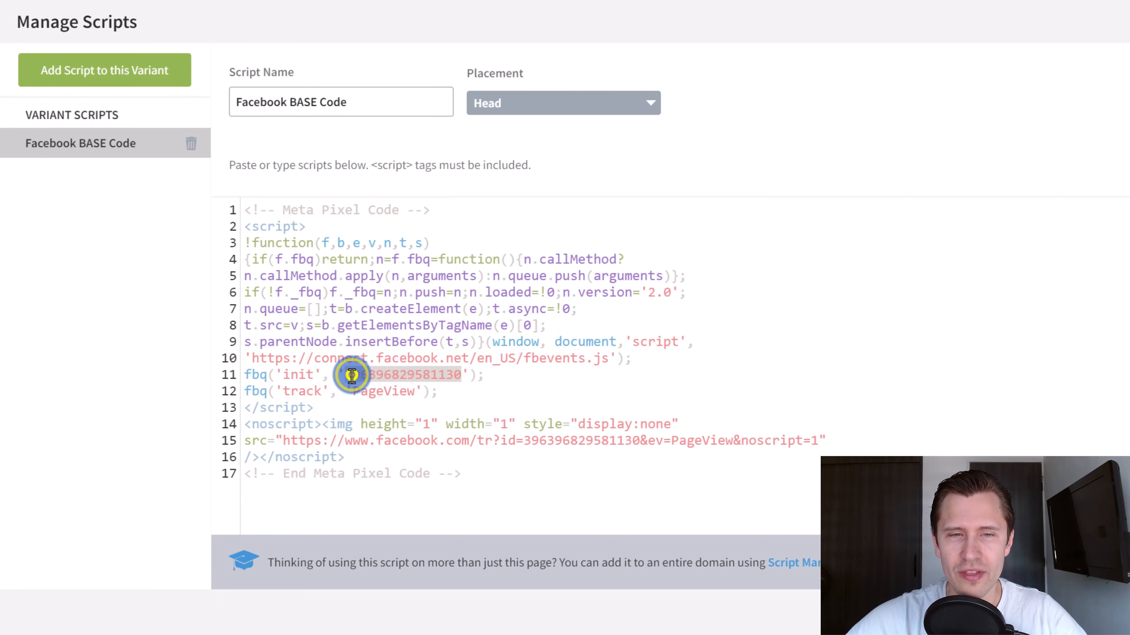
pyautogui.click(72, 6)
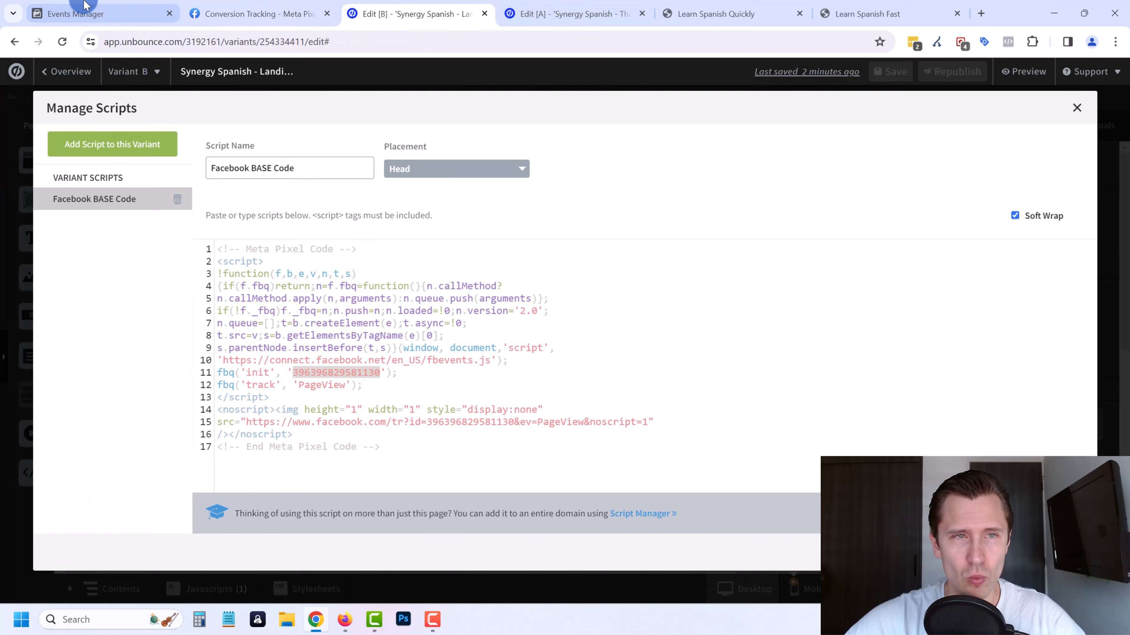
# - View the IVAN NEW YT PIXEL dataset's matching ID and open its Test events view
pyautogui.click(87, 13)
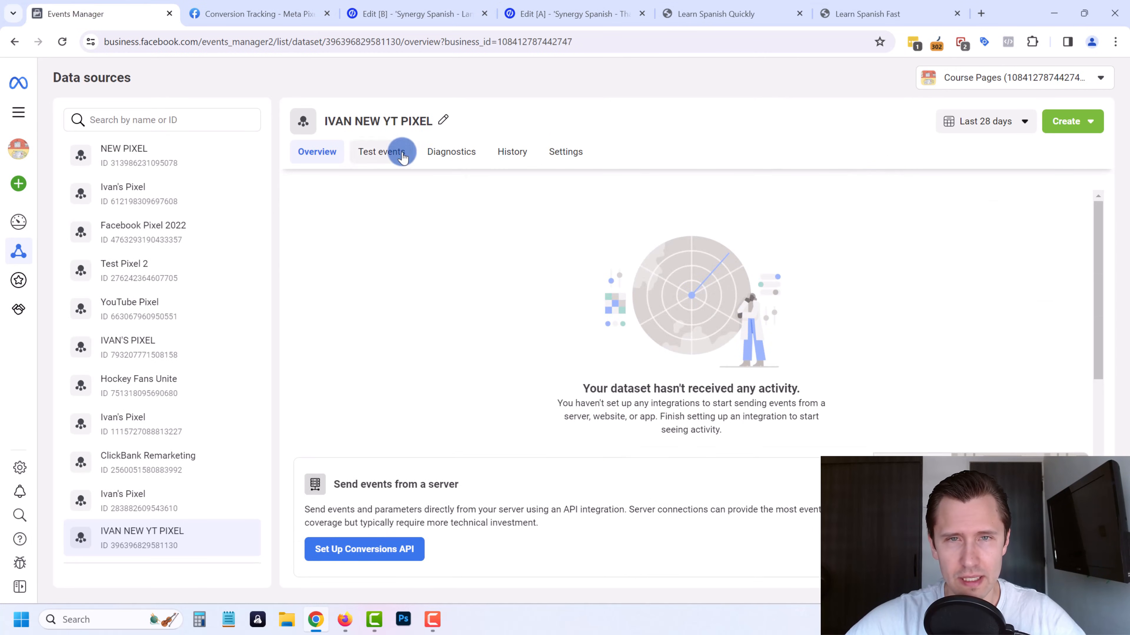
pyautogui.click(564, 151)
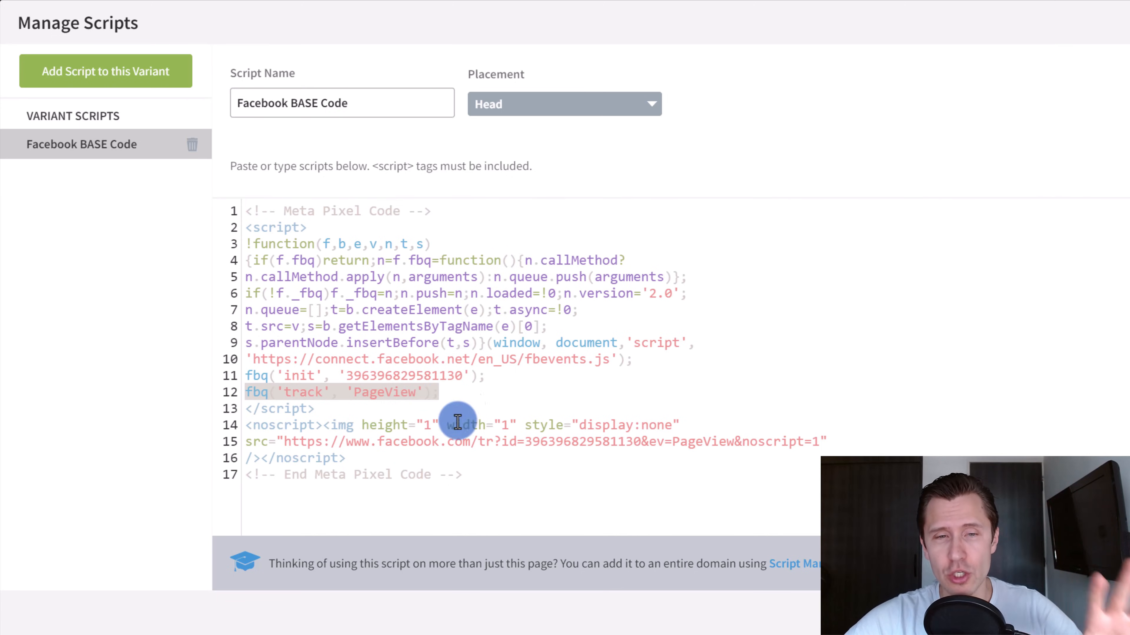
# - Highlight the pixel init and PageView track lines in the thank-you variant A script
pyautogui.click(868, 13)
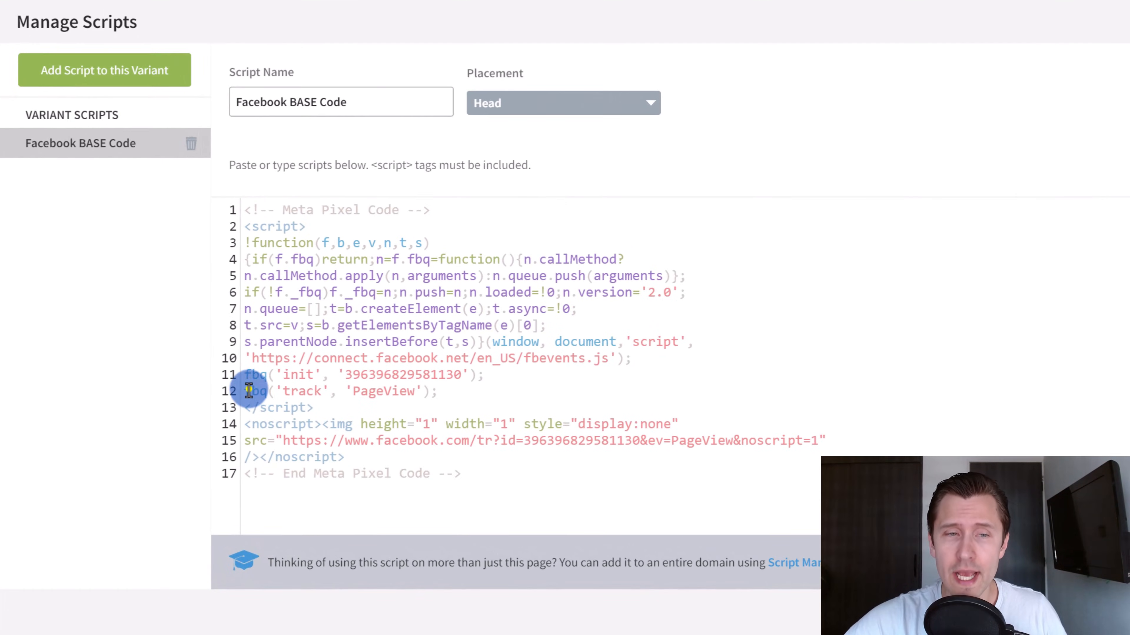
pyautogui.moveTo(244, 392); pyautogui.dragTo(425, 392)
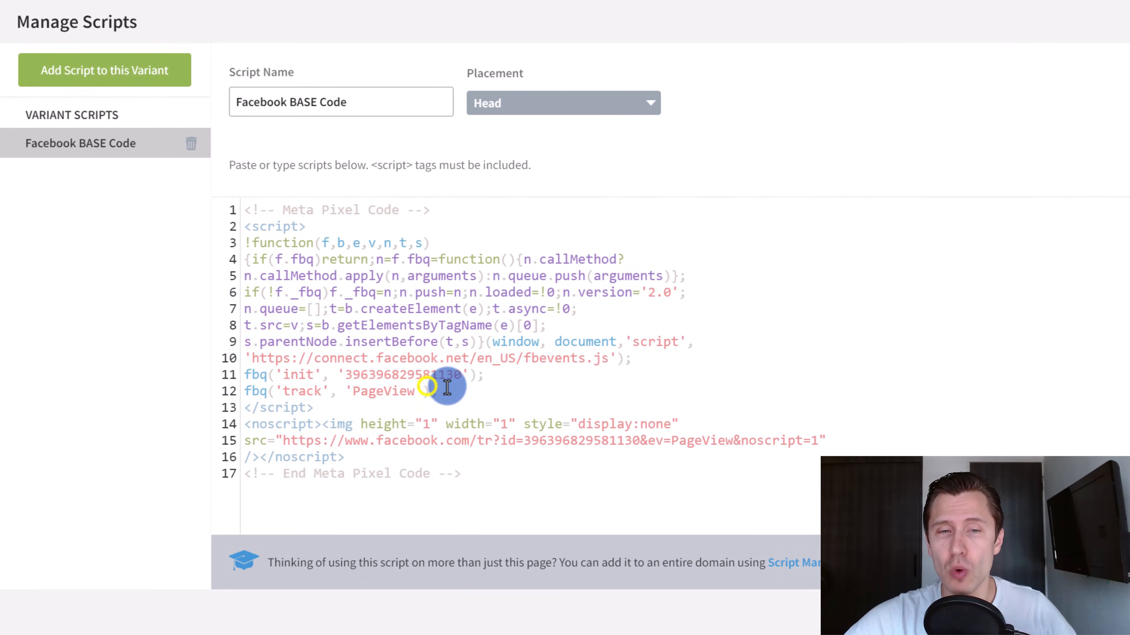
pyautogui.moveTo(432, 375); pyautogui.dragTo(245, 391)
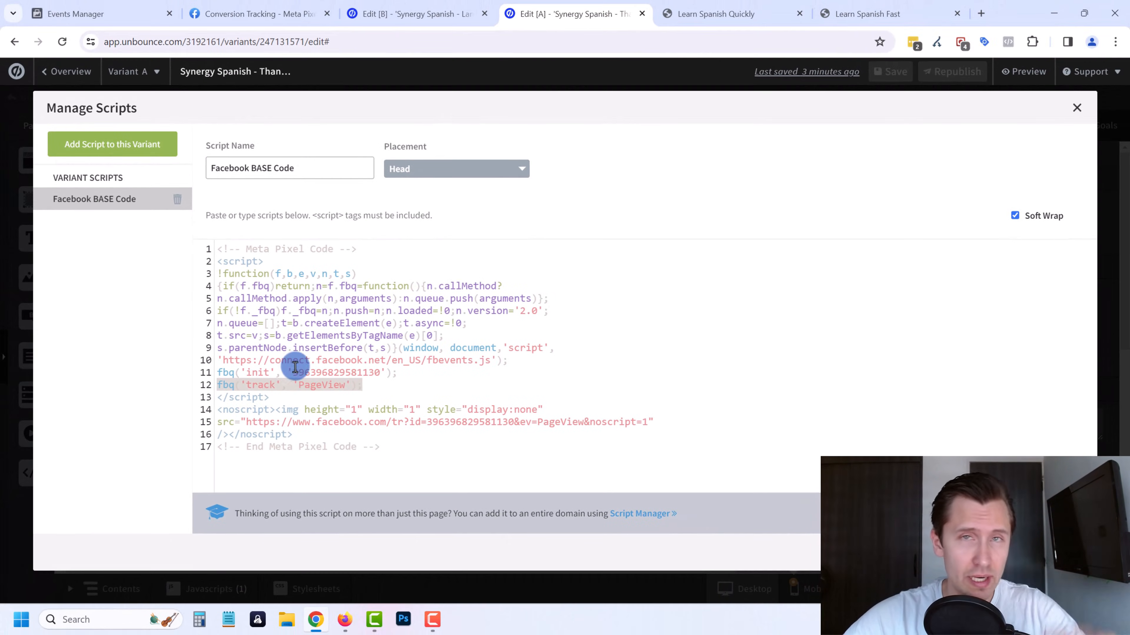
# - In the Conversion Tracking docs, follow the 'Standard events' link to the full reference list
pyautogui.click(256, 13)
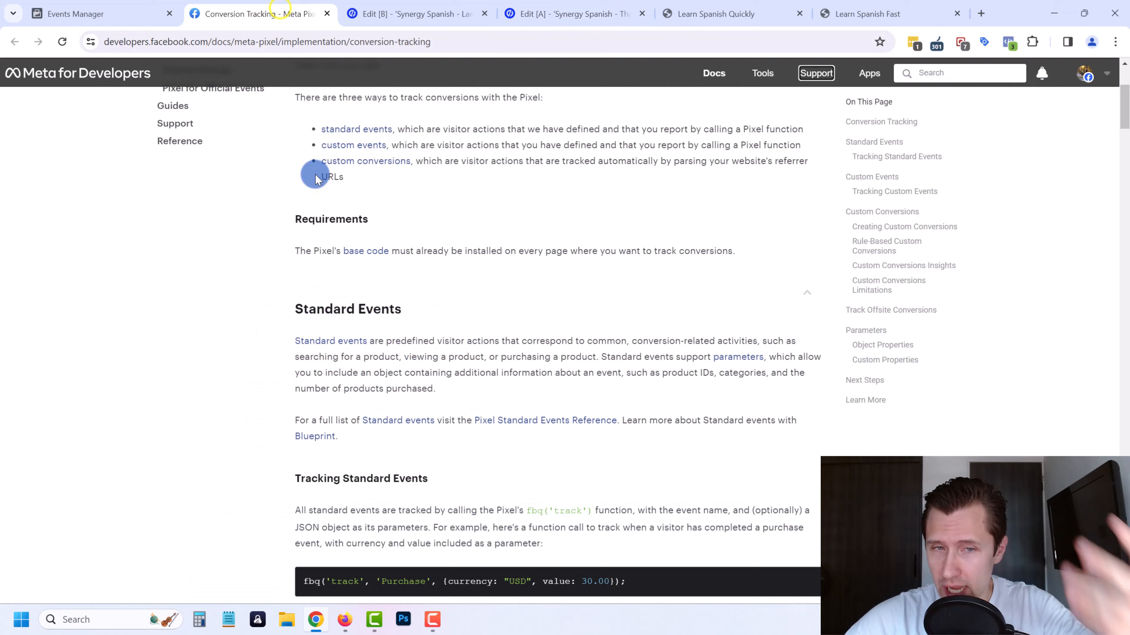
pyautogui.scroll(-3)
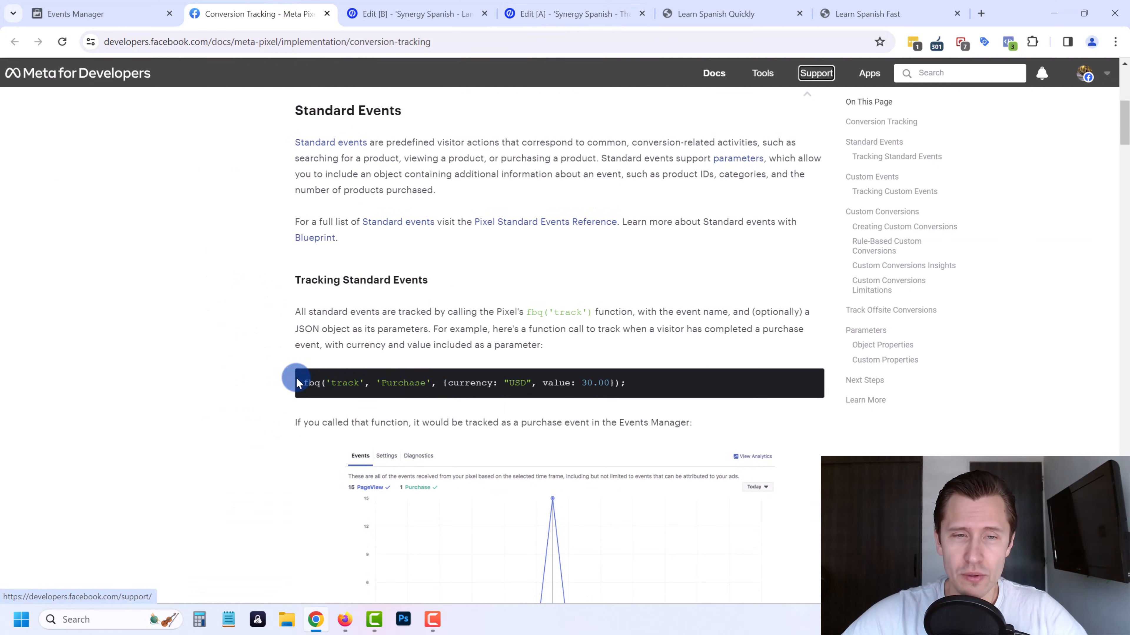
pyautogui.scroll(-3)
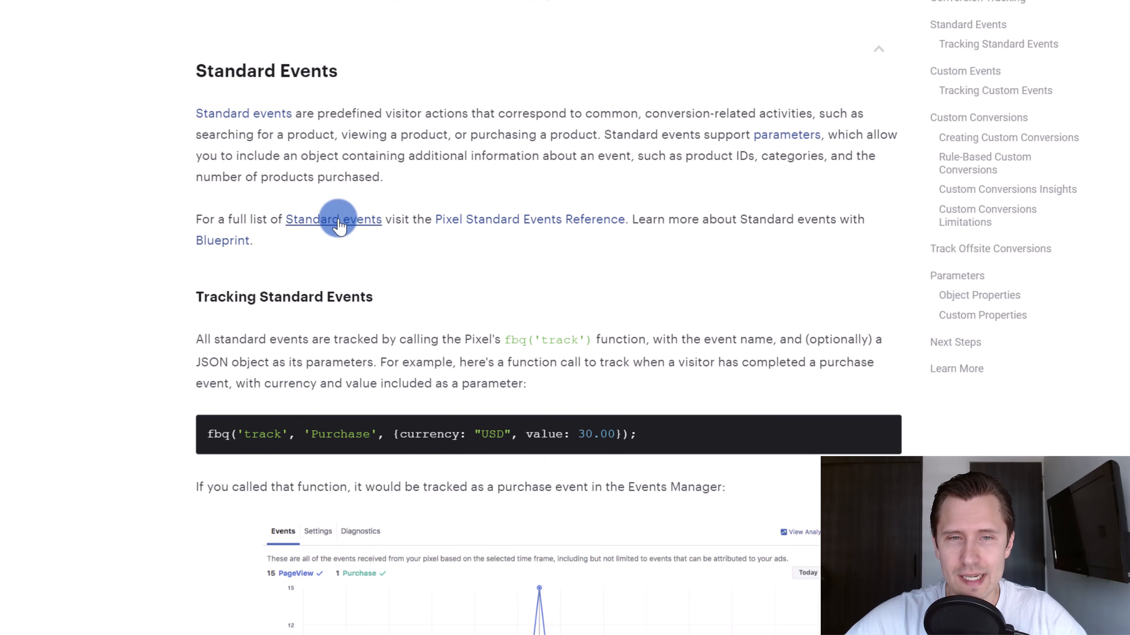
pyautogui.click(333, 219)
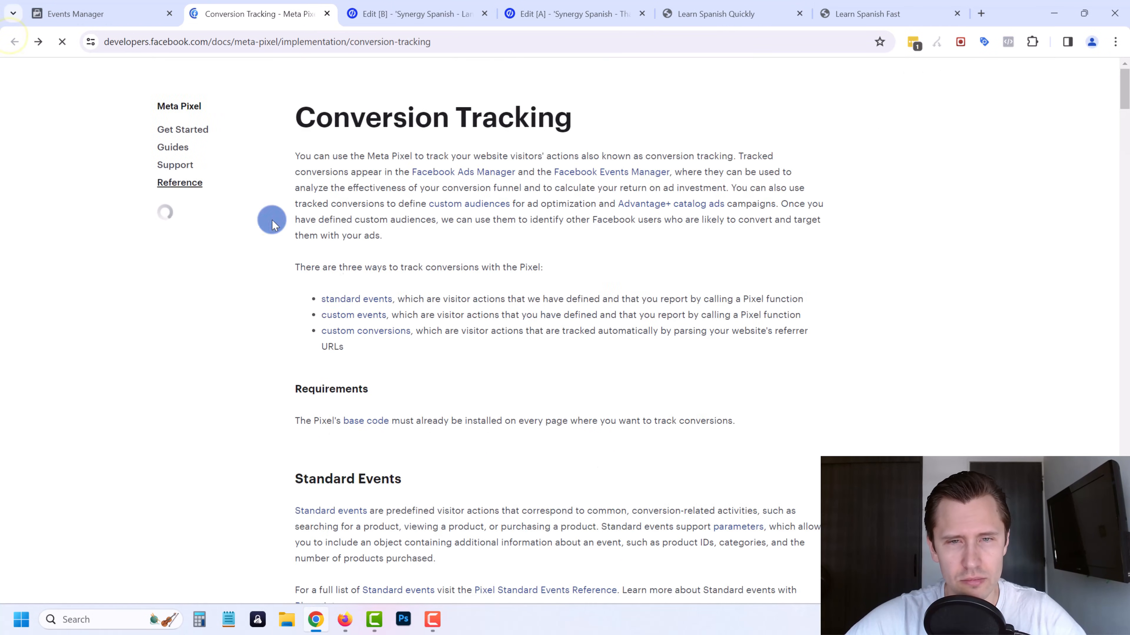
# - Scroll to the Standard Events example and highlight the Purchase event name and its currency argument
pyautogui.scroll(-3)
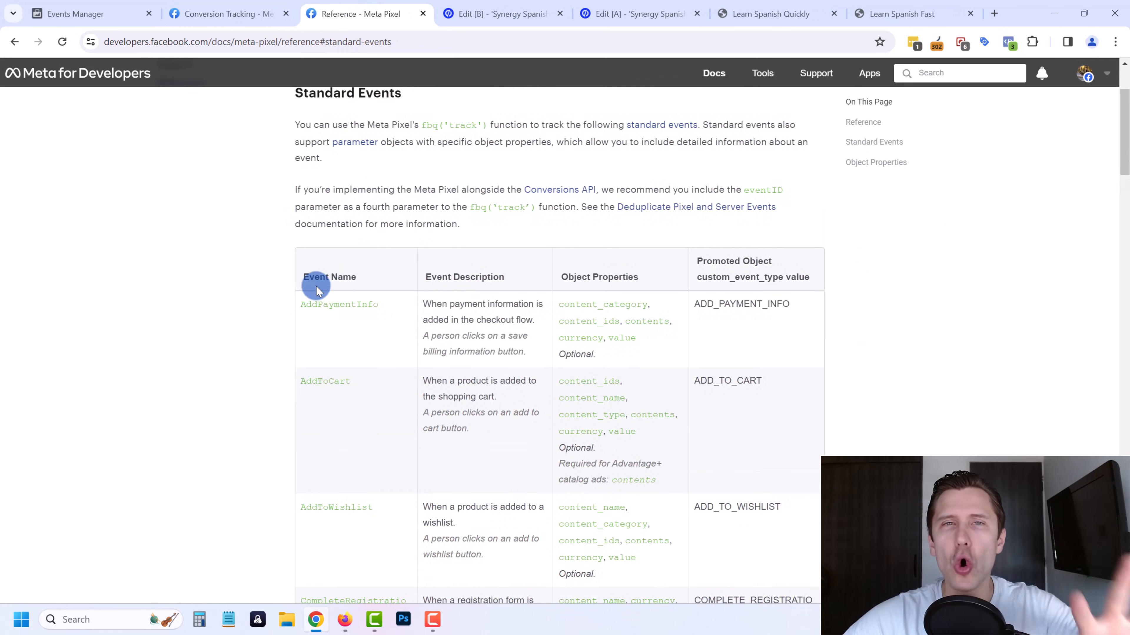
pyautogui.scroll(-3)
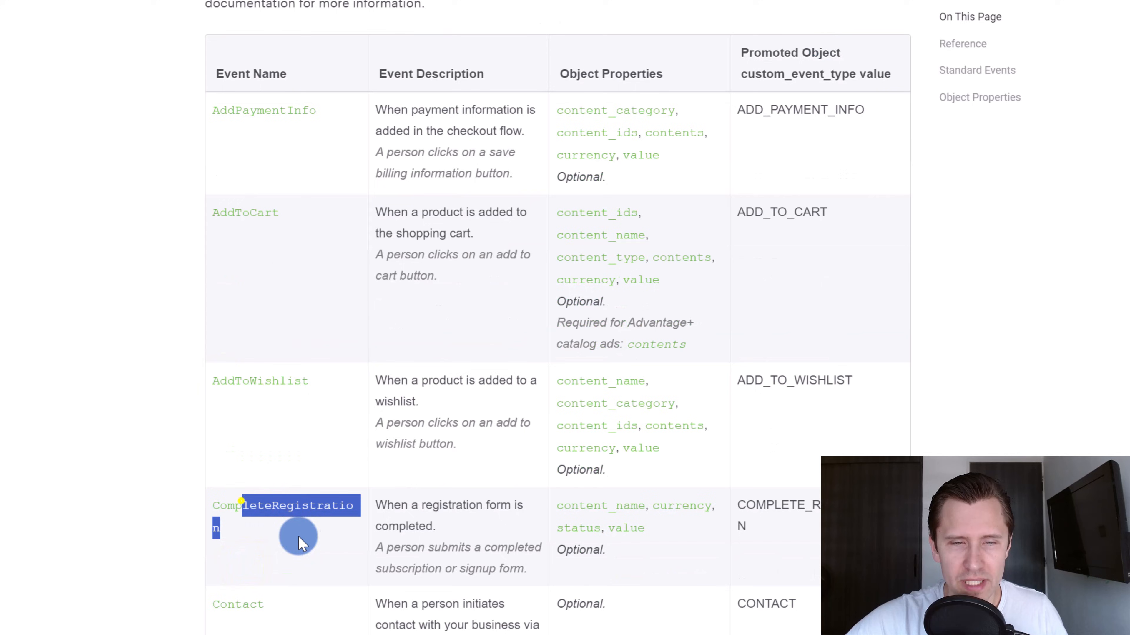
pyautogui.scroll(-3)
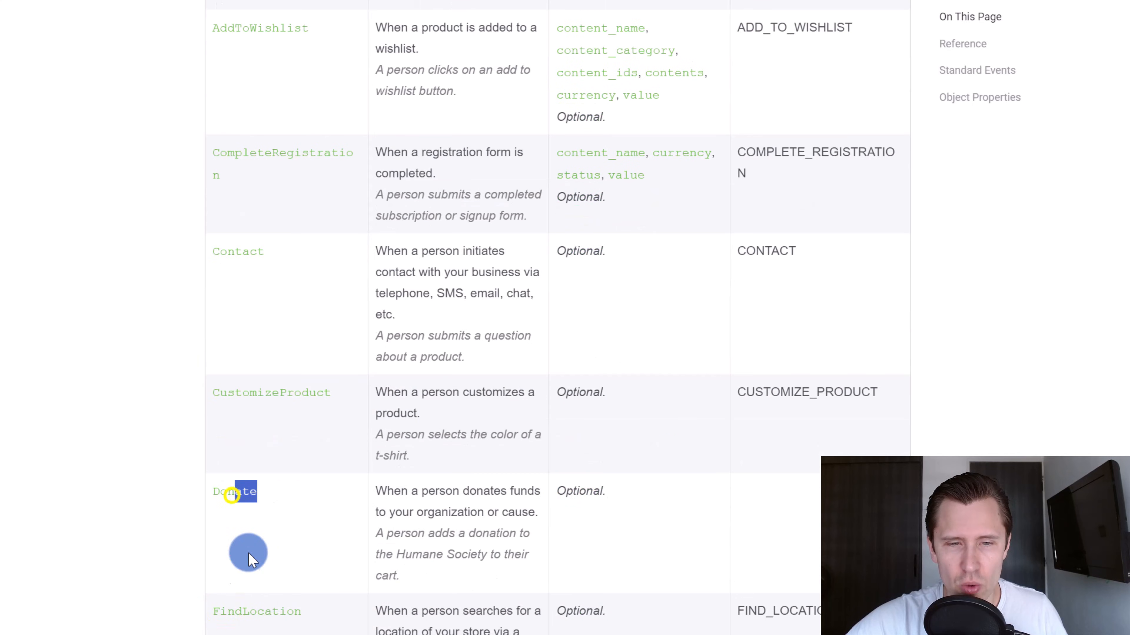
pyautogui.scroll(-3)
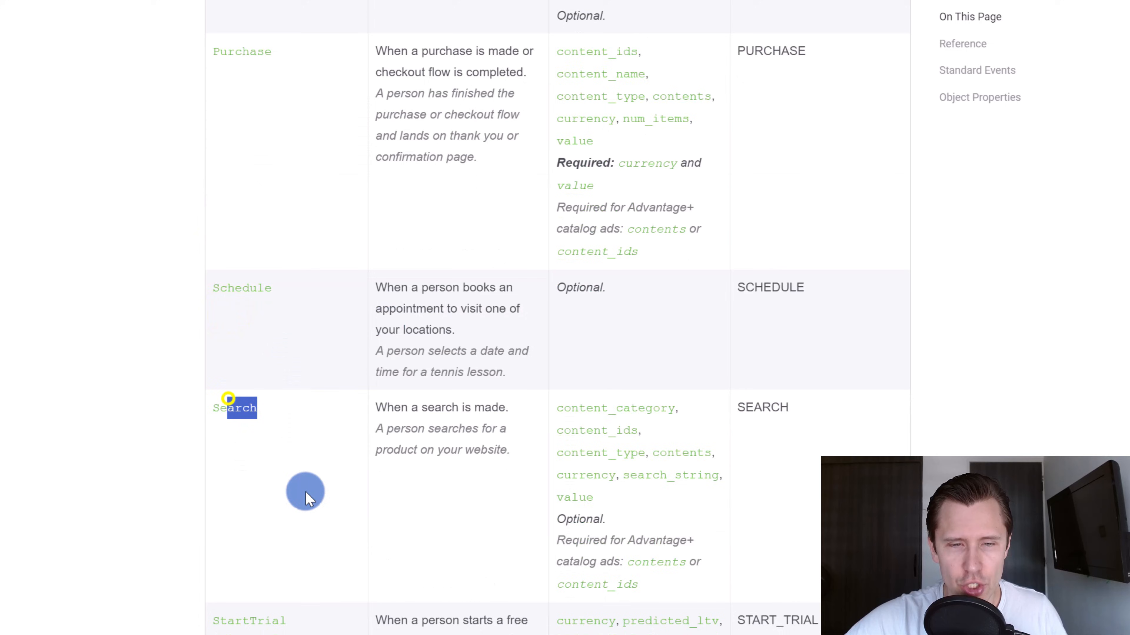
pyautogui.scroll(-3)
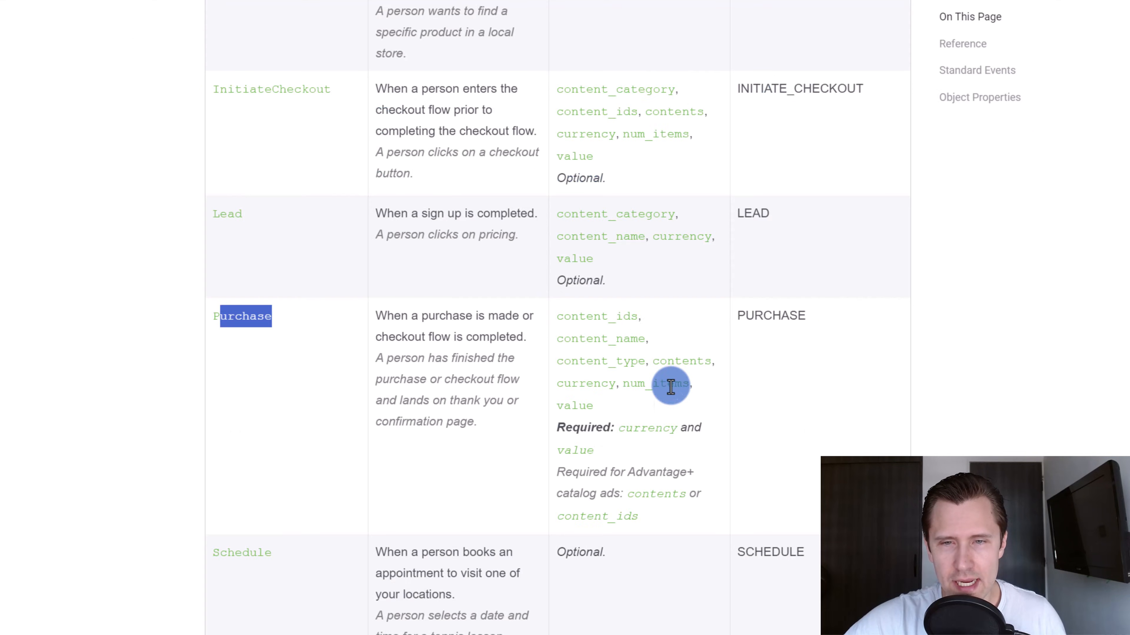
pyautogui.moveTo(669, 384); pyautogui.dragTo(626, 493)
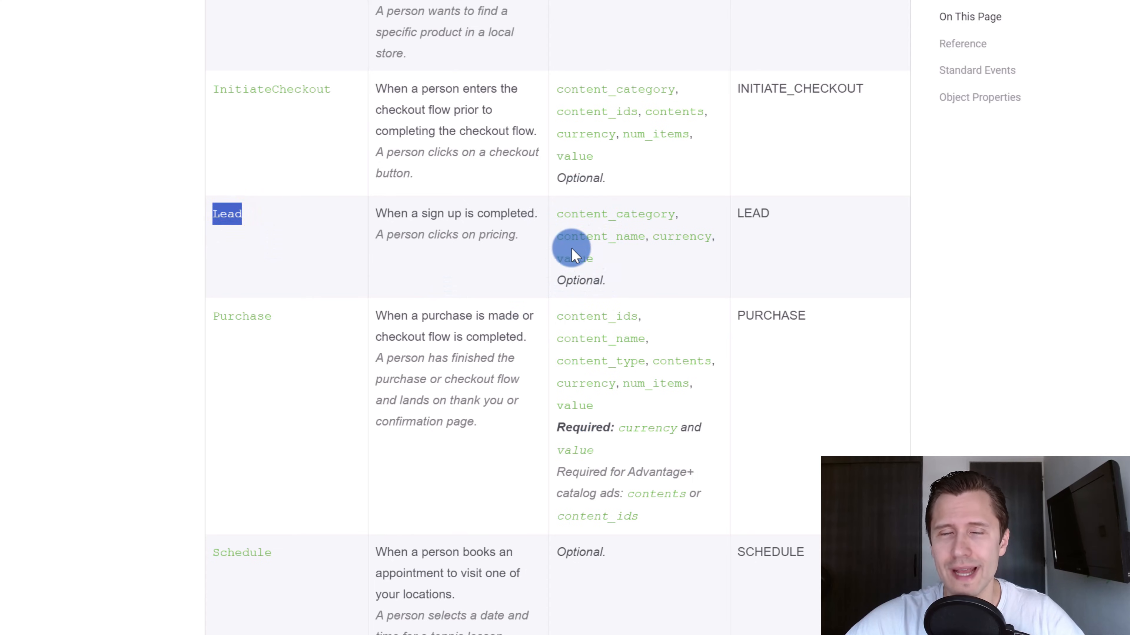
pyautogui.moveTo(627, 231)
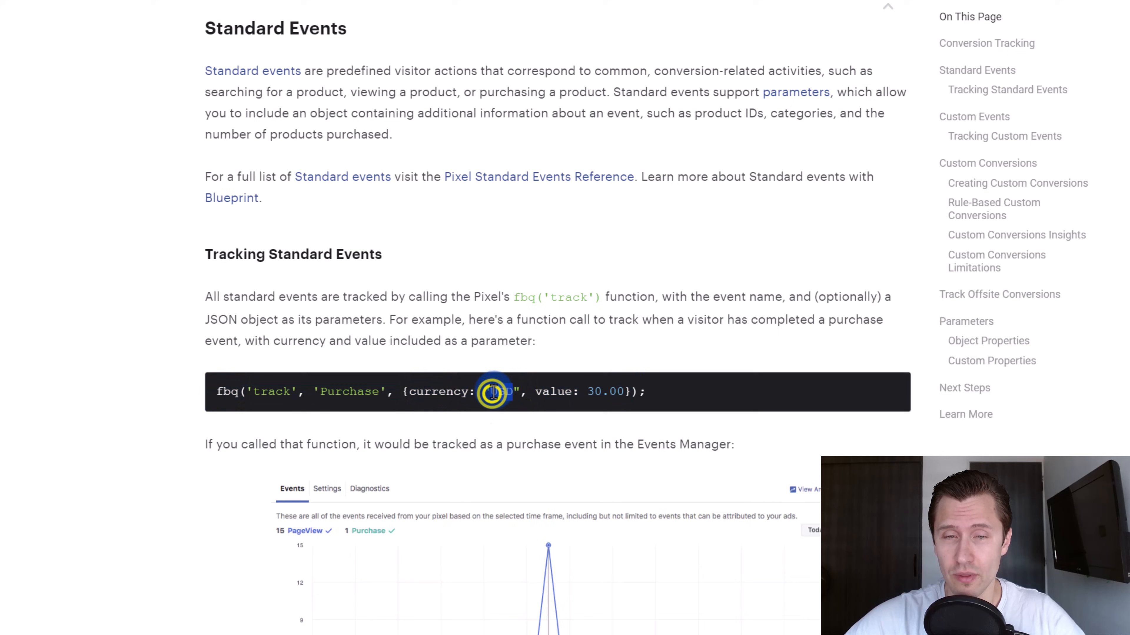
pyautogui.doubleClick(499, 391)
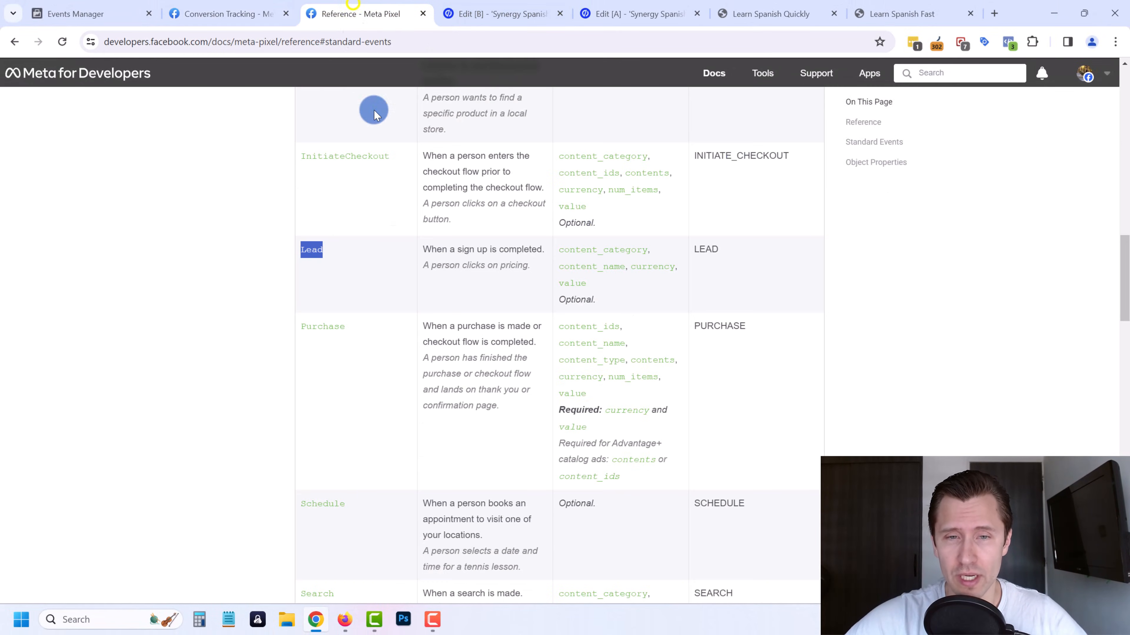
pyautogui.click(224, 14)
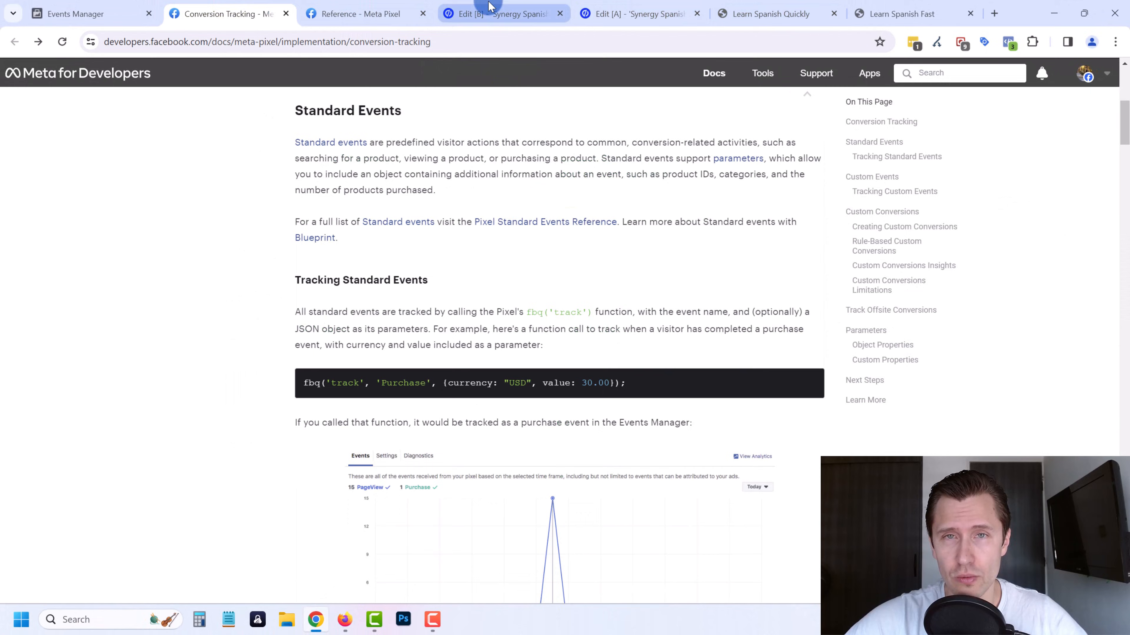
# - Add fbq('track', 'Lead'); on a new line after the PageView call in the script
pyautogui.click(502, 14)
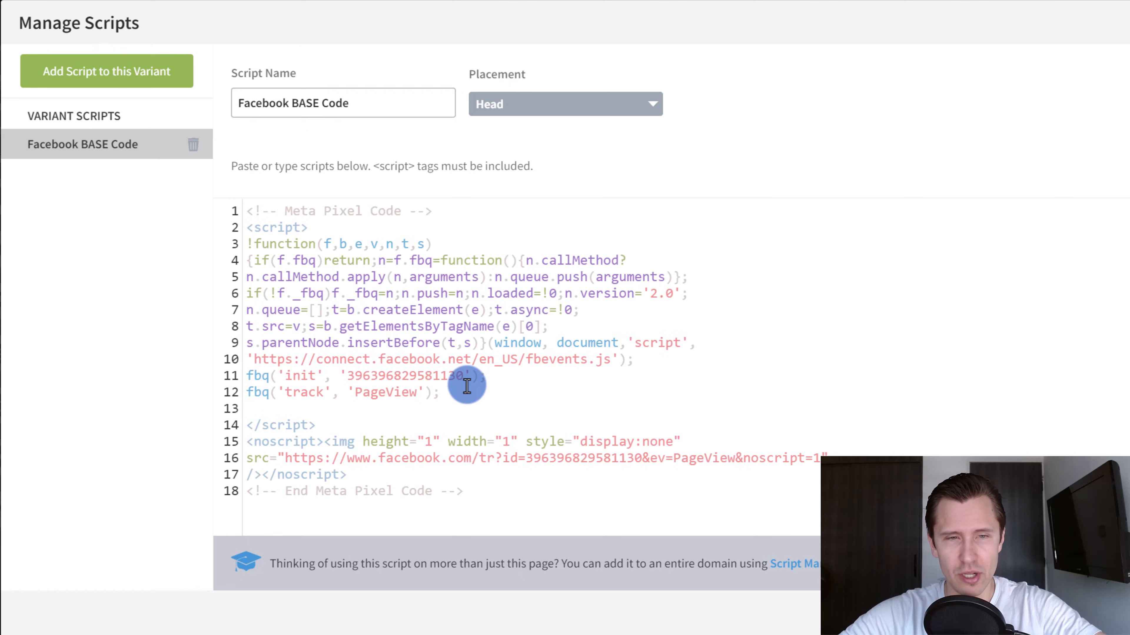
pyautogui.write("fbq('track', 'PageView');")
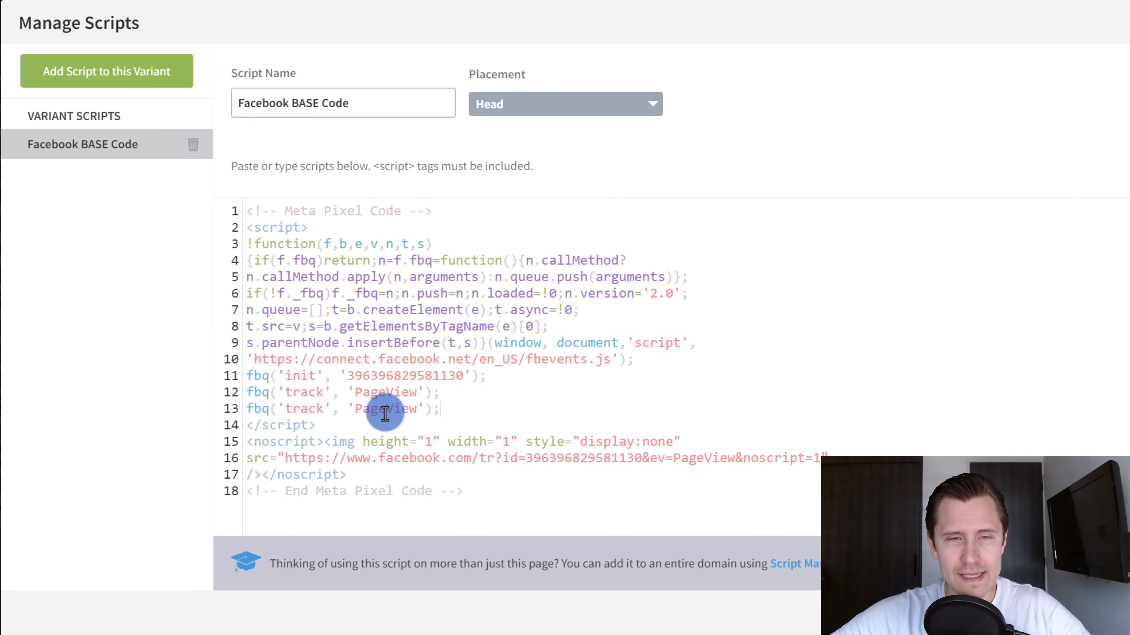
pyautogui.write('Lead')
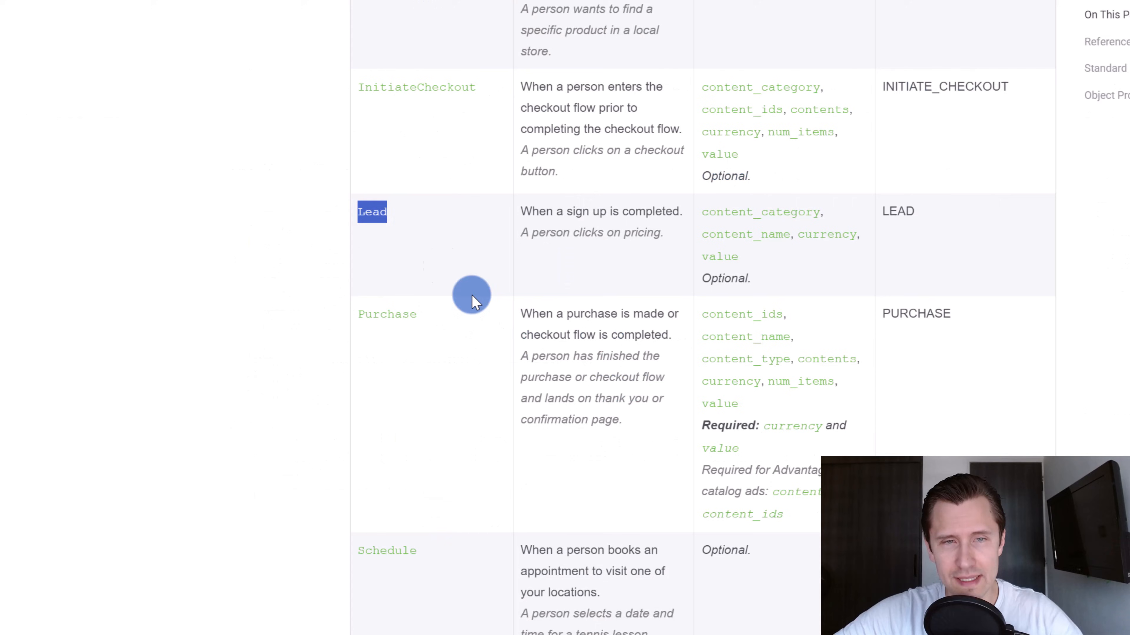
pyautogui.moveTo(377, 237)
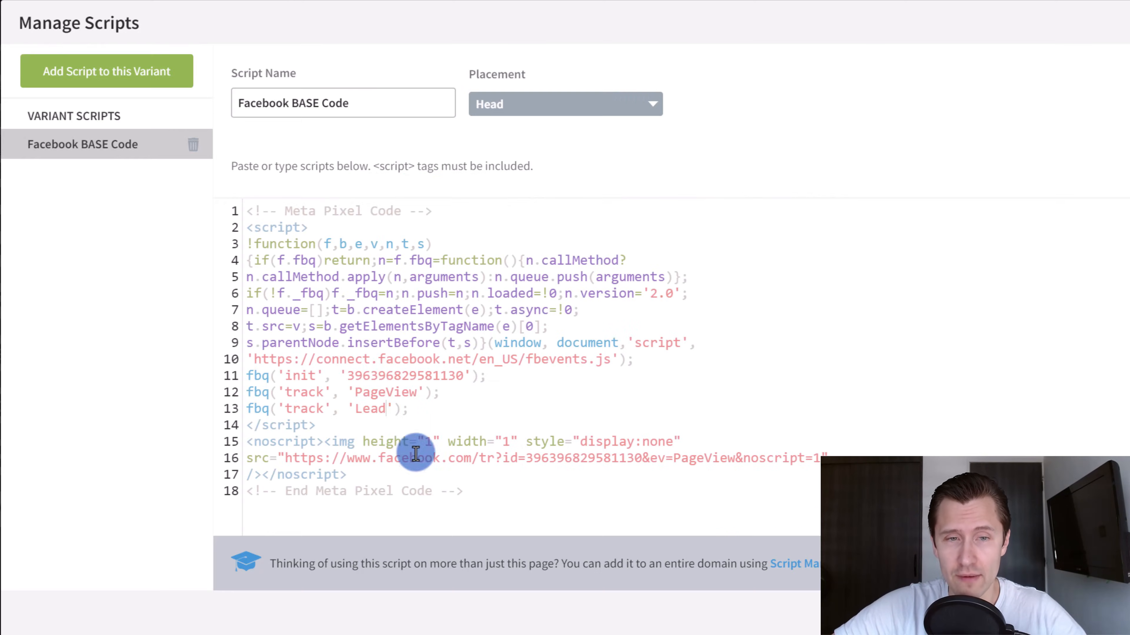
# - Copy the Purchase tracking example with currency USD and value 30.00 from the docs
pyautogui.doubleClick(369, 408)
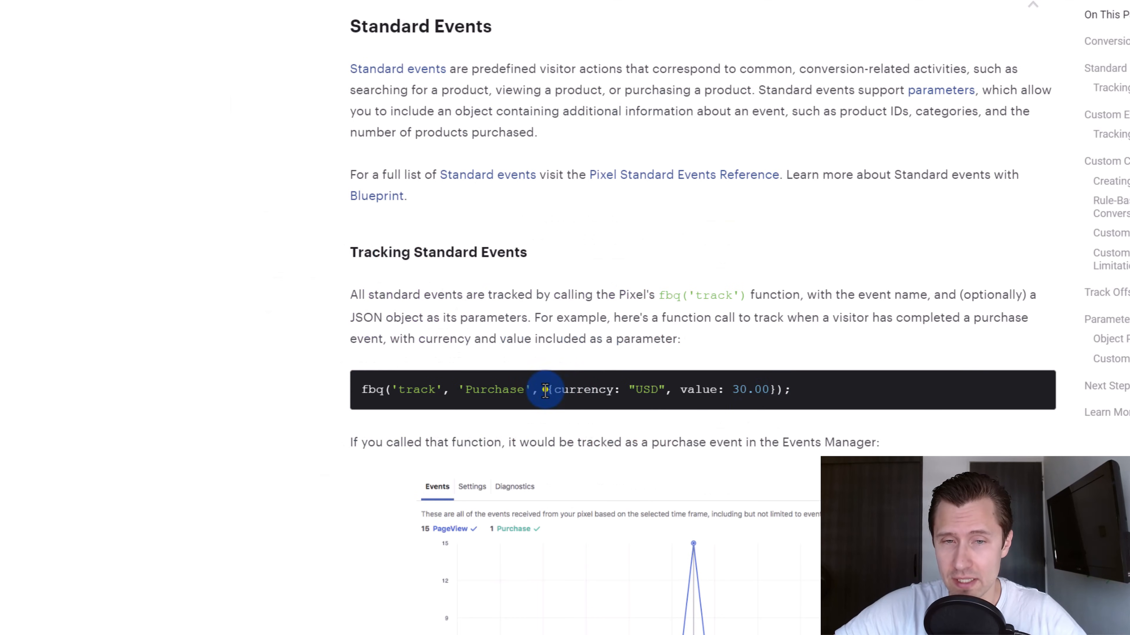
pyautogui.moveTo(543, 390); pyautogui.dragTo(753, 390)
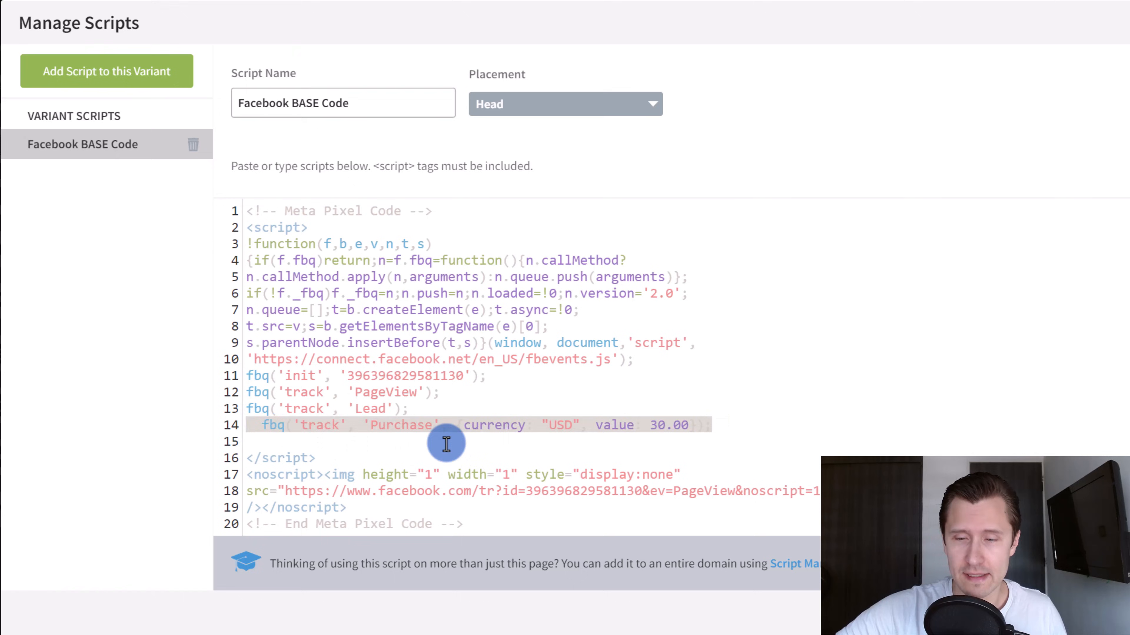
# - Delete the pasted Purchase line, leaving PageView and Lead, and check StartTrial in the Standard Events table
pyautogui.press('Delete')
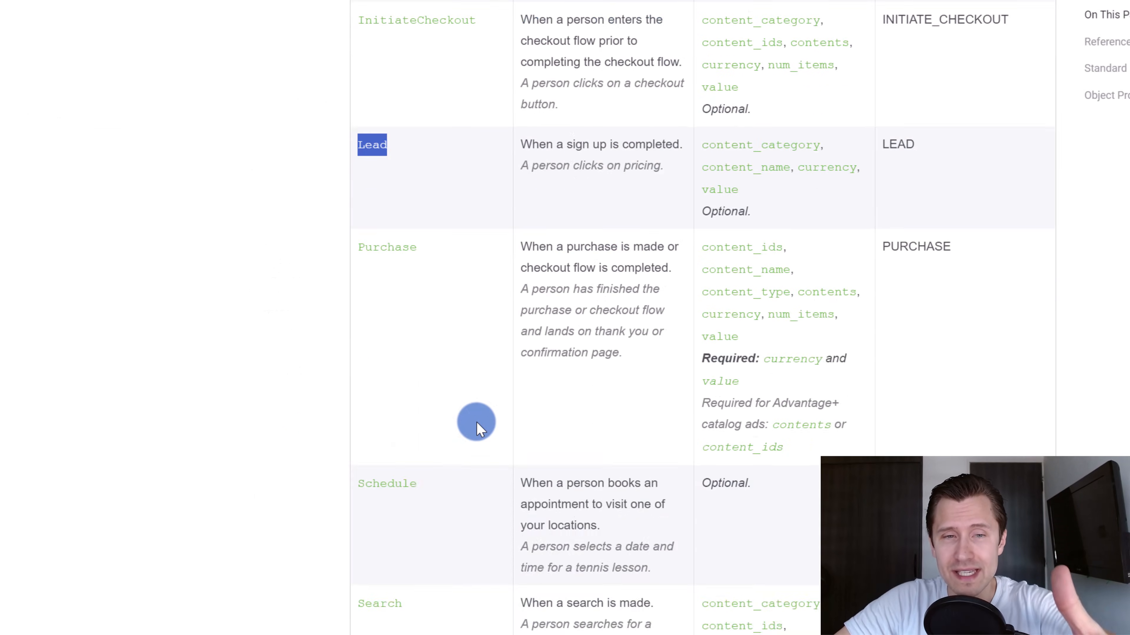
pyautogui.scroll(-3)
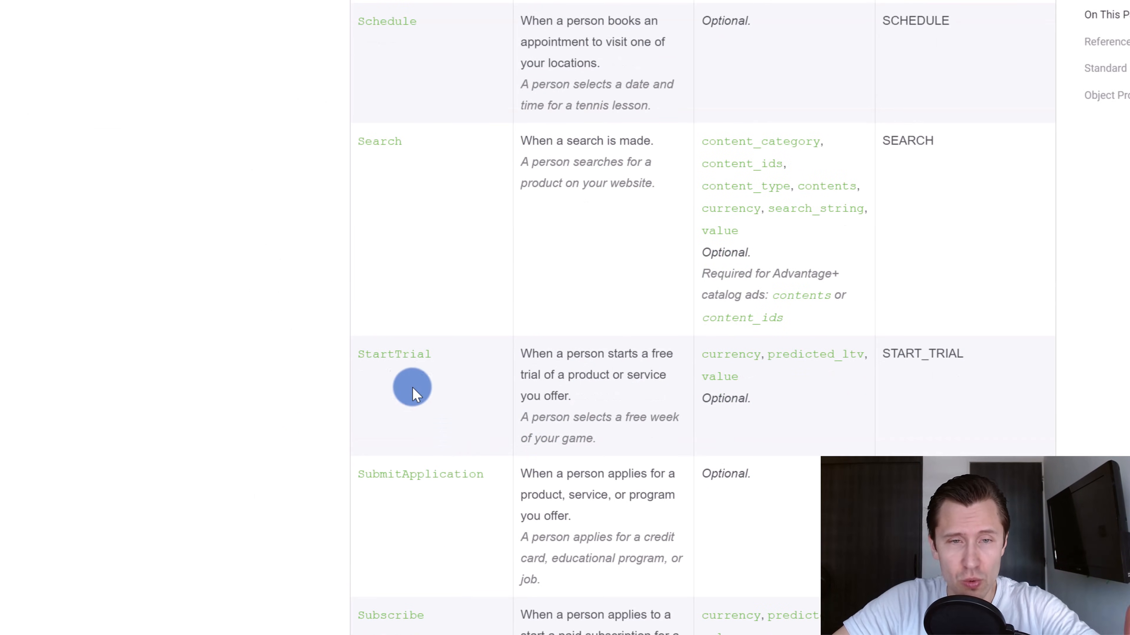
pyautogui.doubleClick(394, 353)
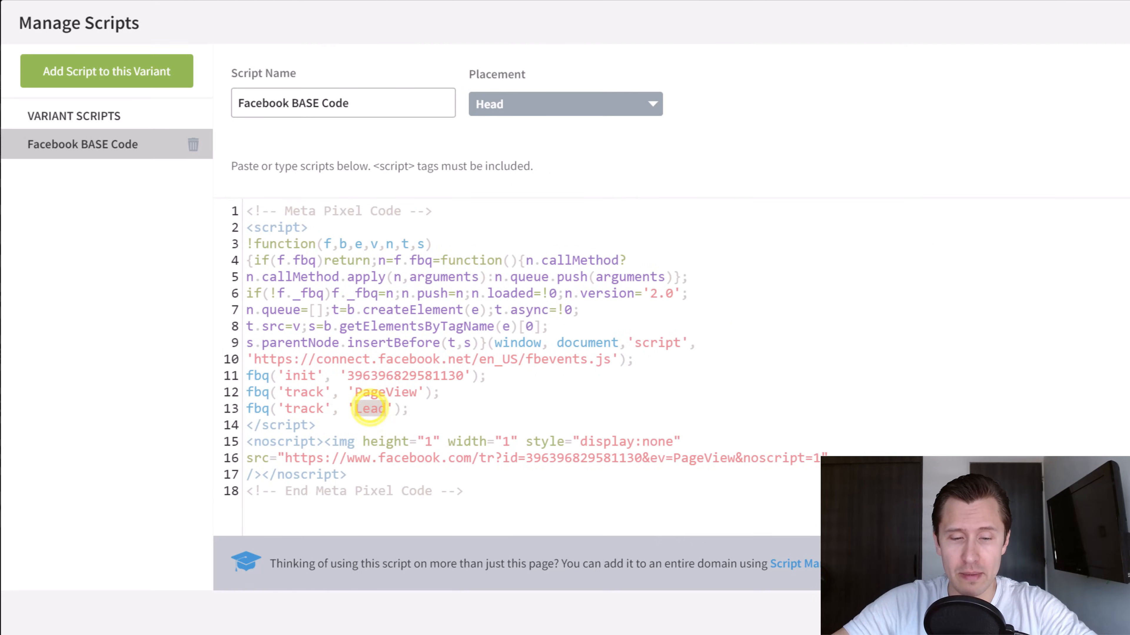
pyautogui.write('StartT')
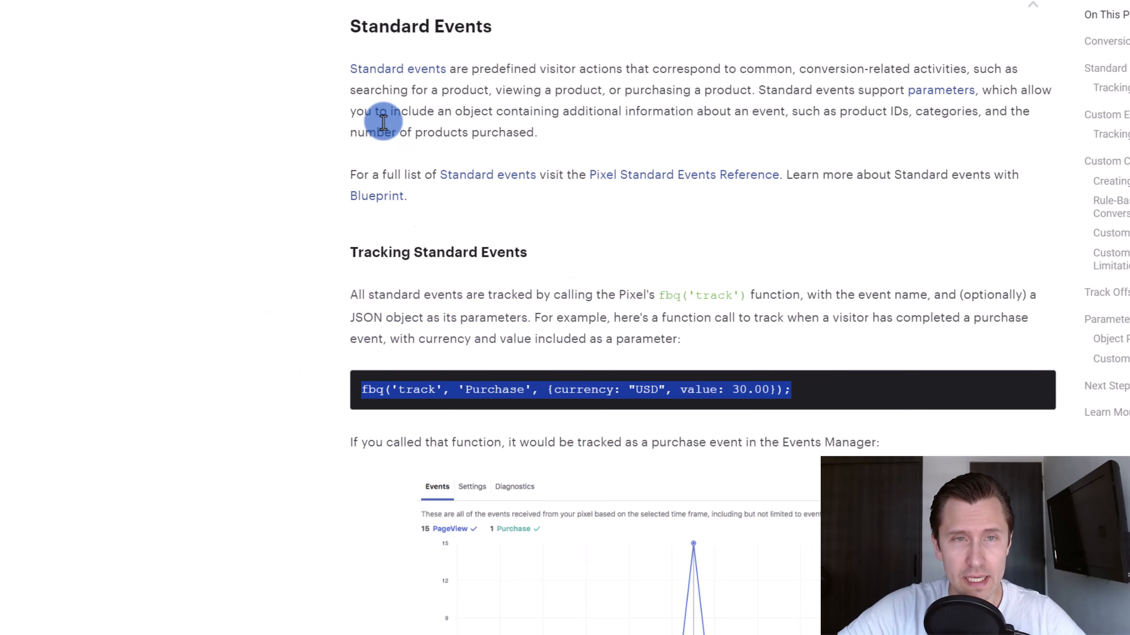
pyautogui.scroll(-3)
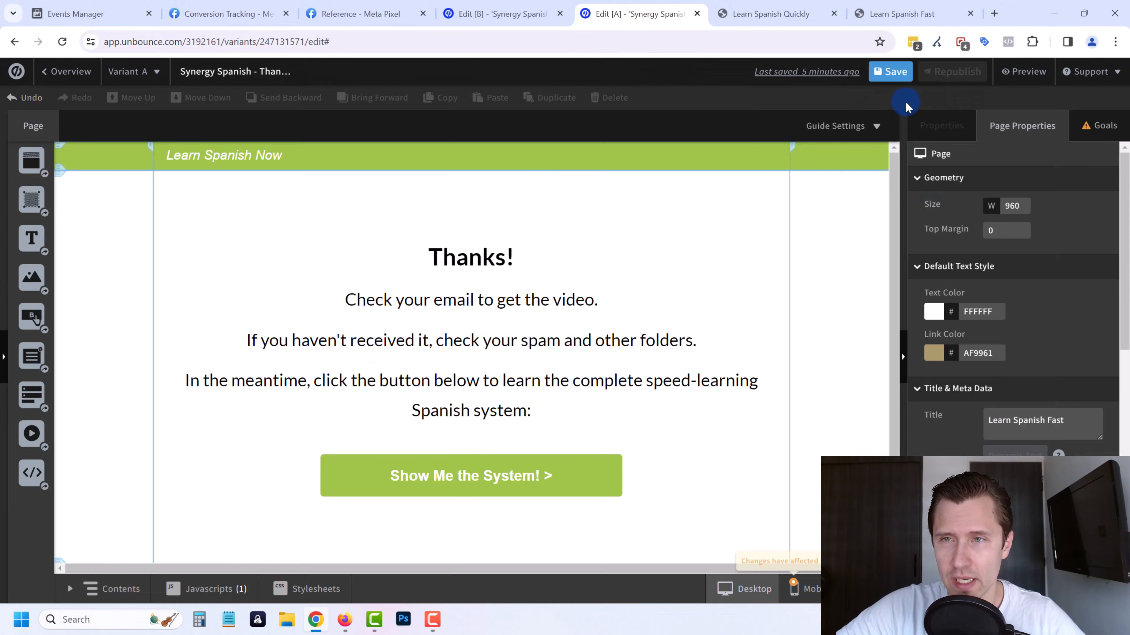
# - Save and republish the thank-you page variant A and dismiss the live notice
pyautogui.click(952, 72)
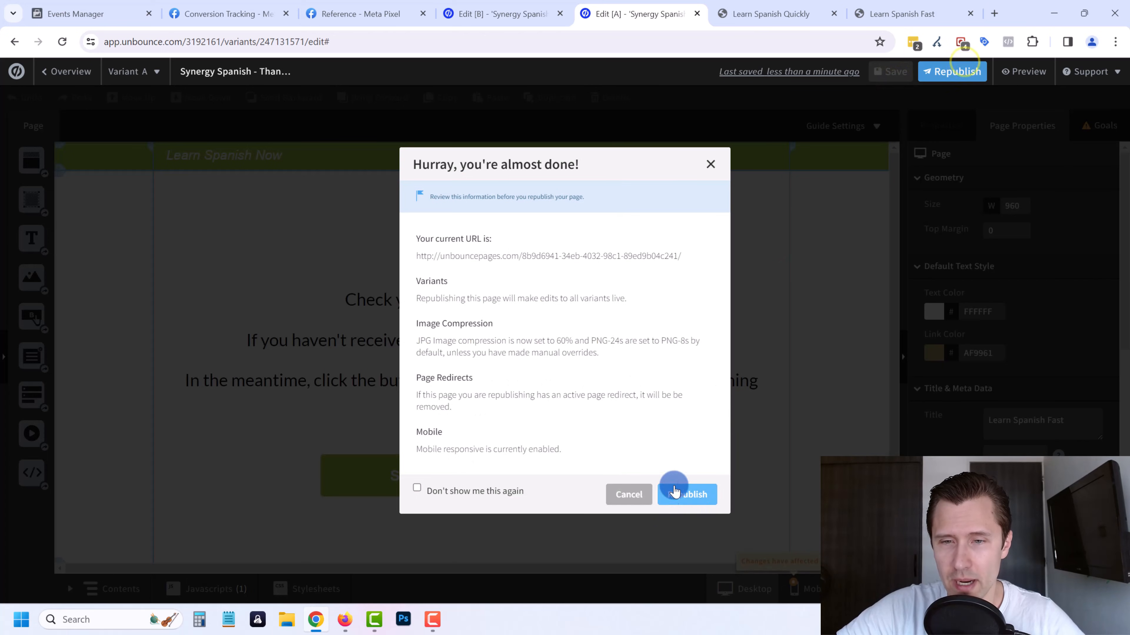
pyautogui.click(686, 495)
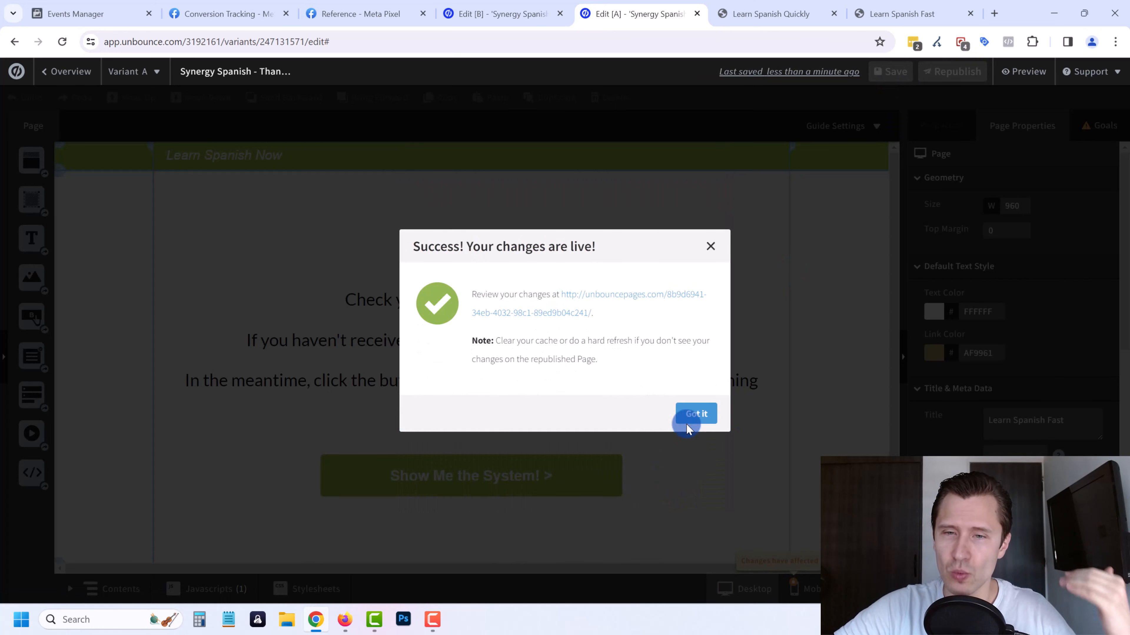
pyautogui.click(695, 414)
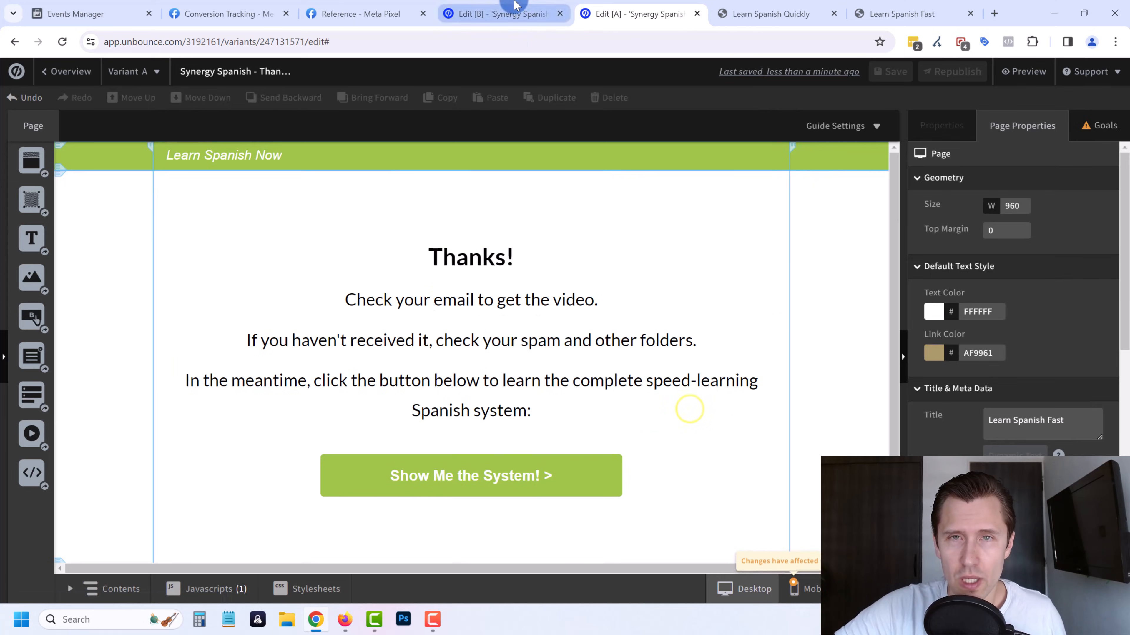
# - Save and republish the landing page variant B
pyautogui.click(497, 13)
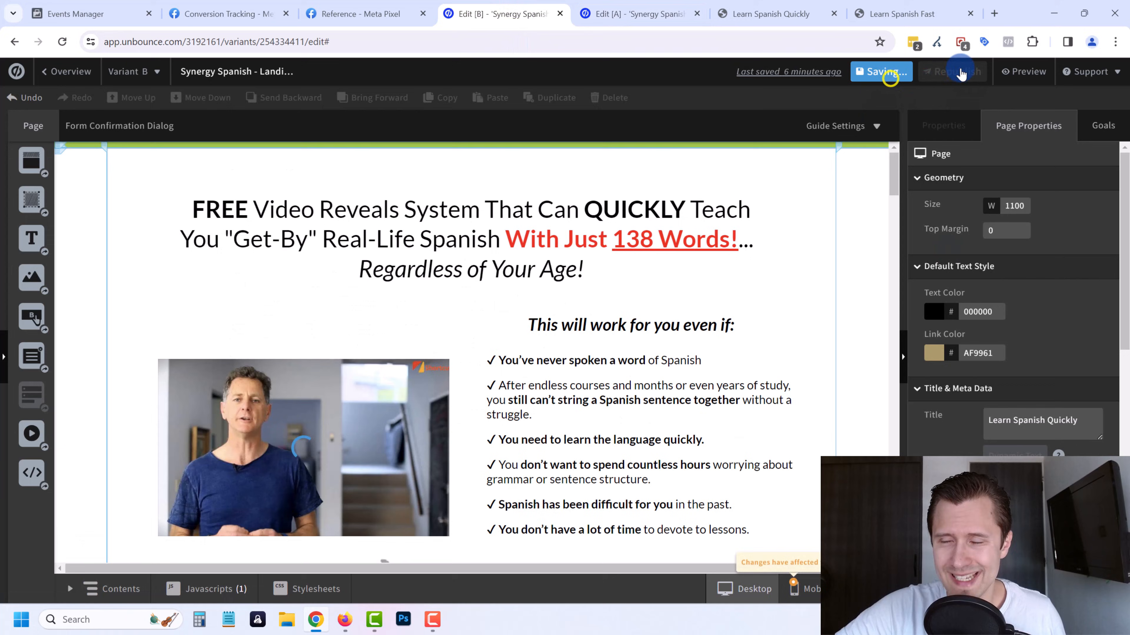
pyautogui.click(953, 71)
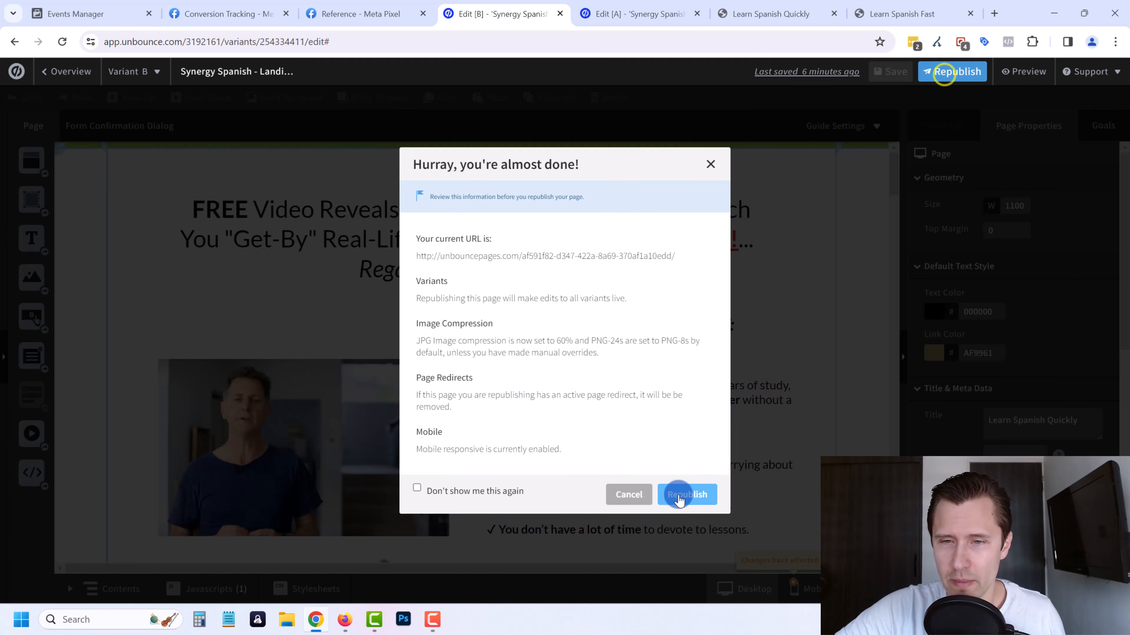
pyautogui.click(686, 494)
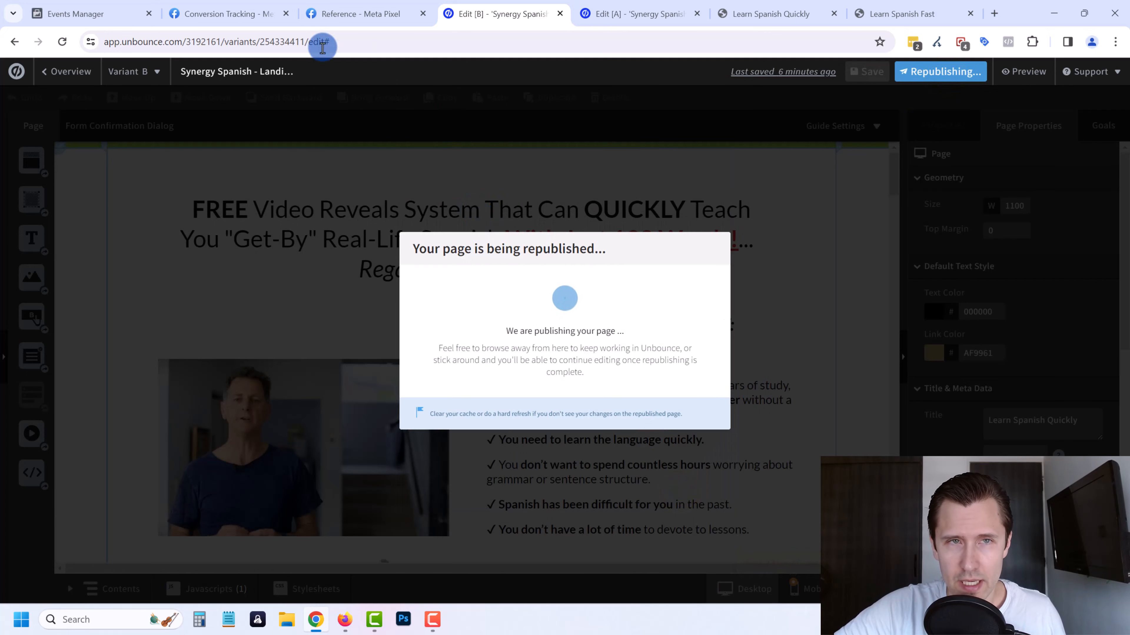
pyautogui.moveTo(227, 13)
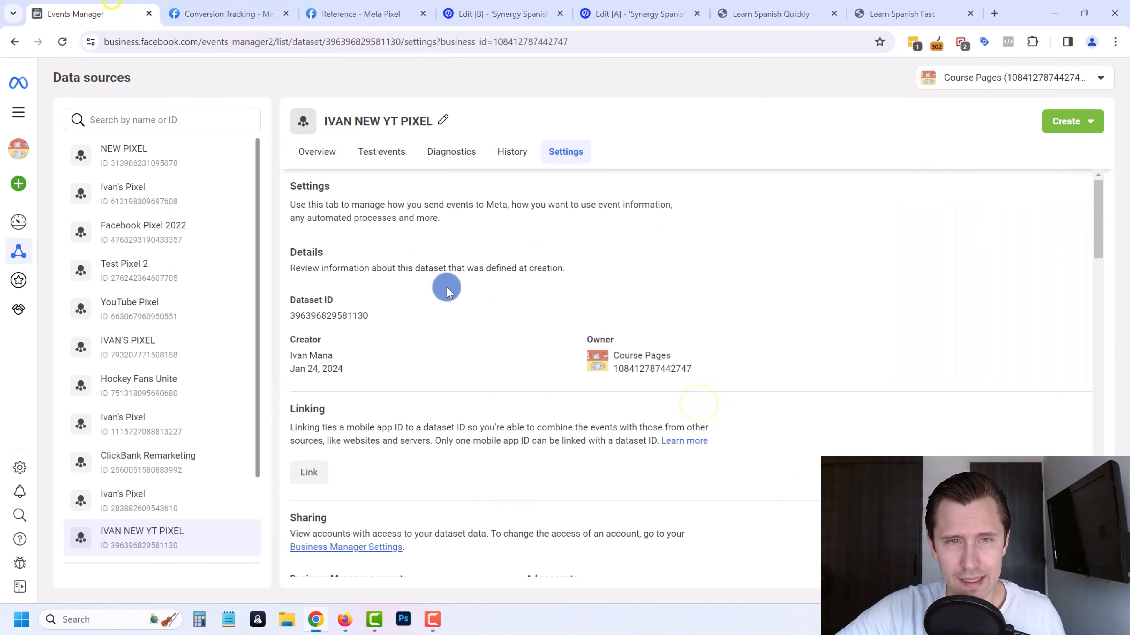
# - Reload the IVAN NEW YT PIXEL overview for activity and close the pixel documentation tab
pyautogui.click(316, 151)
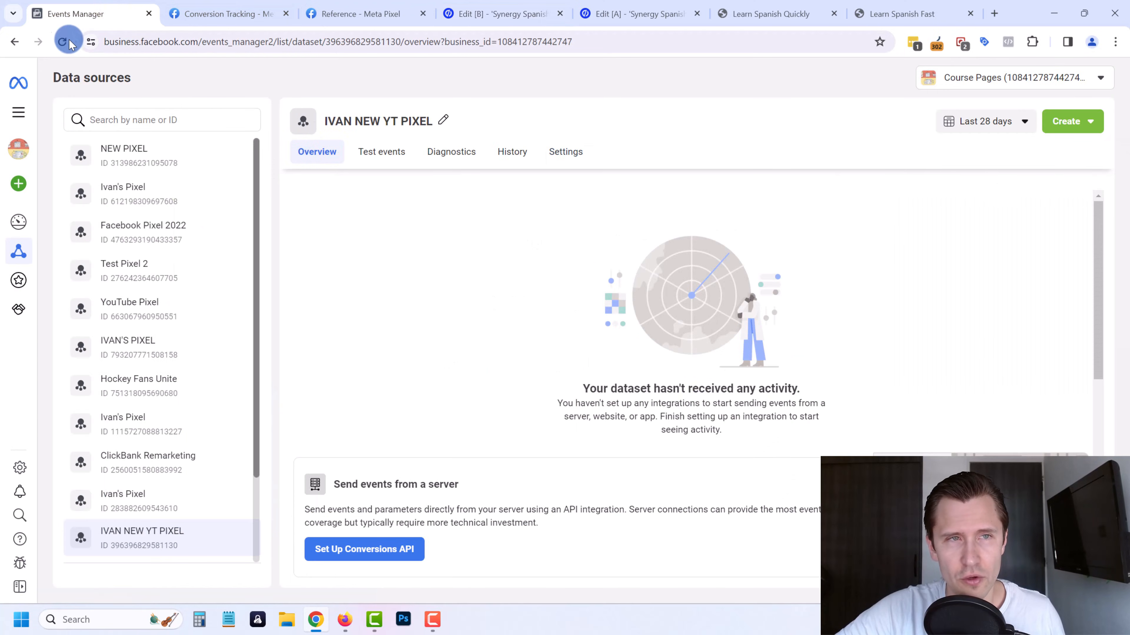
pyautogui.click(63, 41)
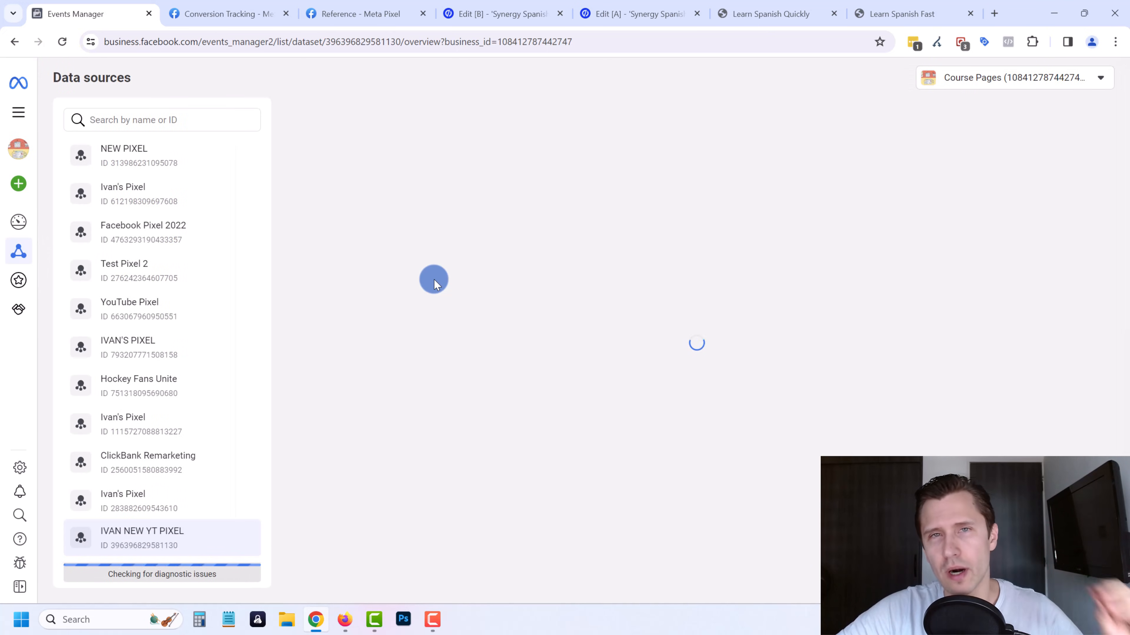
pyautogui.click(142, 537)
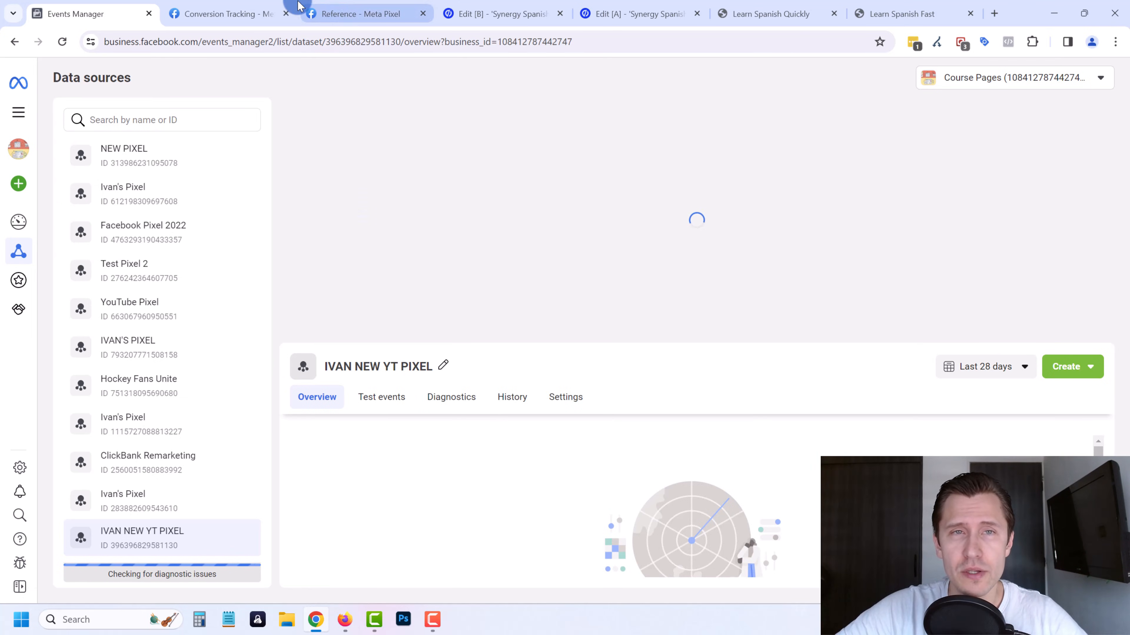
pyautogui.click(285, 13)
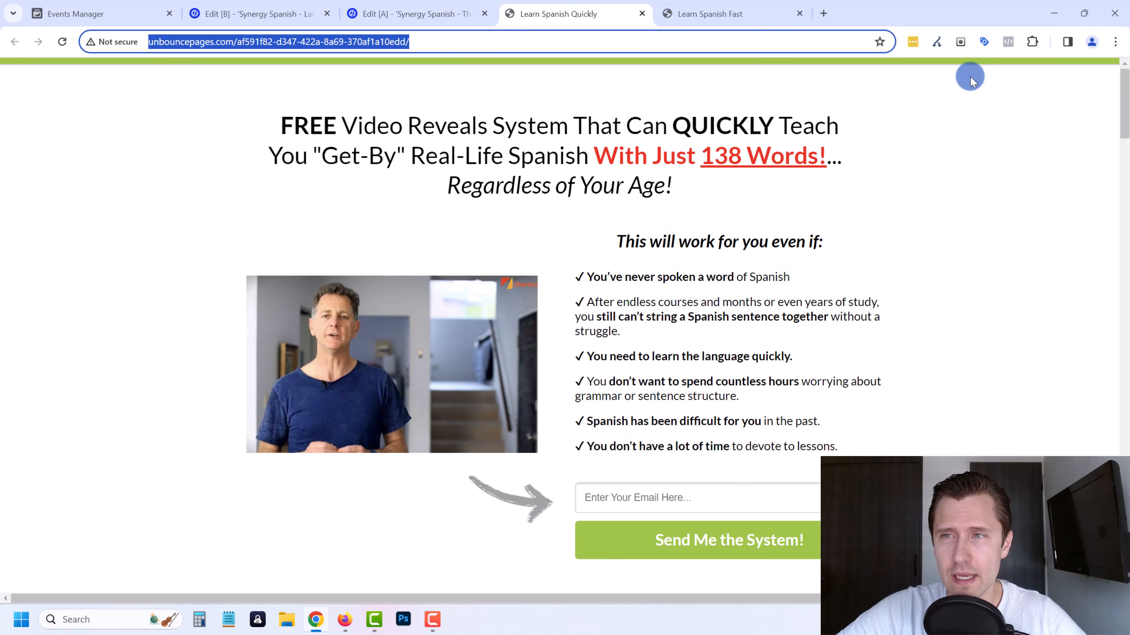
pyautogui.click(170, 13)
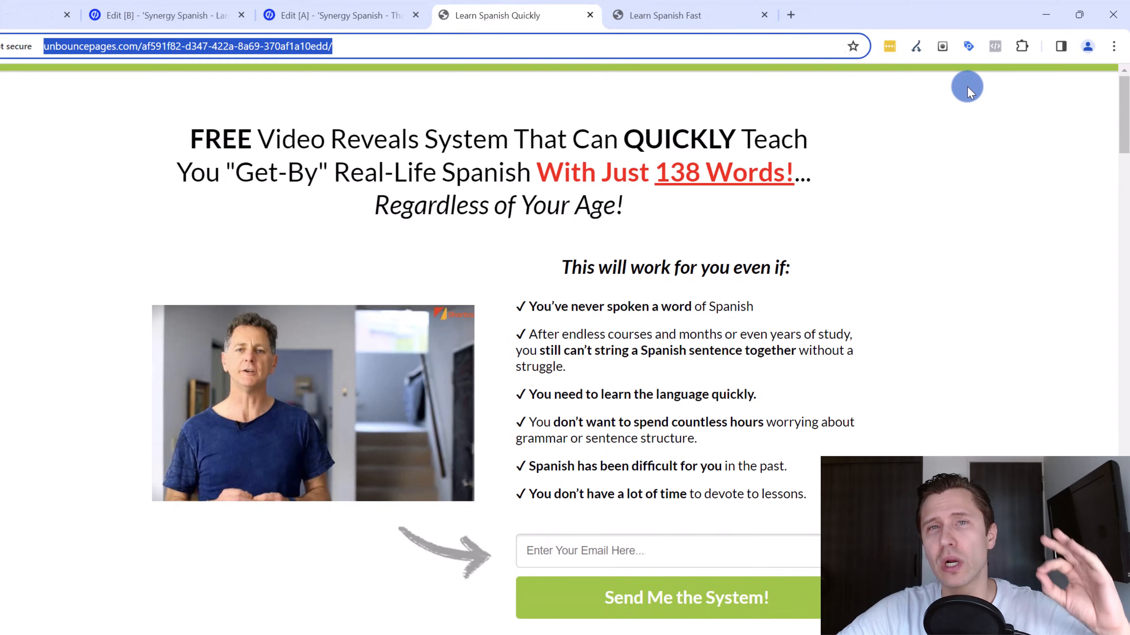
pyautogui.click(968, 46)
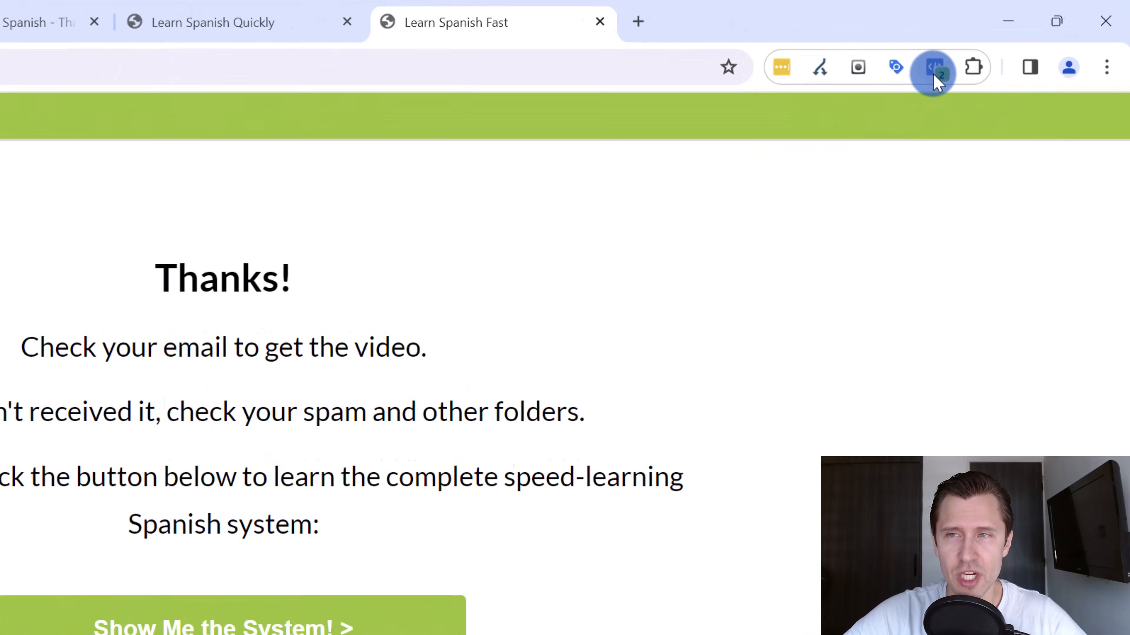
pyautogui.click(934, 67)
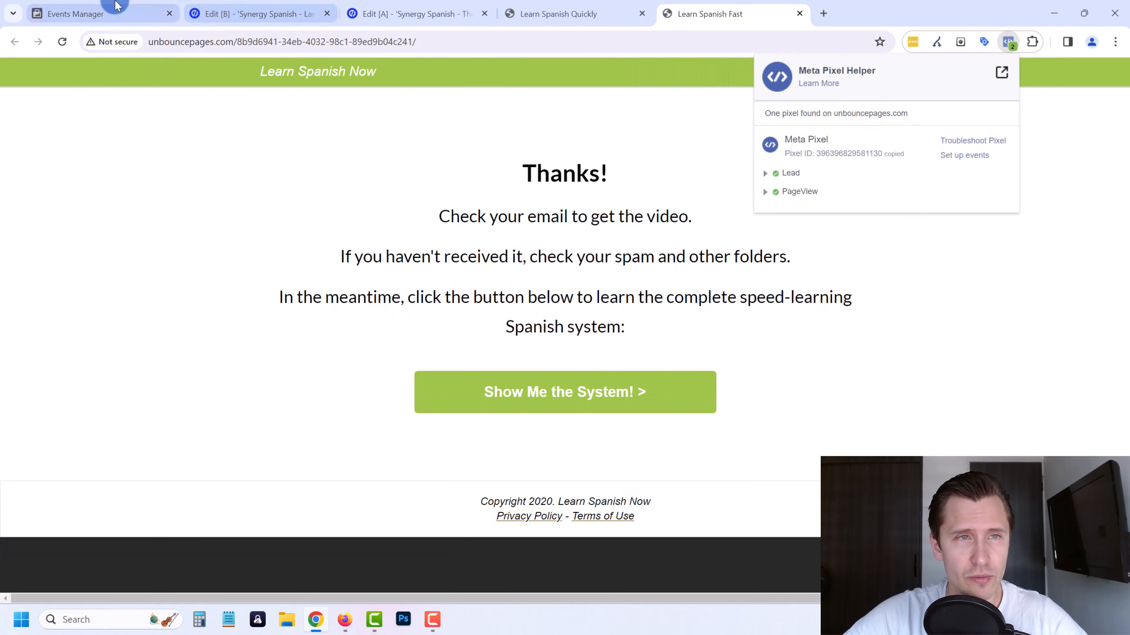
# - Return to the pixel in Events Manager, view its Settings, then its Overview
pyautogui.click(75, 13)
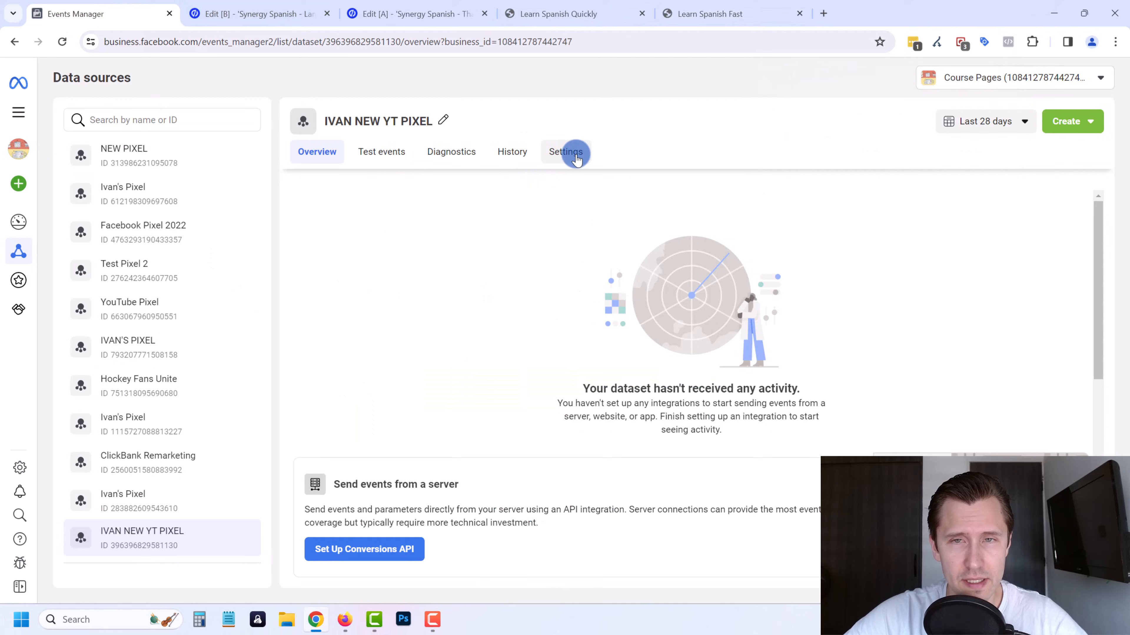
pyautogui.click(565, 152)
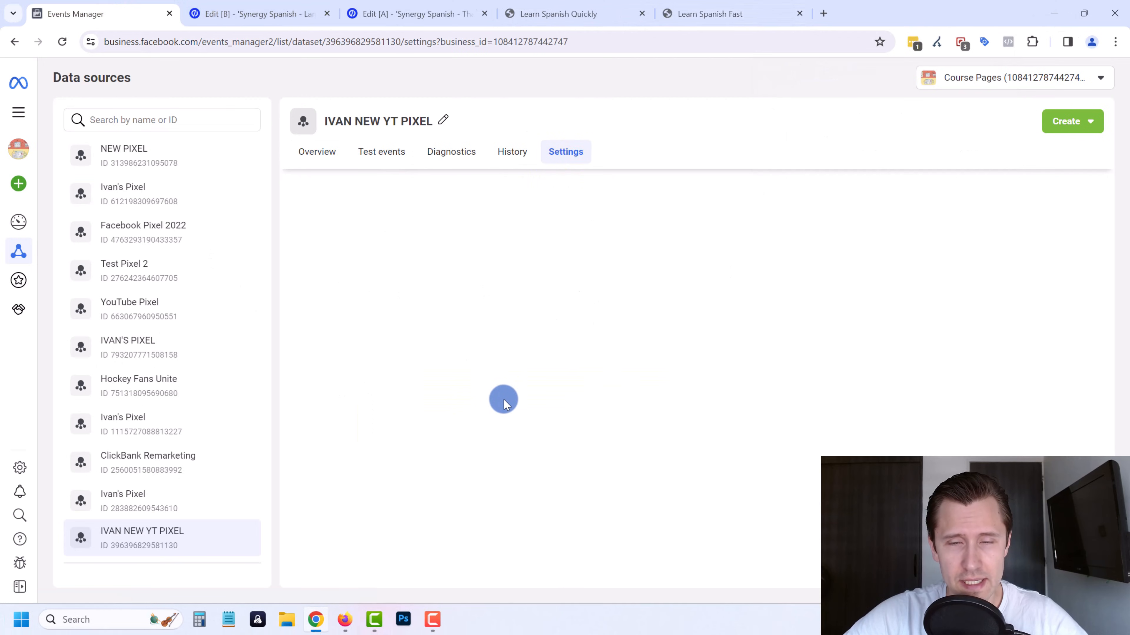
pyautogui.click(317, 151)
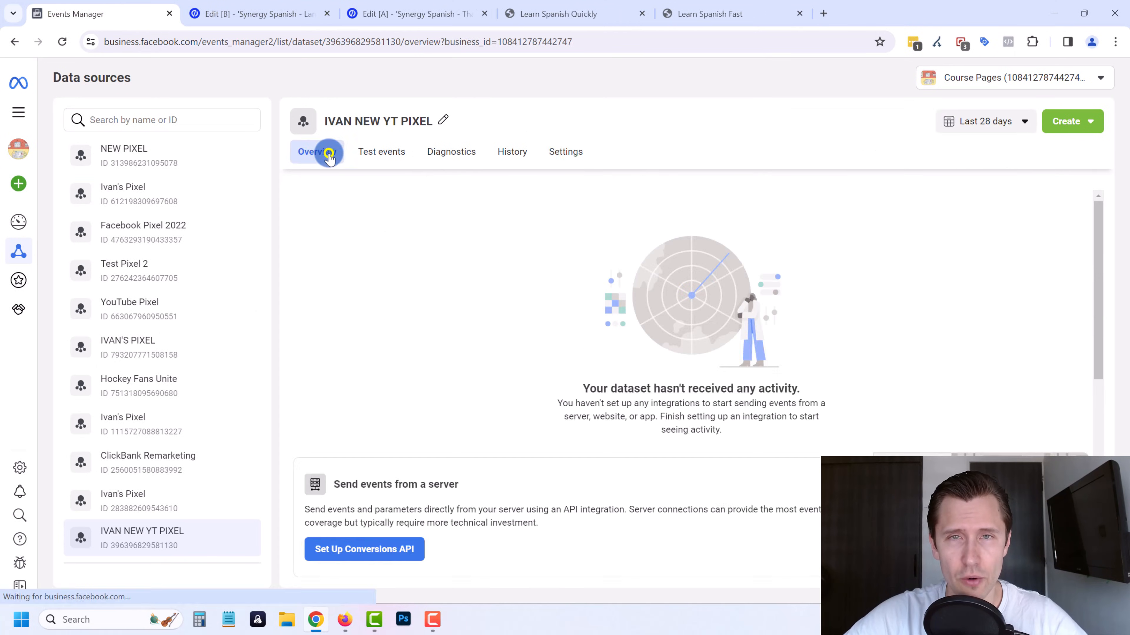
pyautogui.click(710, 13)
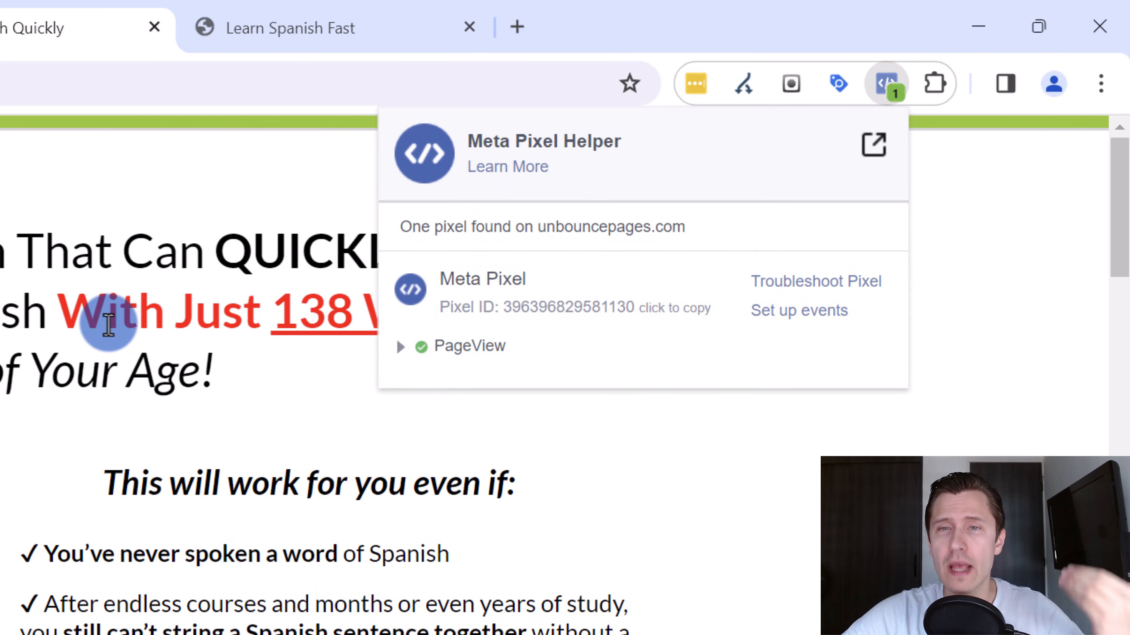
# - Review and dismiss the Pixel Helper PageView warning on the landing page
pyautogui.click(681, 126)
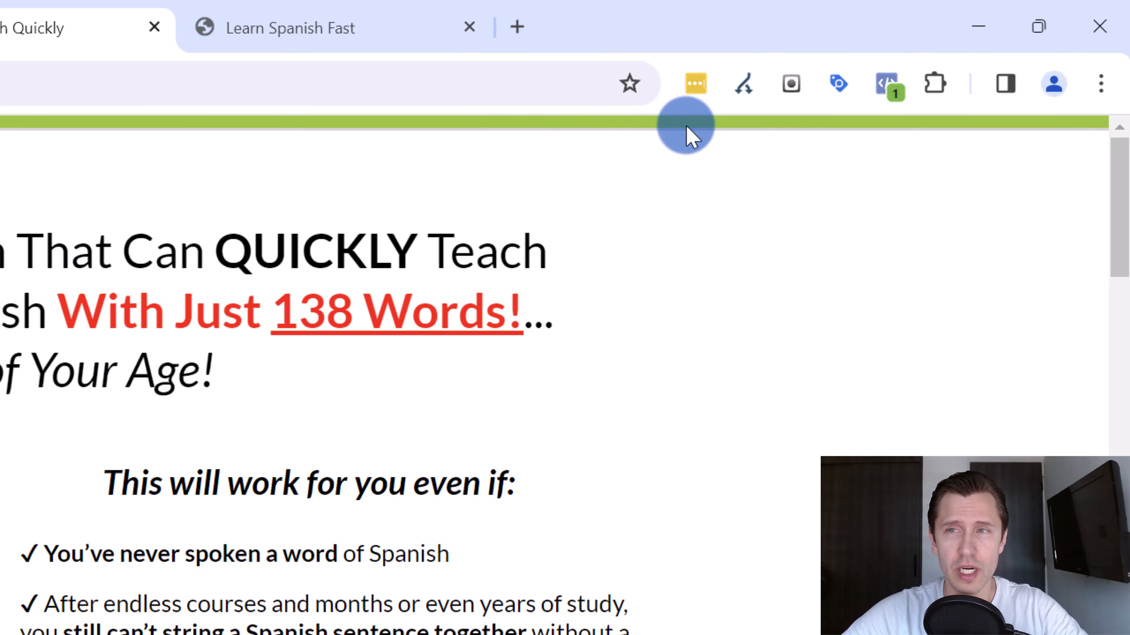
pyautogui.click(790, 84)
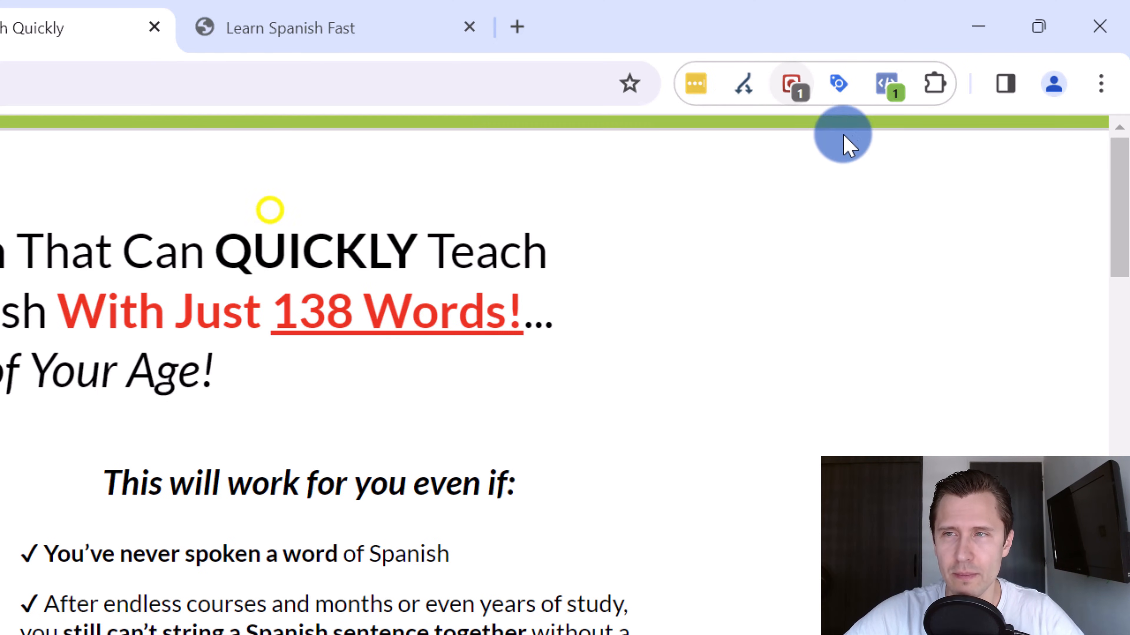
pyautogui.click(886, 84)
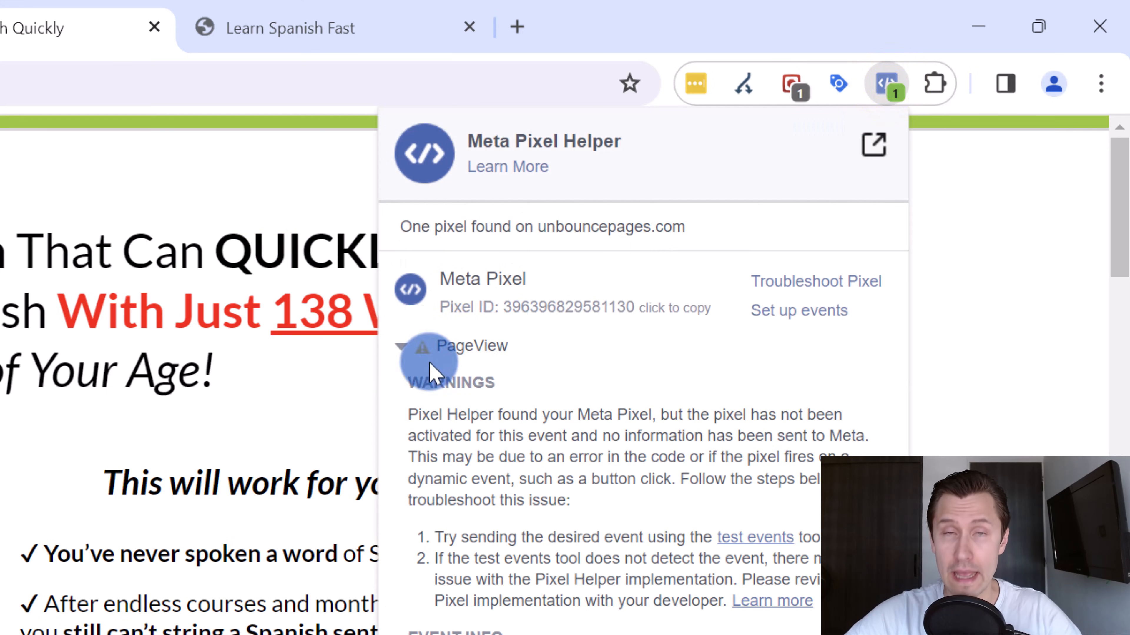
pyautogui.moveTo(791, 83)
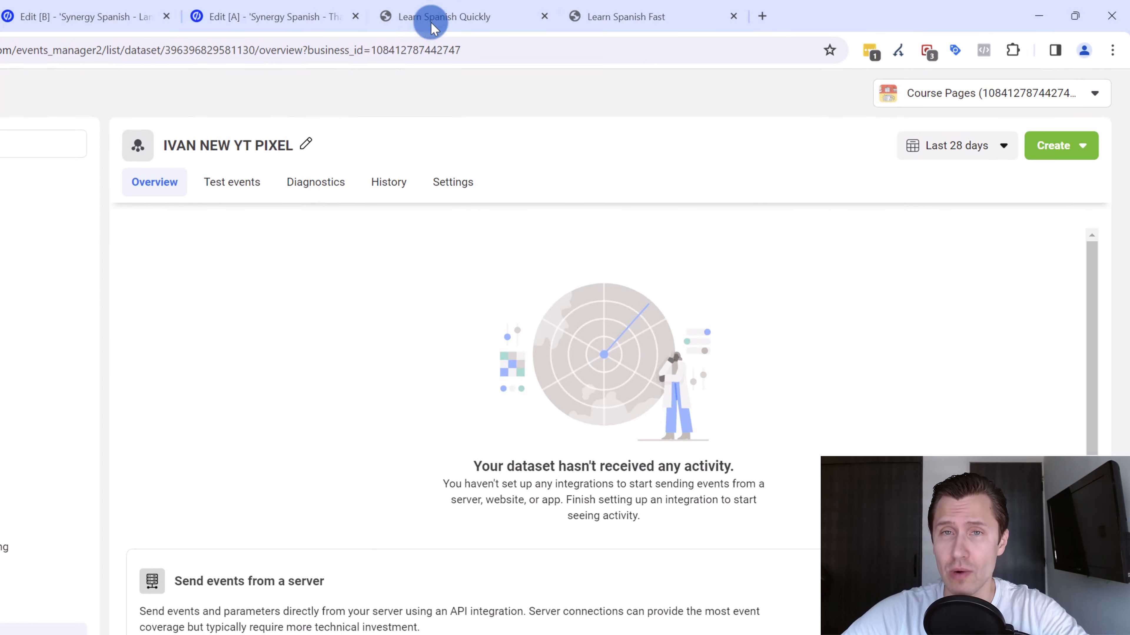
# - Stop the ad blocker from blocking unbouncepages.com on the Learn Spanish Quickly page
pyautogui.click(445, 16)
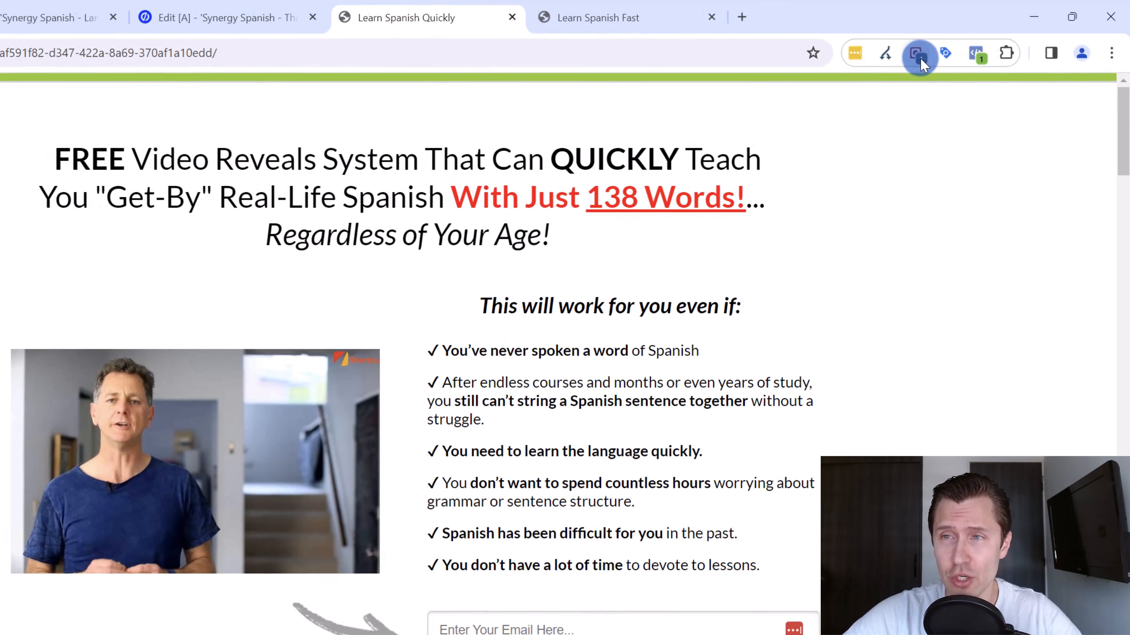
pyautogui.click(917, 52)
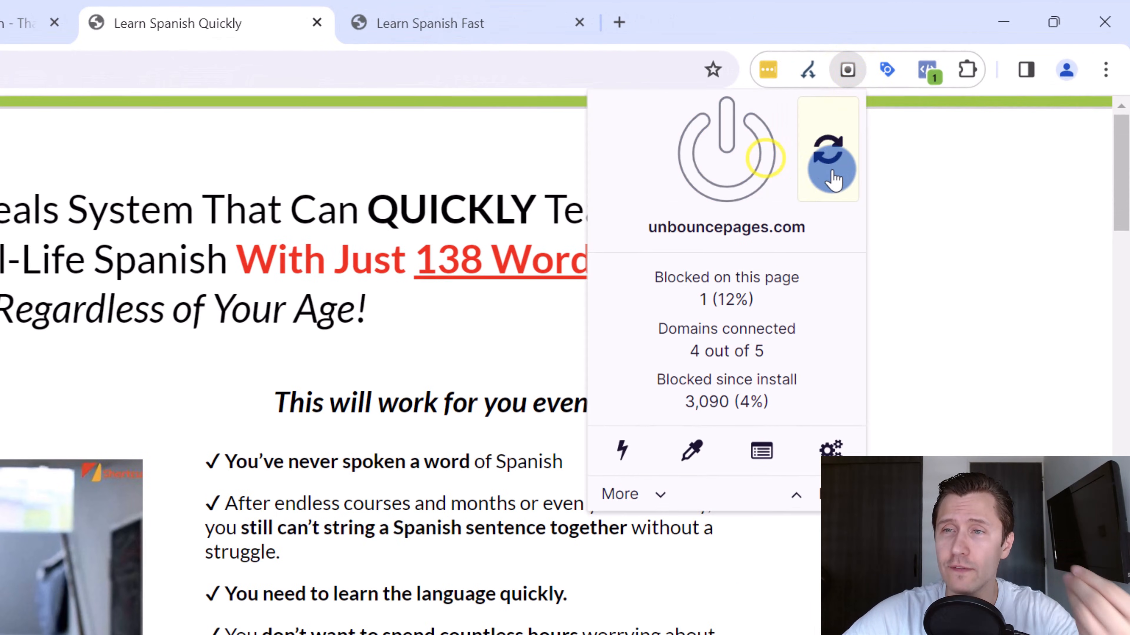
pyautogui.click(927, 70)
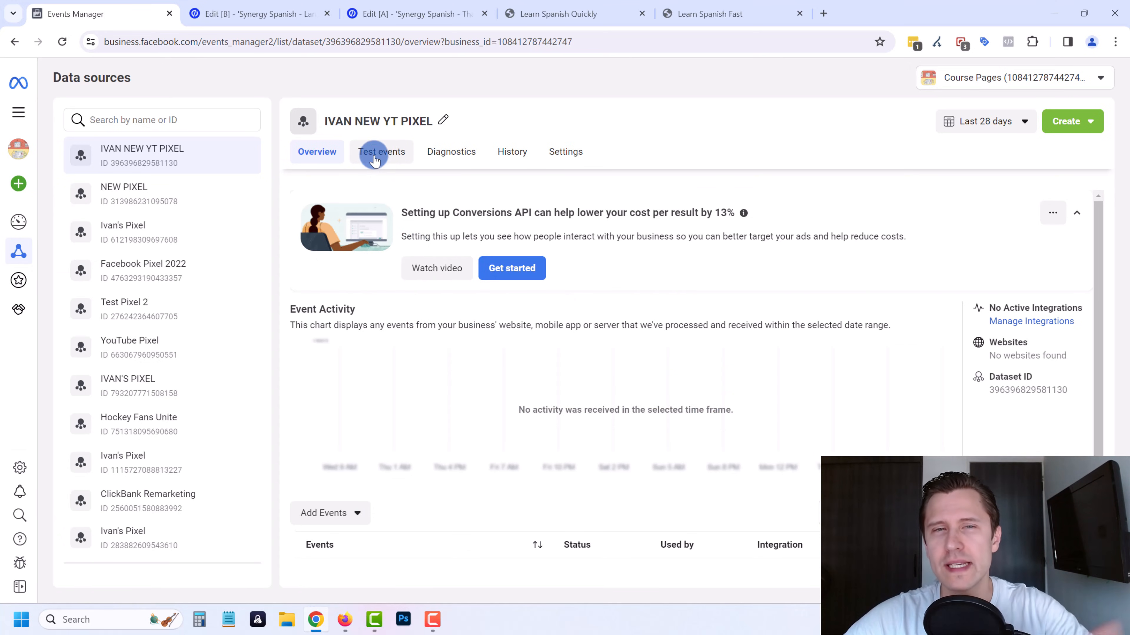
# - Start a Test Events session on the unbouncepages.com landing page URL
pyautogui.click(382, 151)
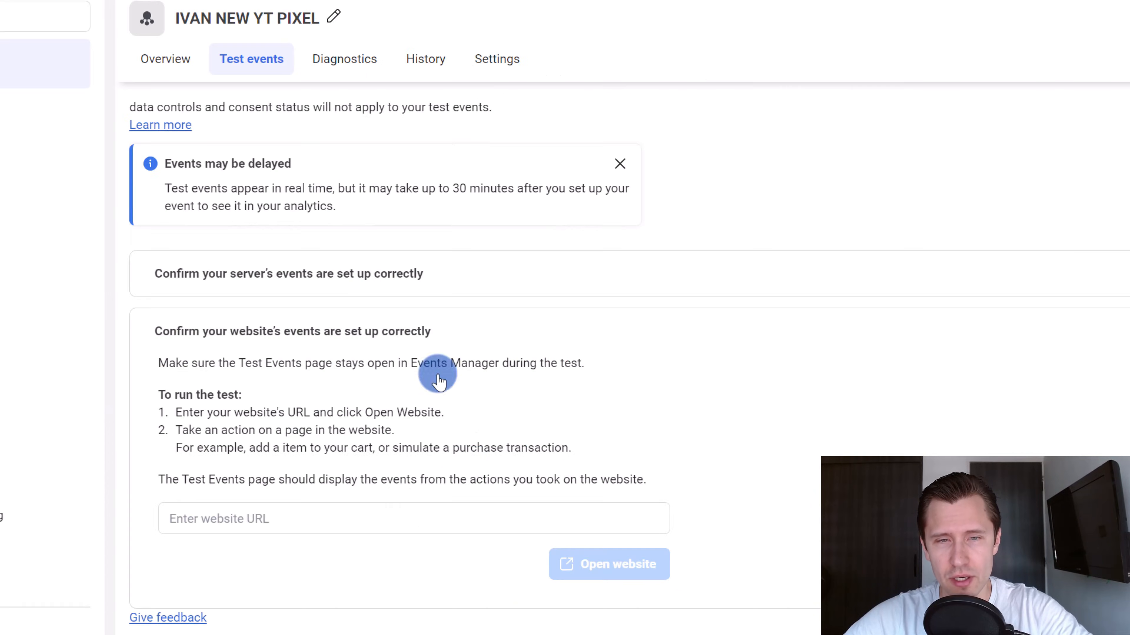
pyautogui.write('http://unbouncepages.com/af591f82-d347-422a-8a69-370af1a10edd/')
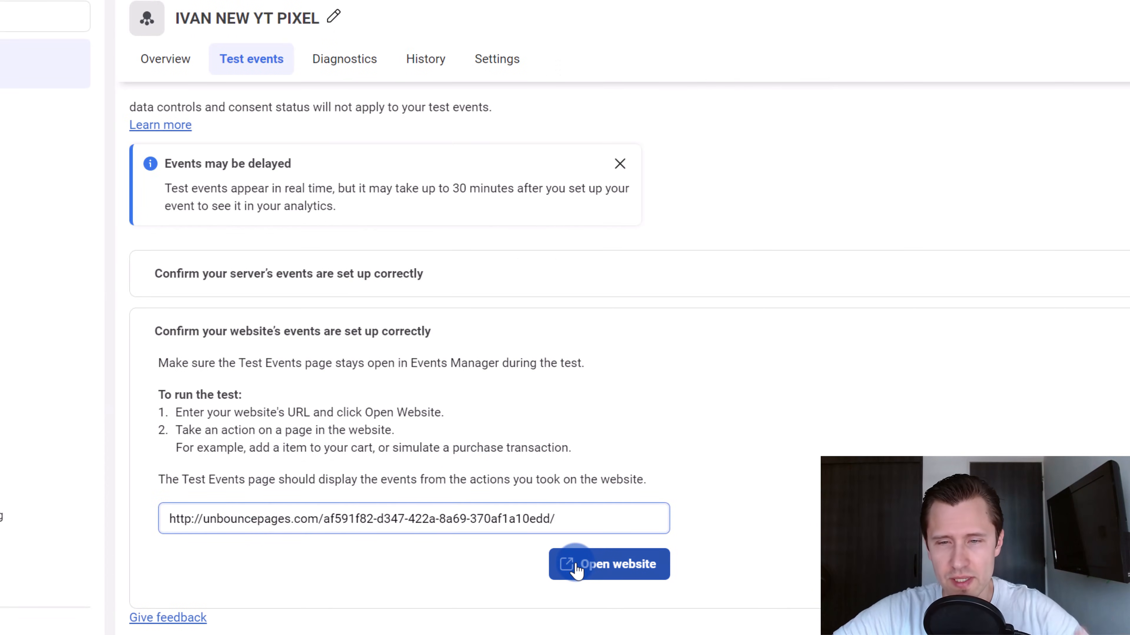
pyautogui.click(609, 564)
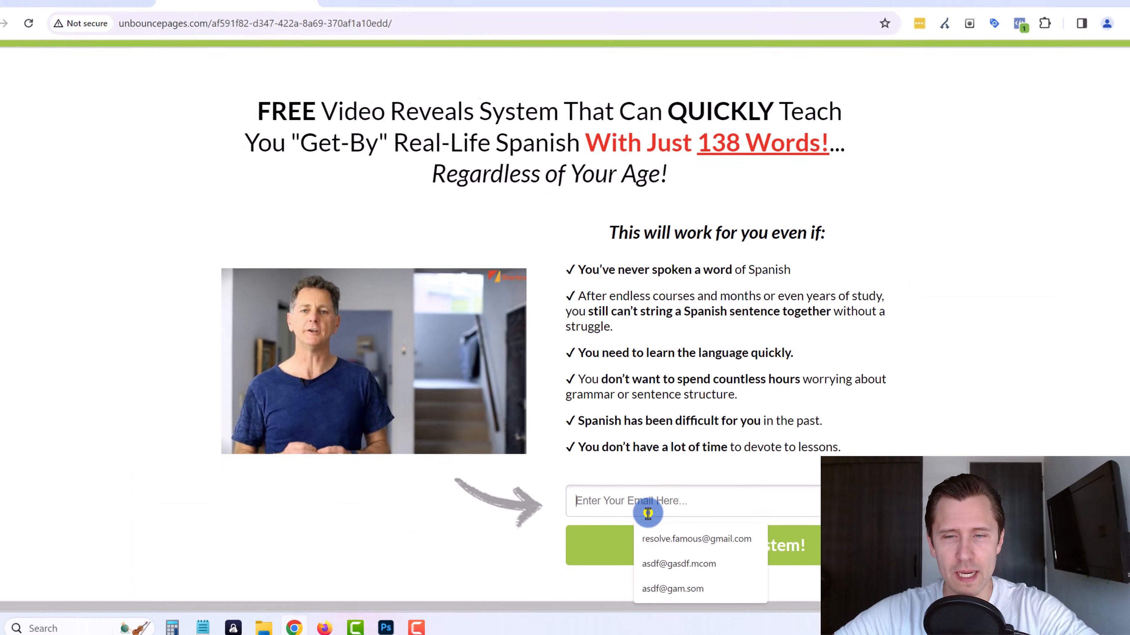
# - Submit the sign-up form with dummy email asdfasdlk@gmailsd to trigger a Lead
pyautogui.write('asdfasdlk@gmailsd')
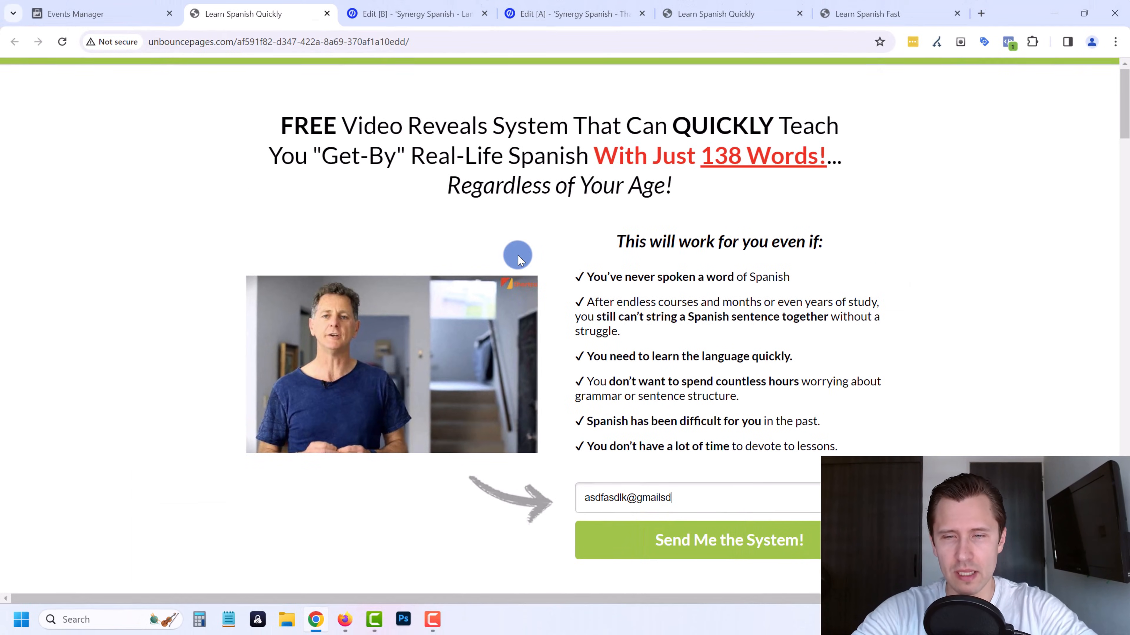
pyautogui.click(728, 539)
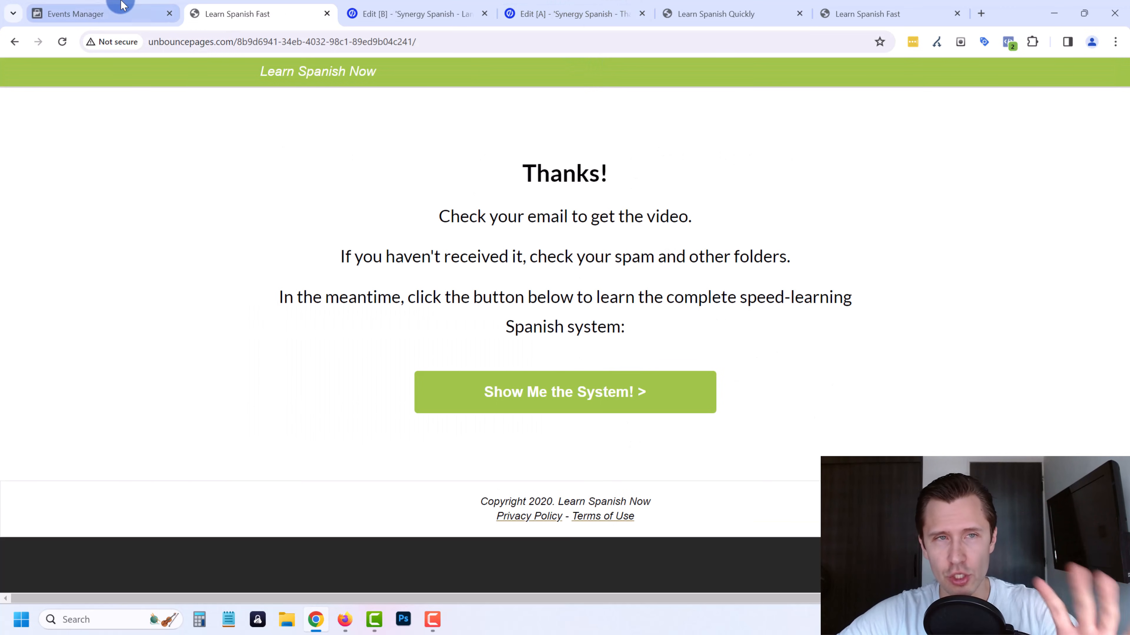
# - Verify Test Events lists Lead, PageView and SubscribedButtonClick as Processed and inspect the Lead event
pyautogui.click(72, 13)
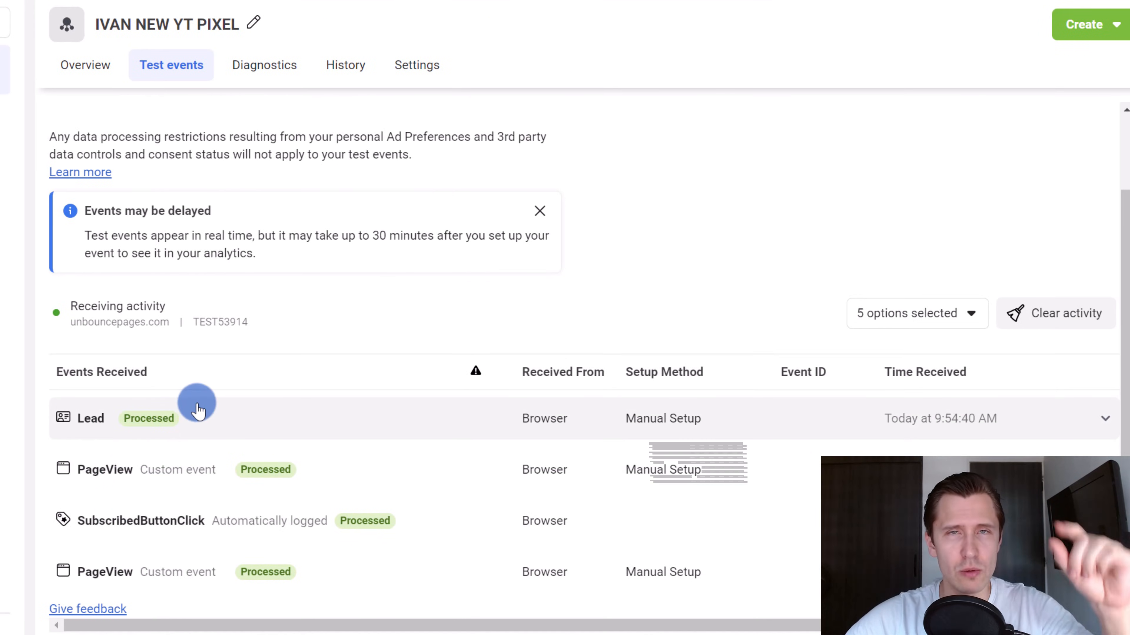
pyautogui.scroll(3)
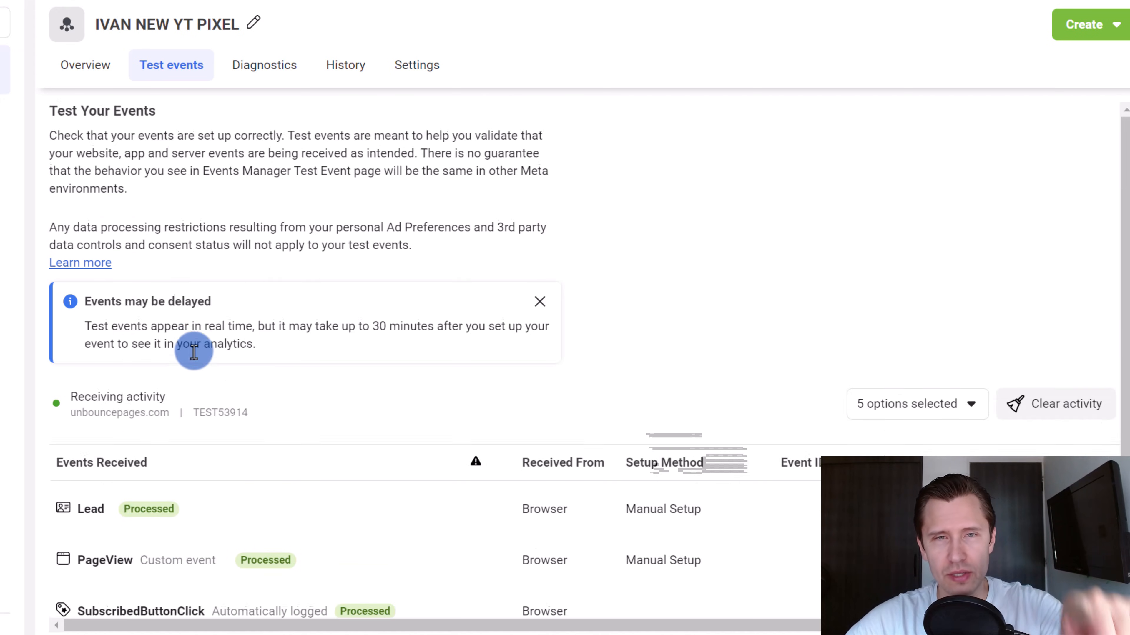
pyautogui.scroll(-3)
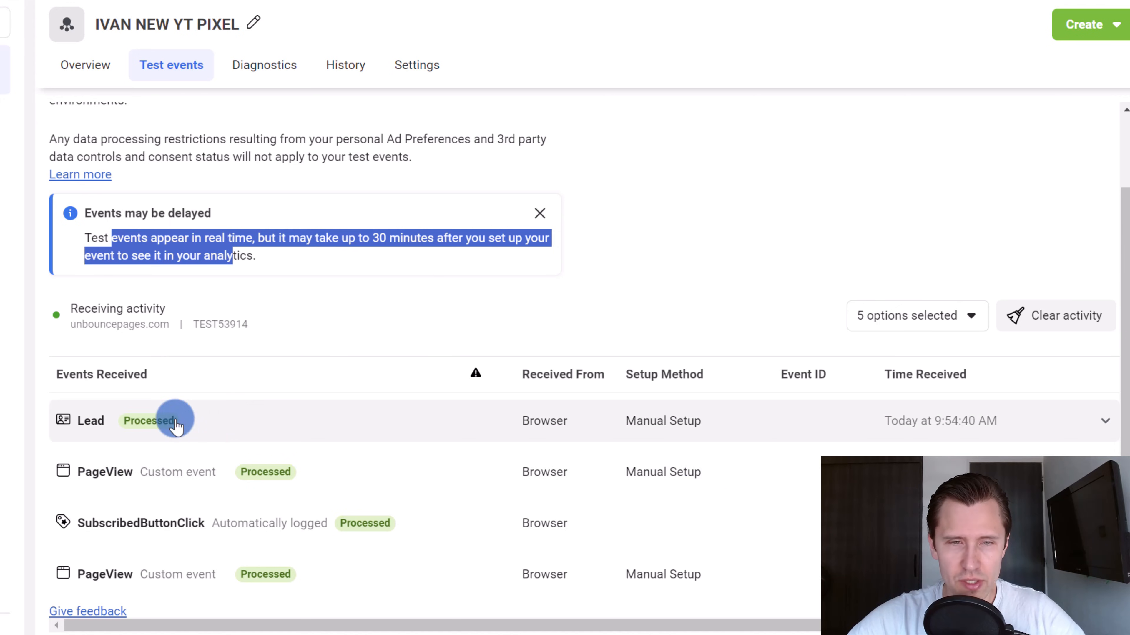
pyautogui.click(85, 65)
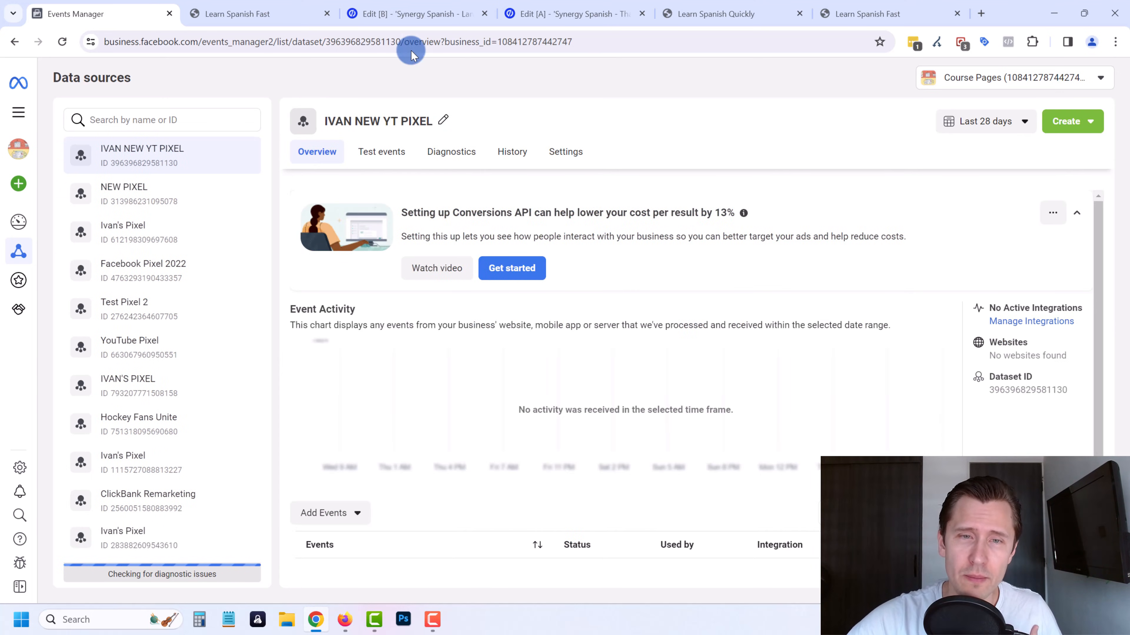
pyautogui.moveTo(508, 347)
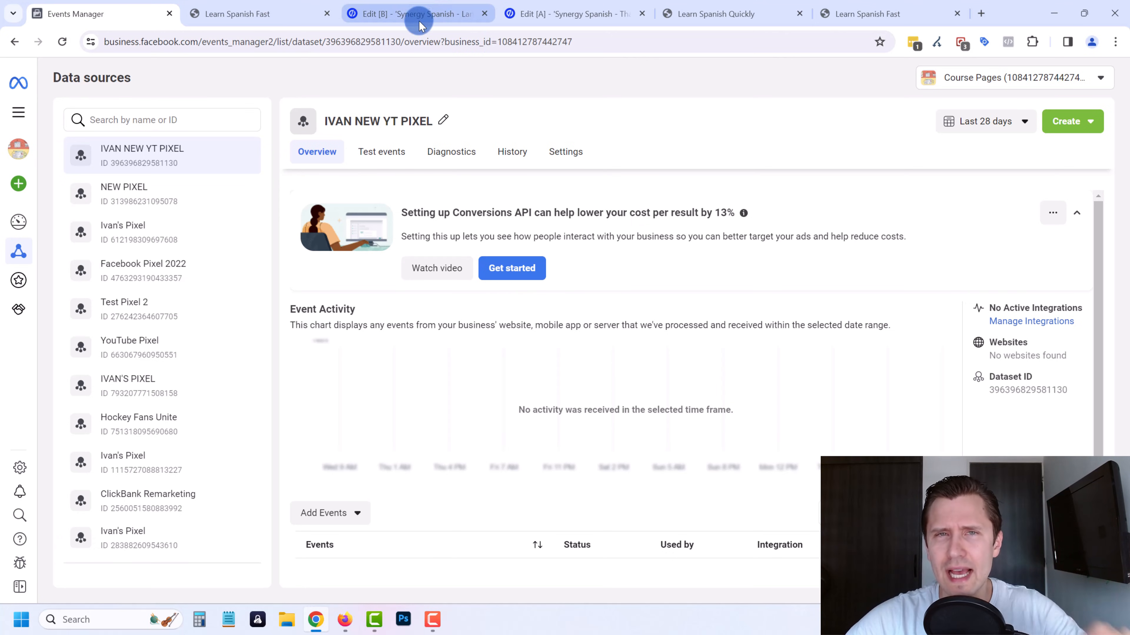
pyautogui.moveTo(575, 13)
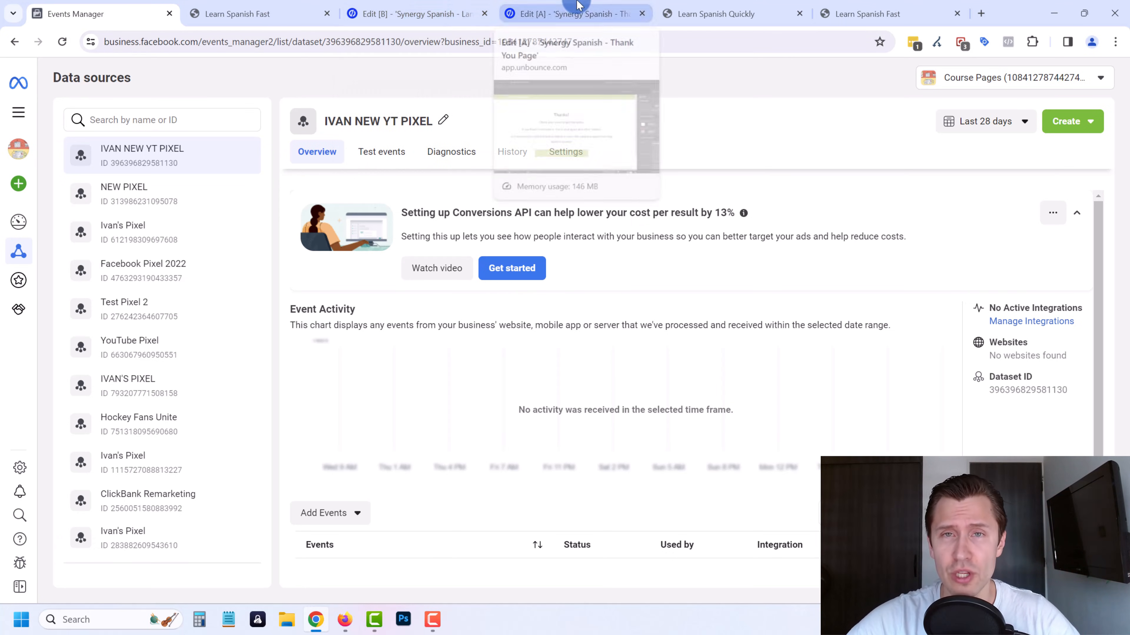
# - Review the thank-you page's Facebook BASE Code script tracking PageView and Lead, then return to Events Manager
pyautogui.click(572, 13)
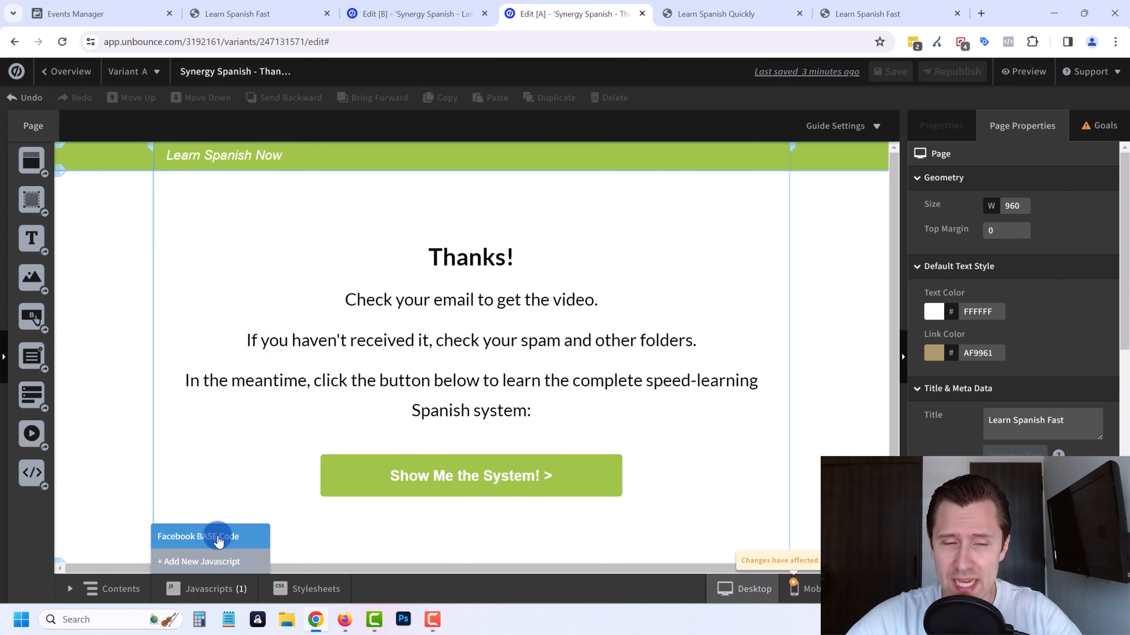
pyautogui.click(197, 536)
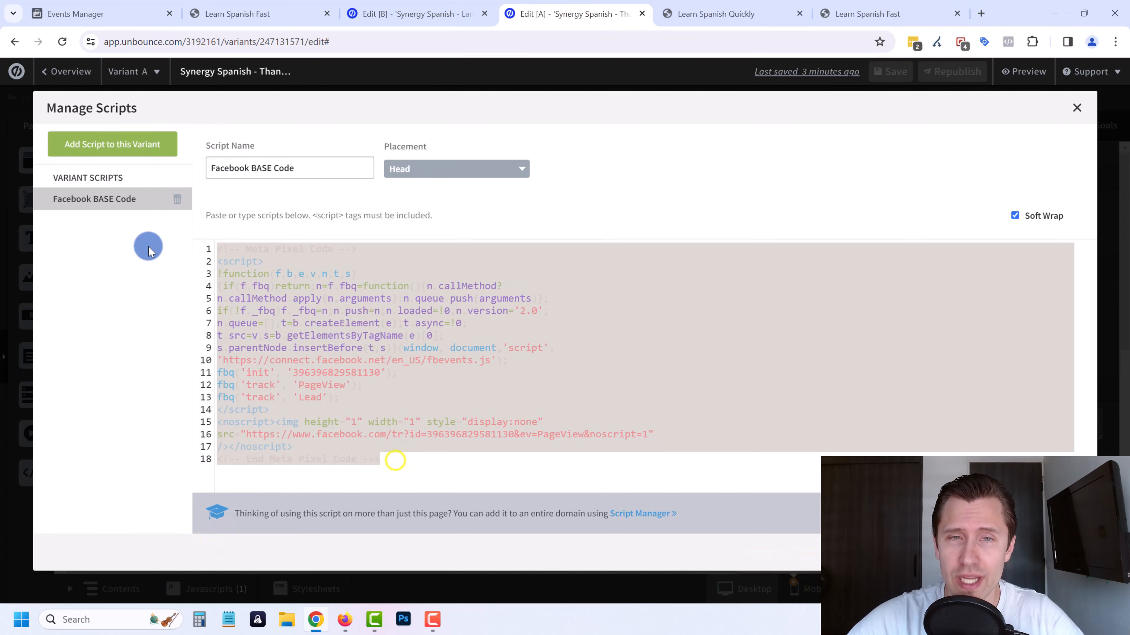
pyautogui.click(94, 13)
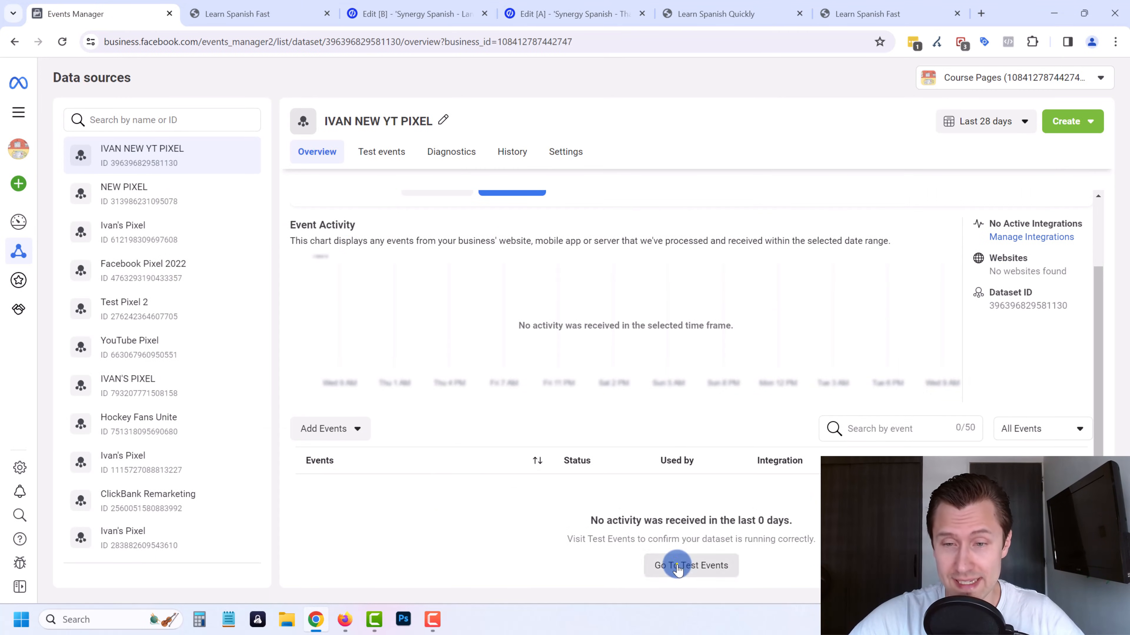
pyautogui.click(691, 566)
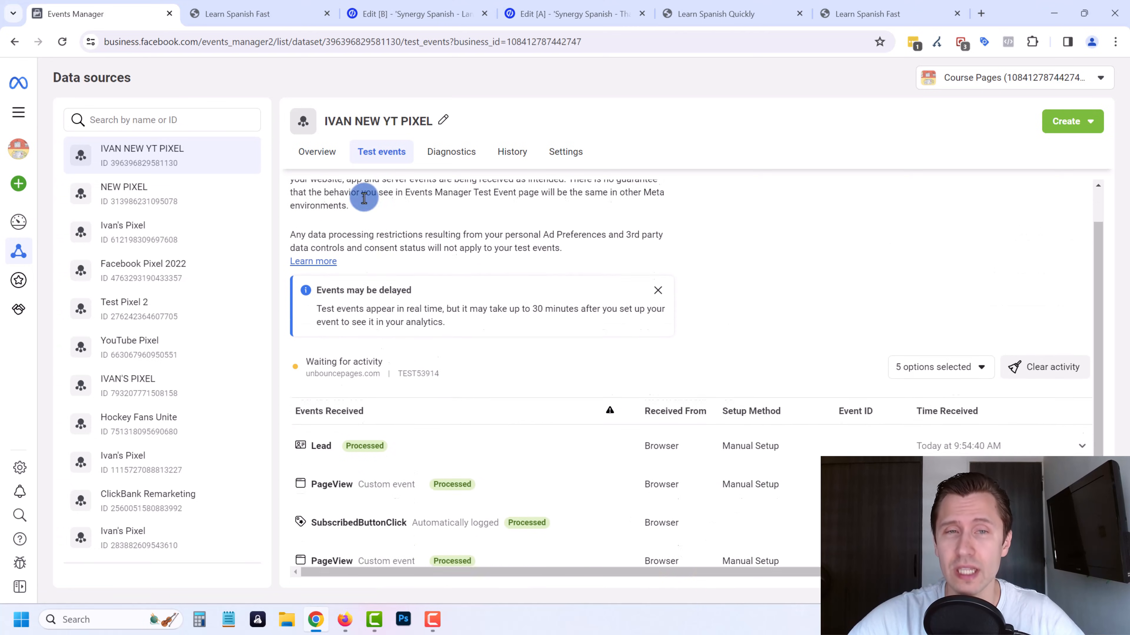
pyautogui.click(316, 152)
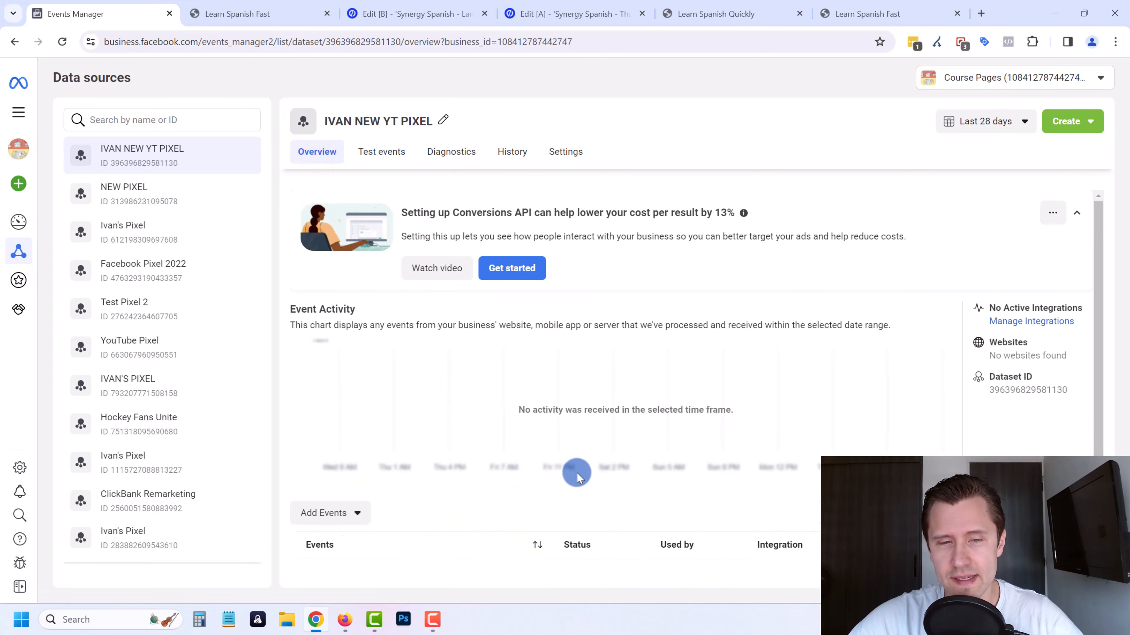
pyautogui.moveTo(580, 475)
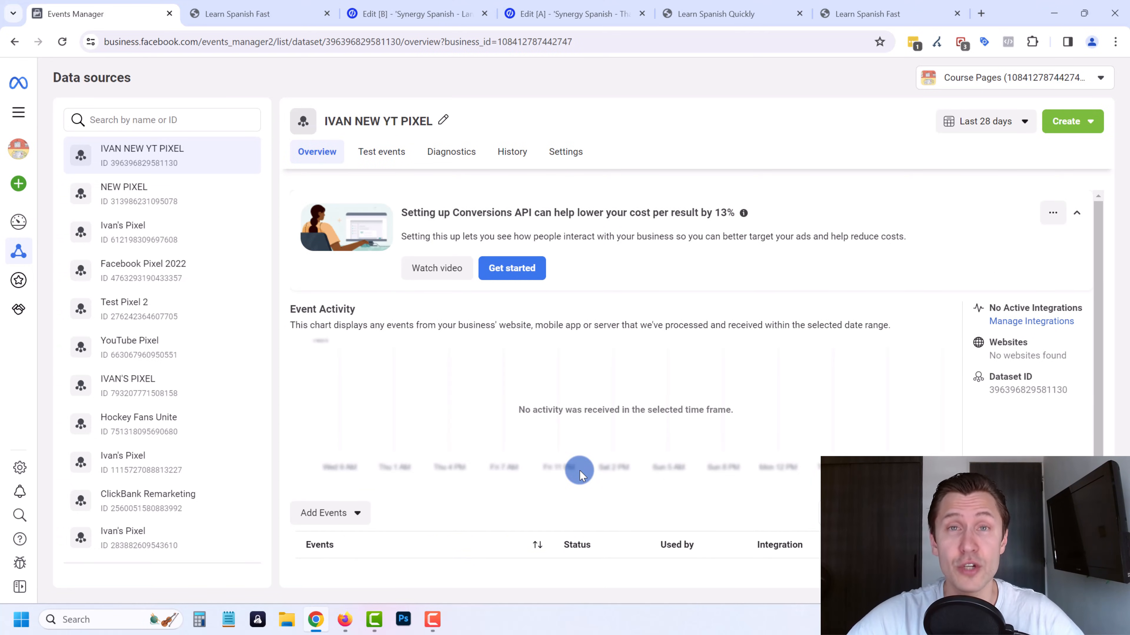
pyautogui.moveTo(535, 473)
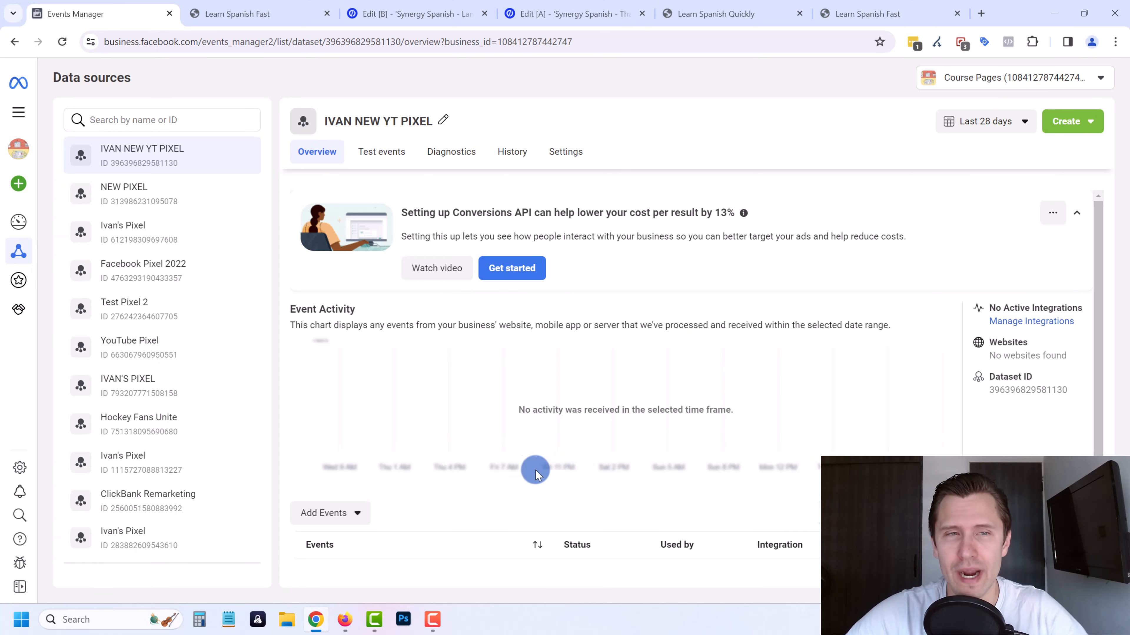
pyautogui.moveTo(416, 469)
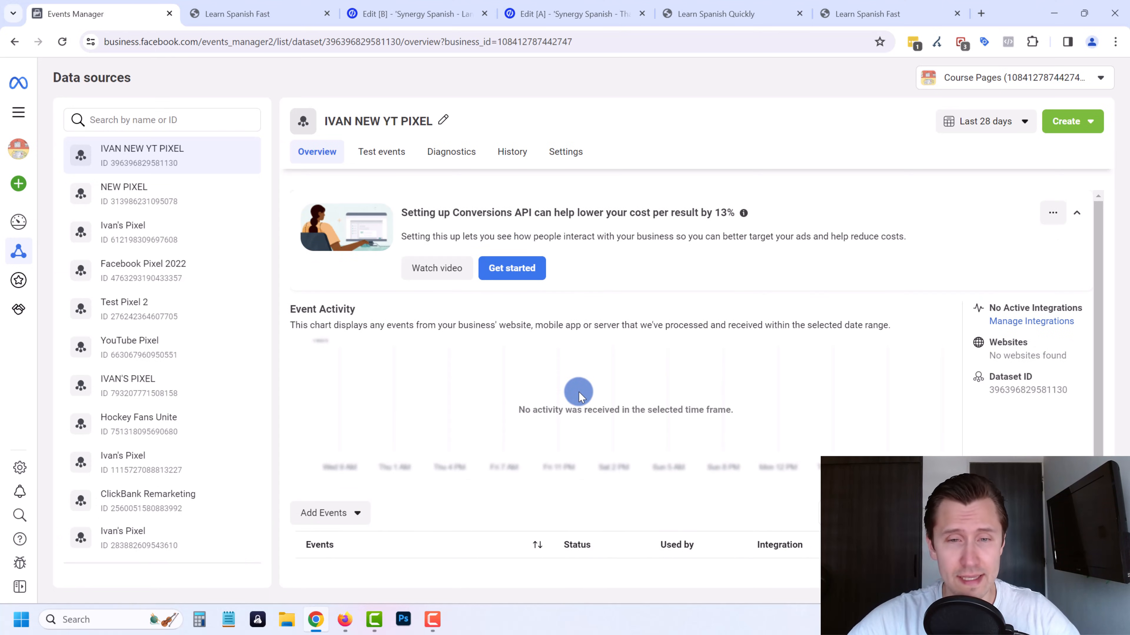
pyautogui.moveTo(597, 373)
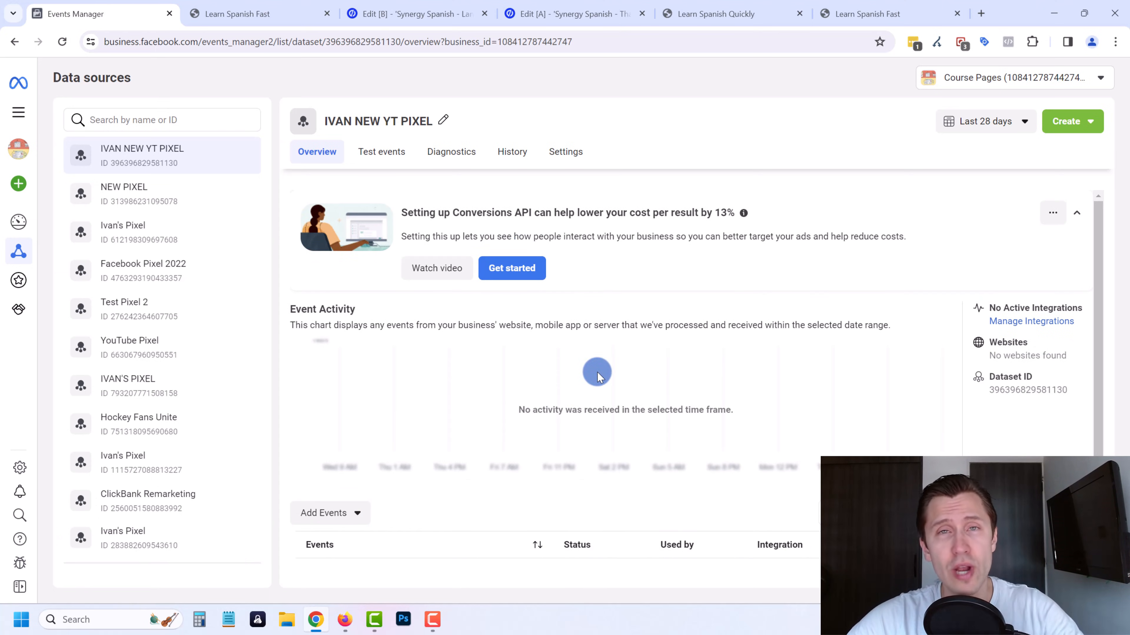
pyautogui.moveTo(978, 9)
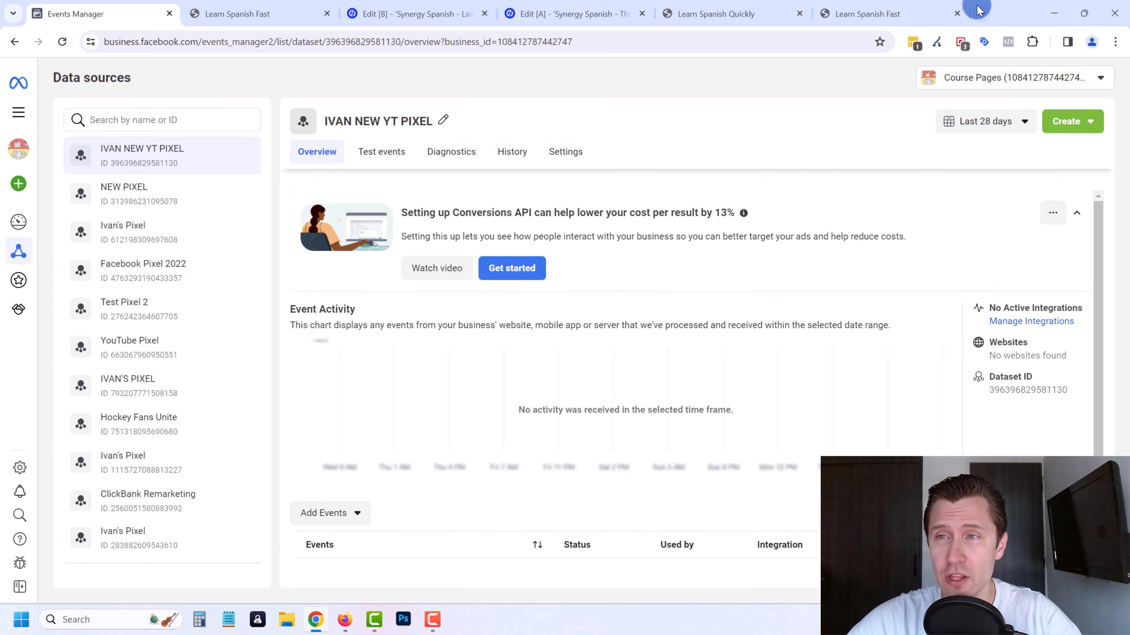
# - Open ivanmana.com in a new tab and show its courses list with Facebook Ads Mastery
pyautogui.click(994, 13)
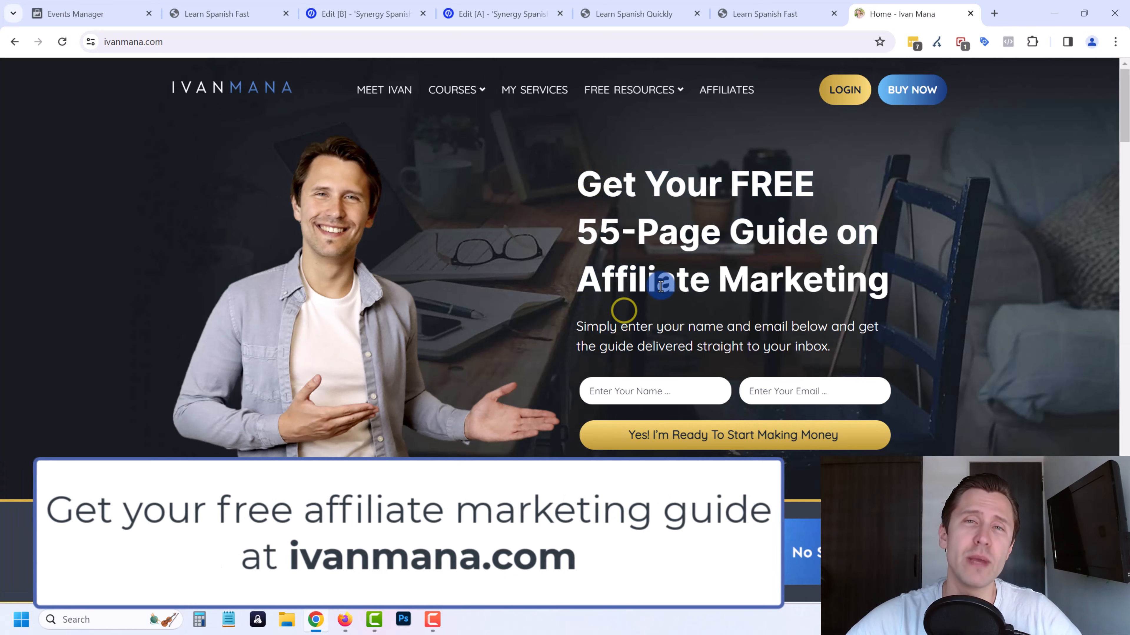
pyautogui.moveTo(621, 294)
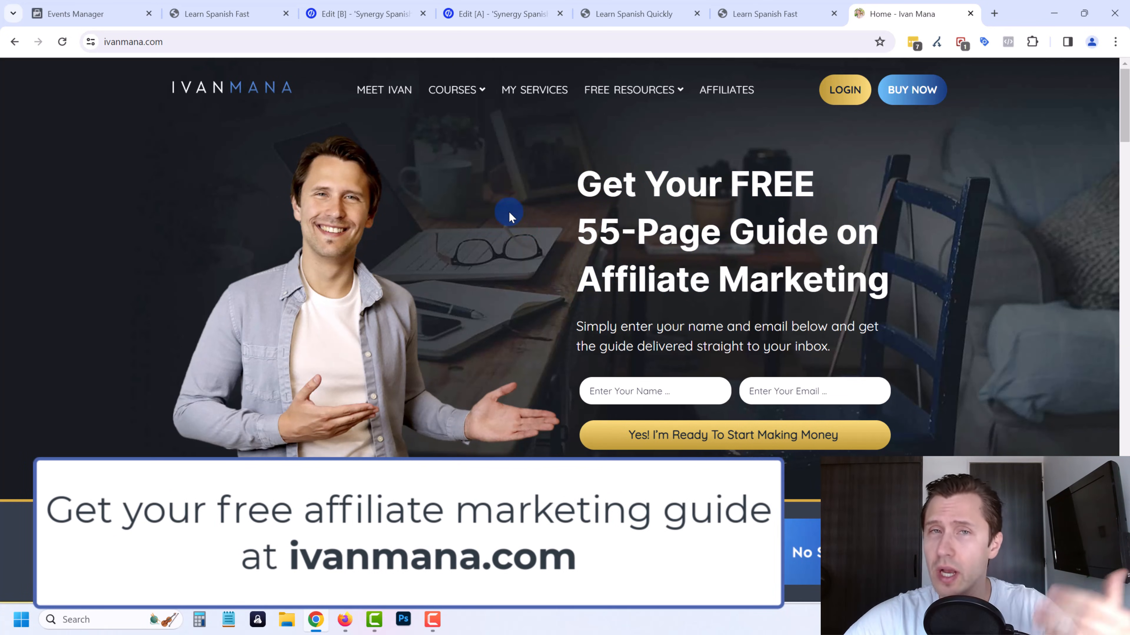
pyautogui.click(452, 89)
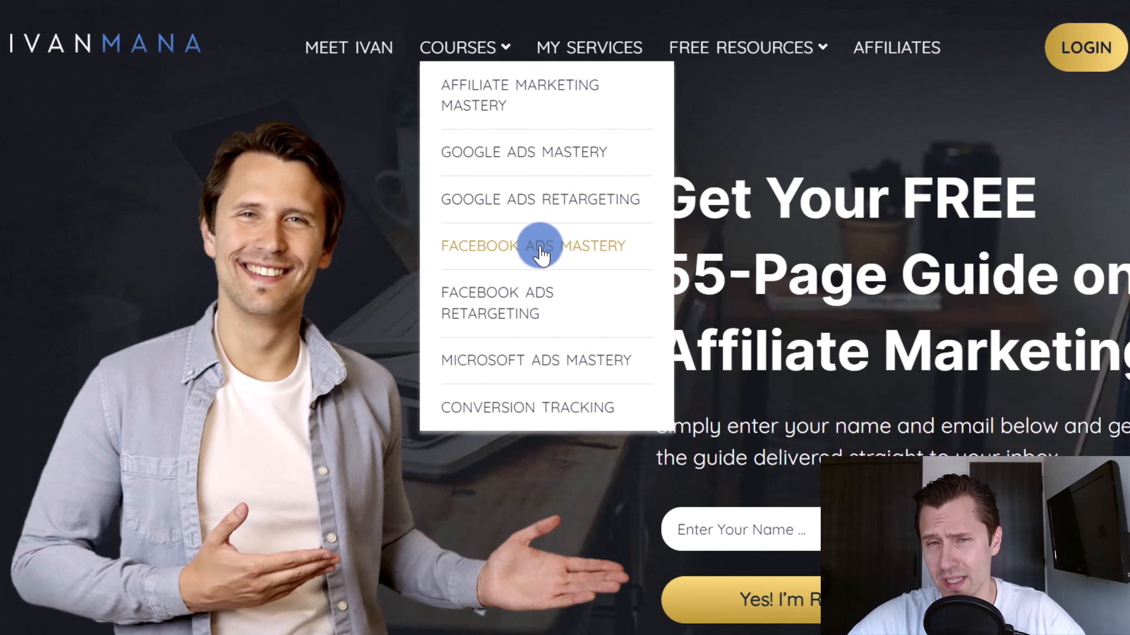
pyautogui.moveTo(498, 299)
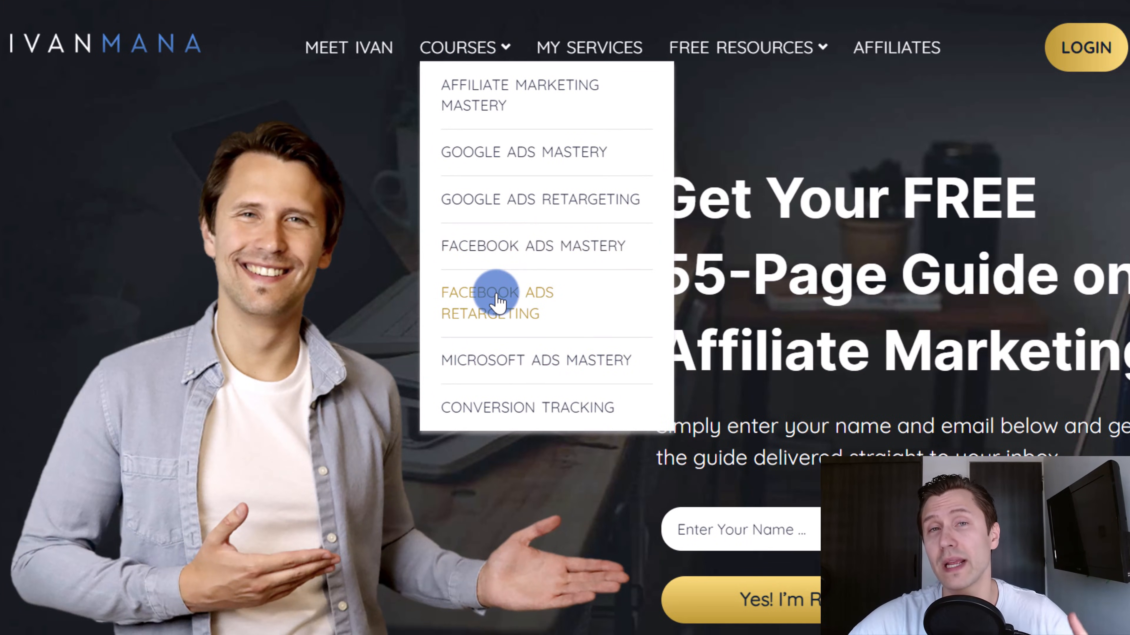
pyautogui.moveTo(502, 281)
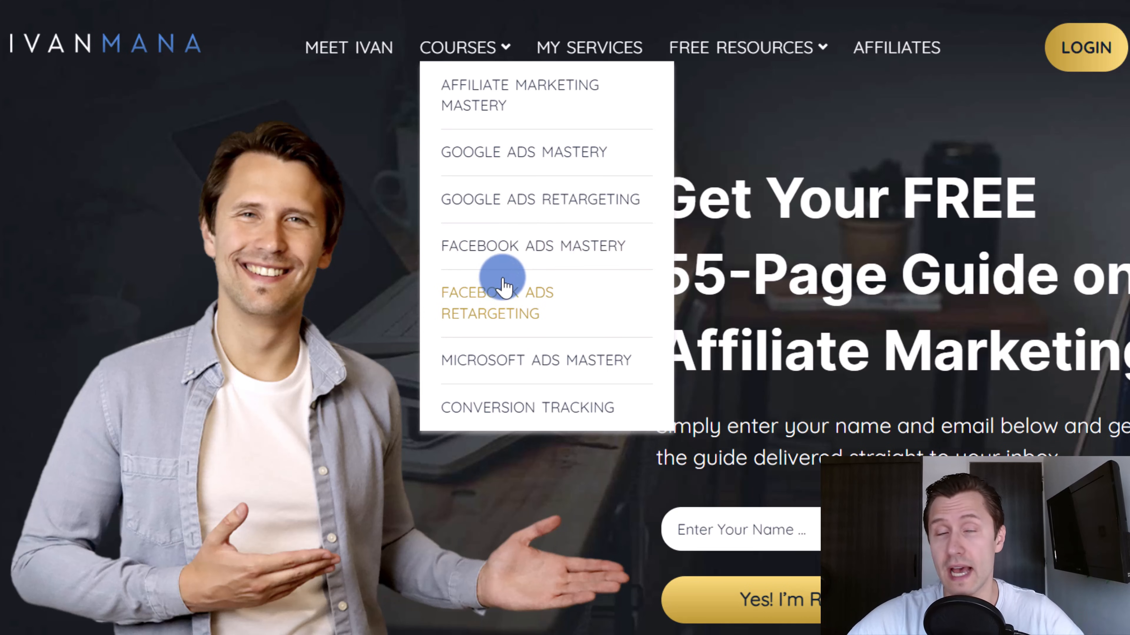